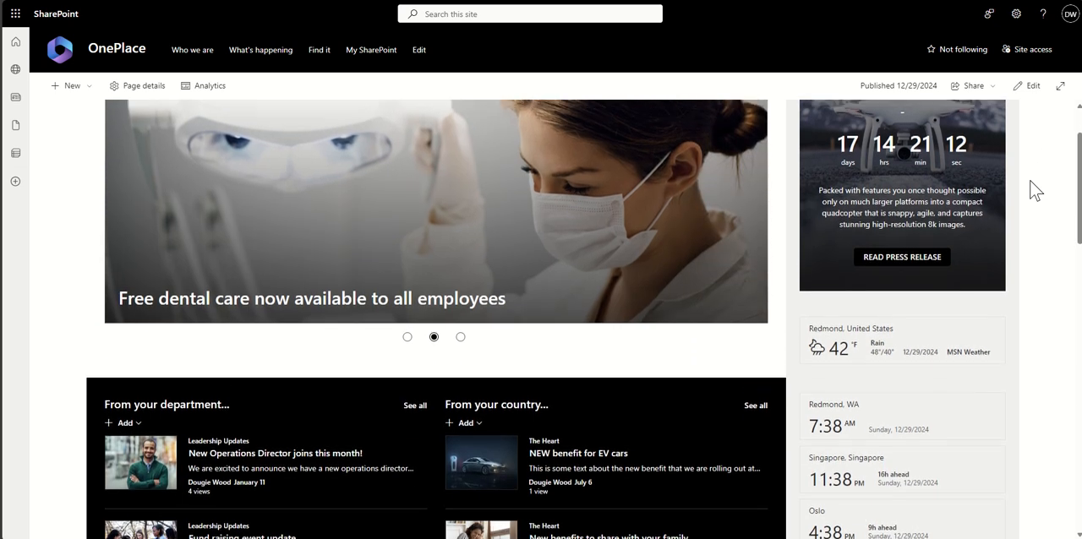
Put the OnePlace home page into edit mode, dismiss the Toolbox suggestions and select the news carousel.
scroll("down", 3)
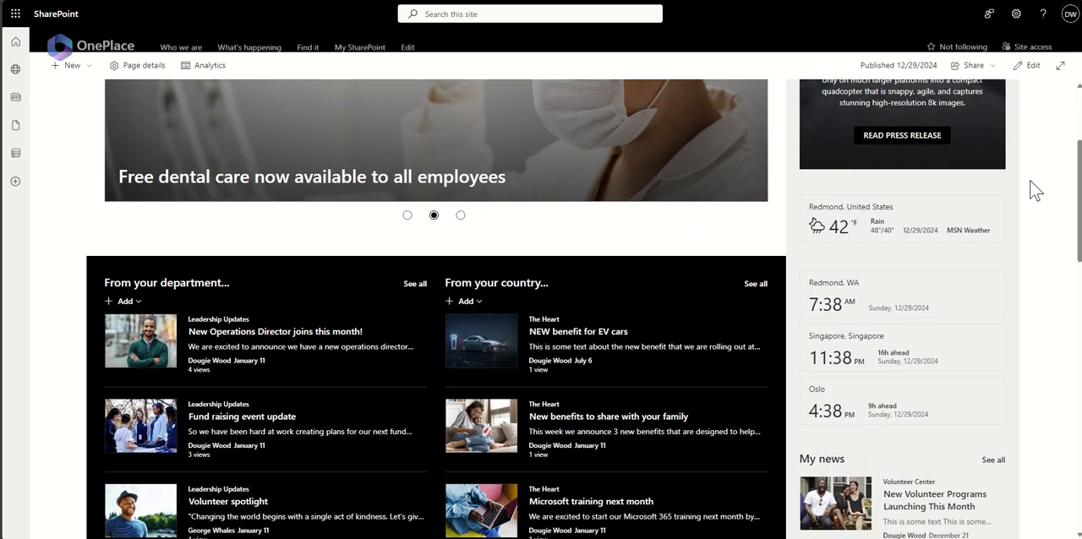
scroll("down", 3)
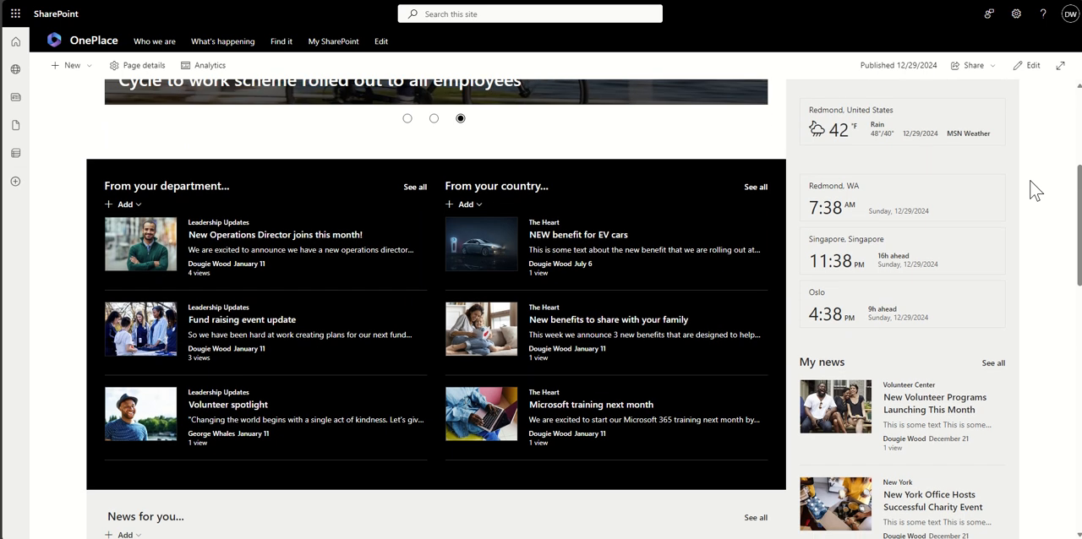
scroll("down", 3)
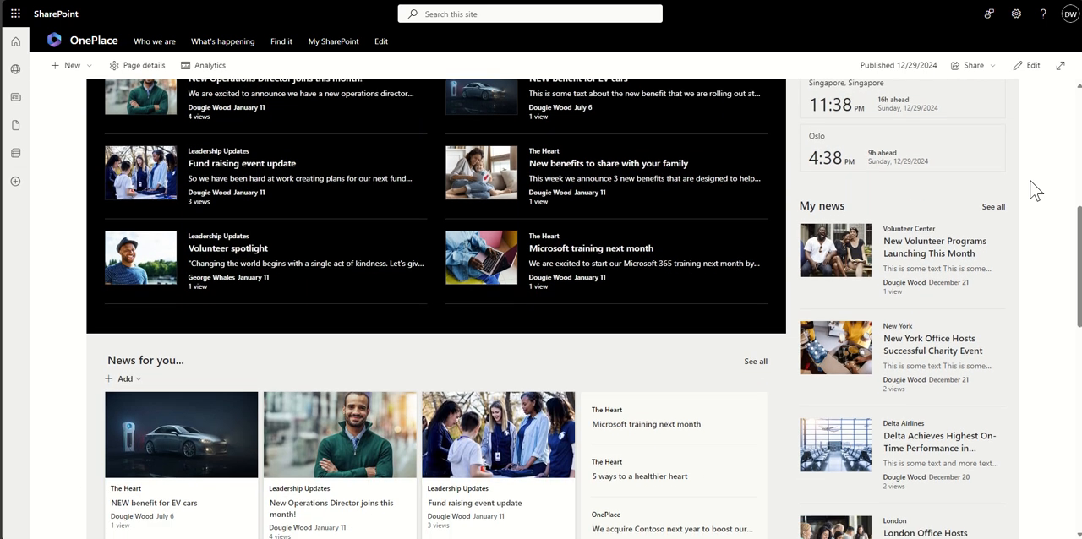
scroll("down", 3)
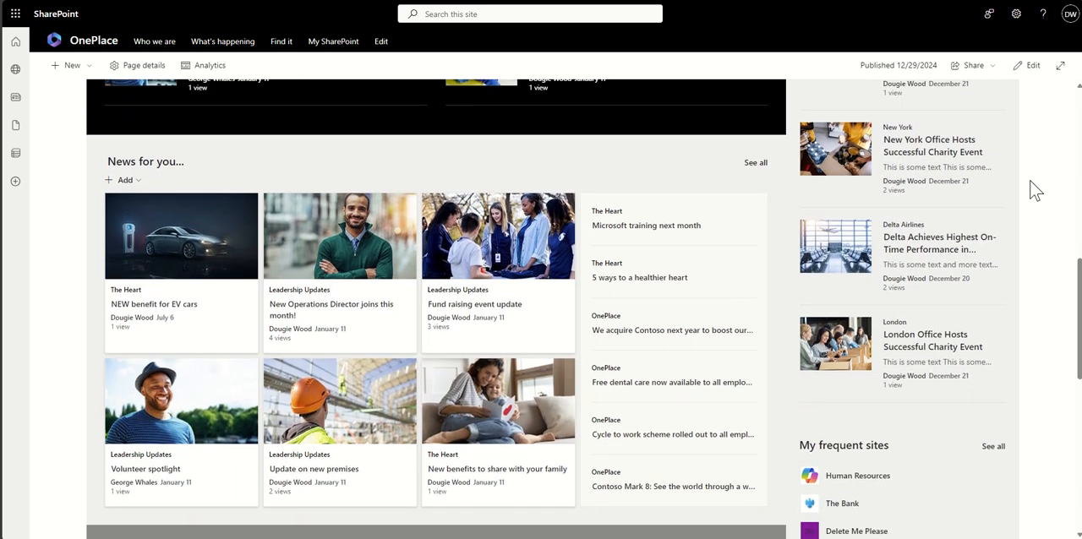
scroll("down", 3)
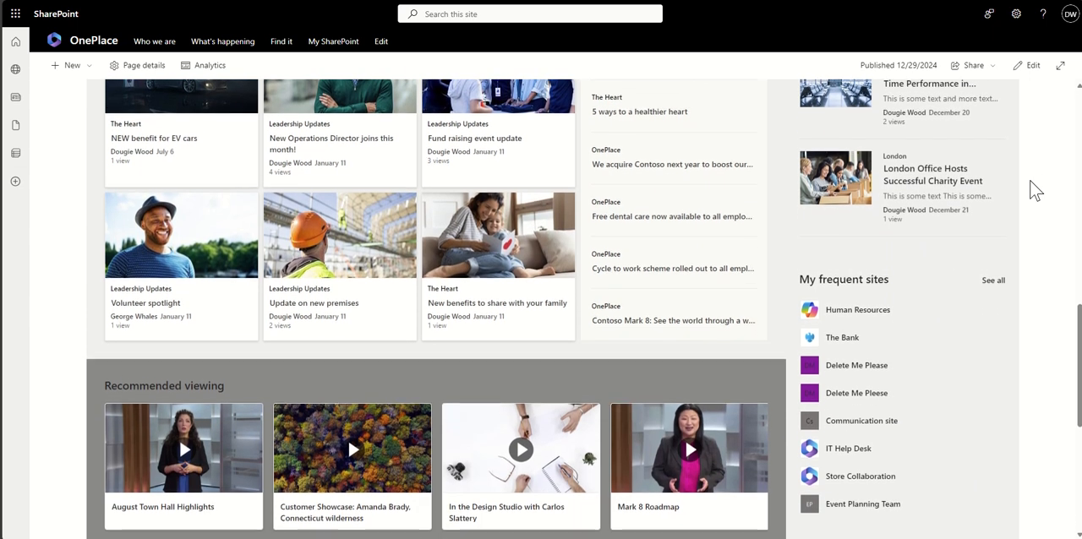
scroll("down", 3)
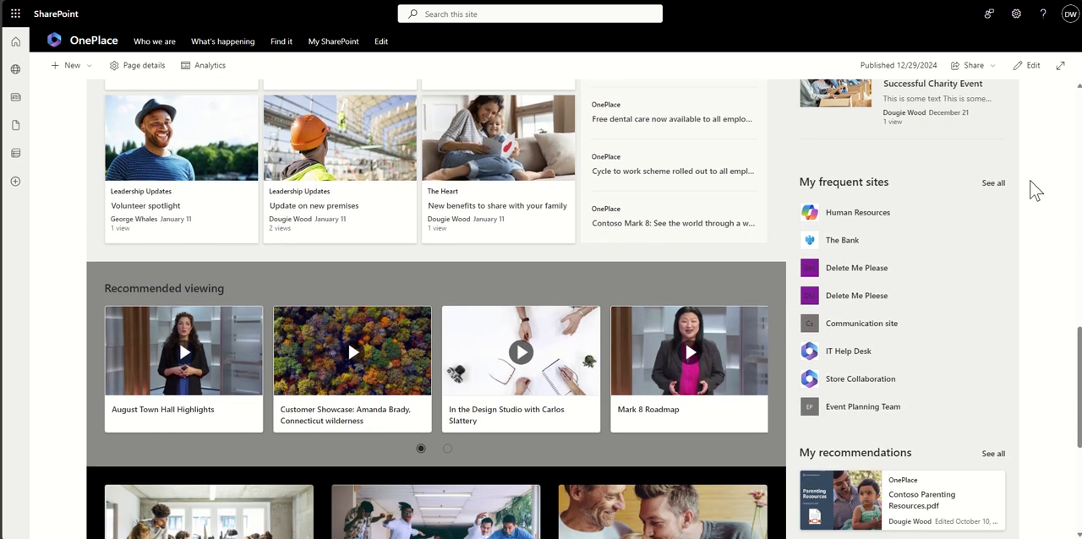
scroll("down", 3)
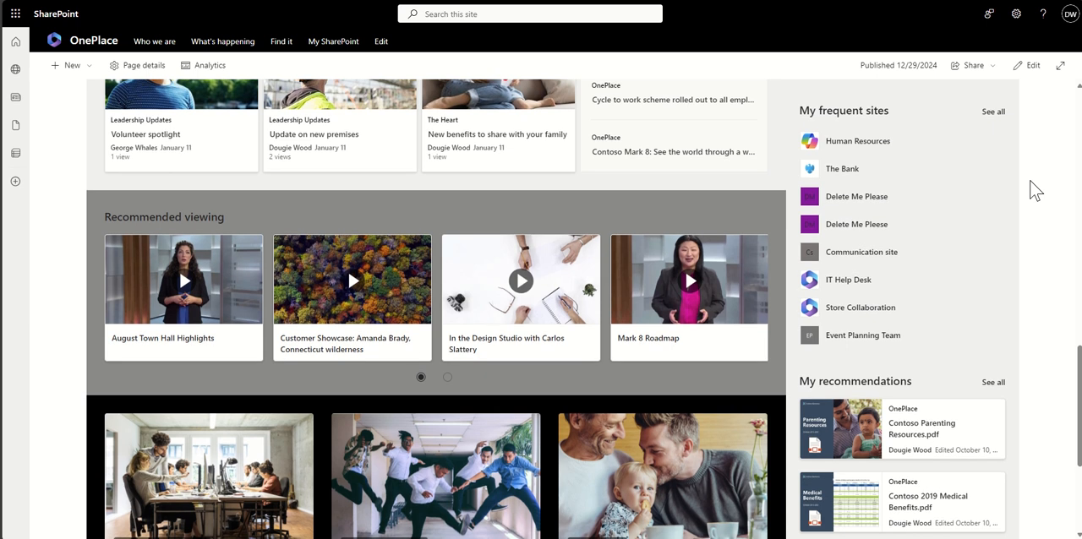
scroll("down", 3)
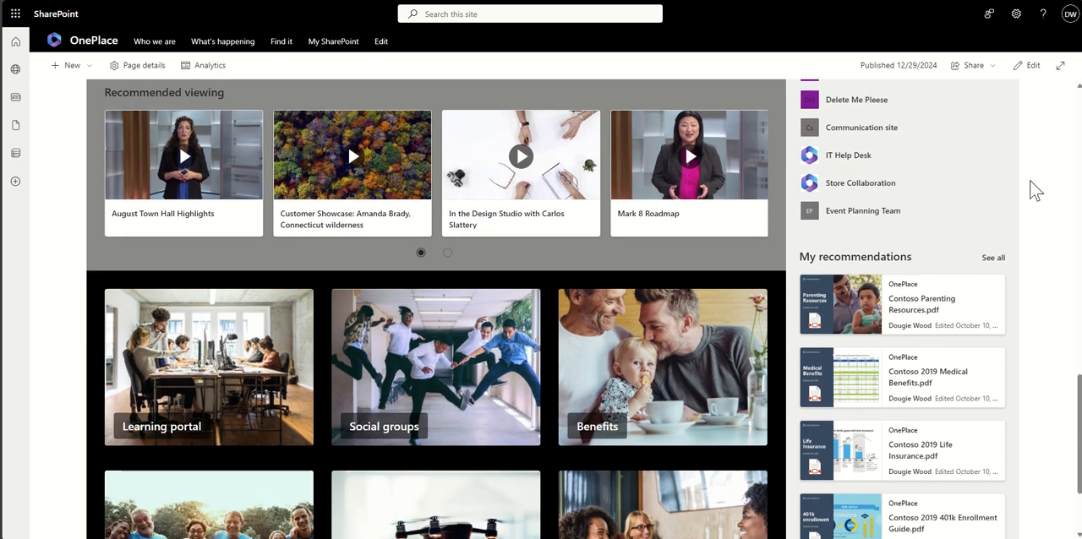
scroll("down", 3)
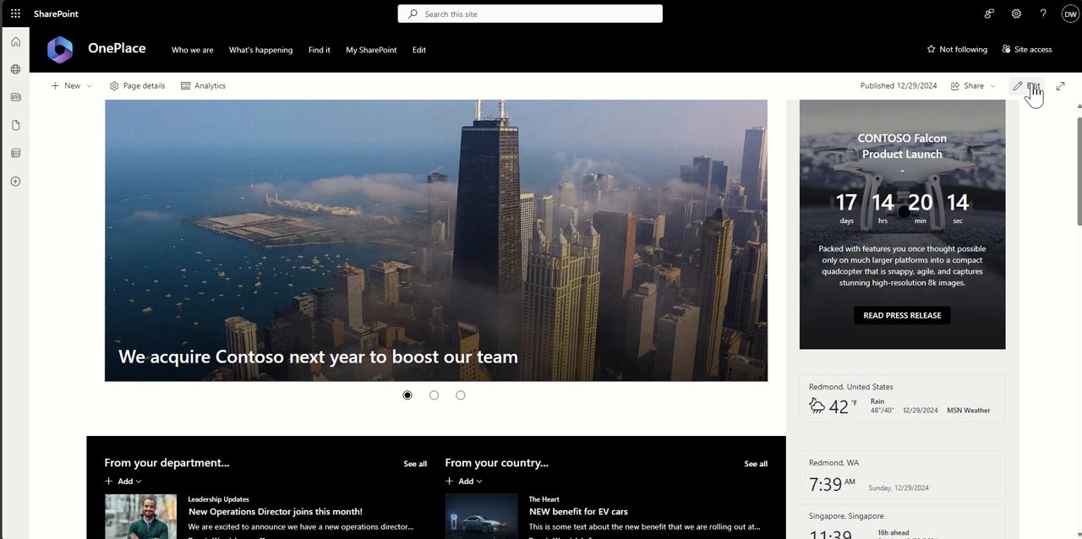
left_click(1034, 84)
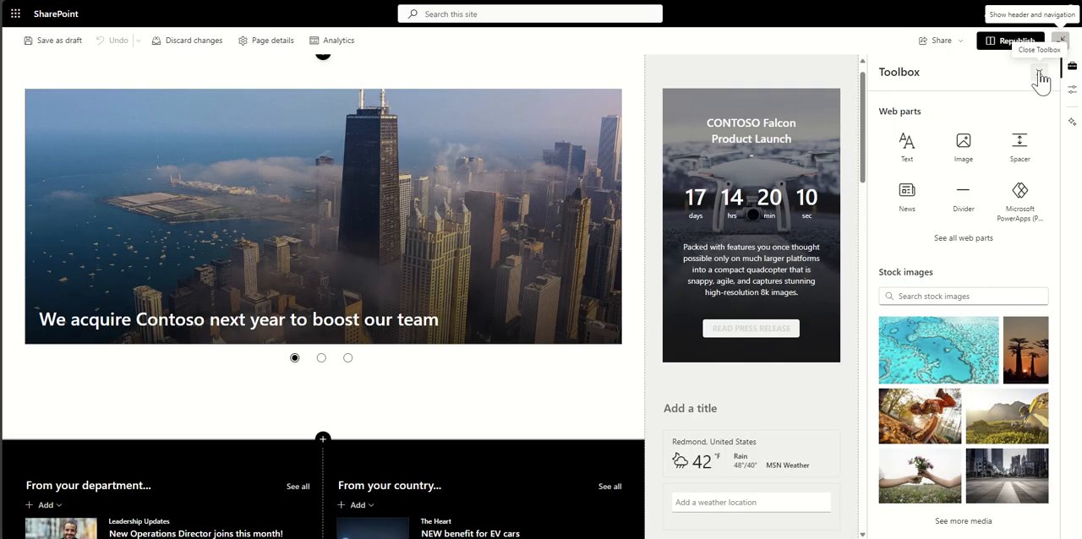
left_click(1060, 41)
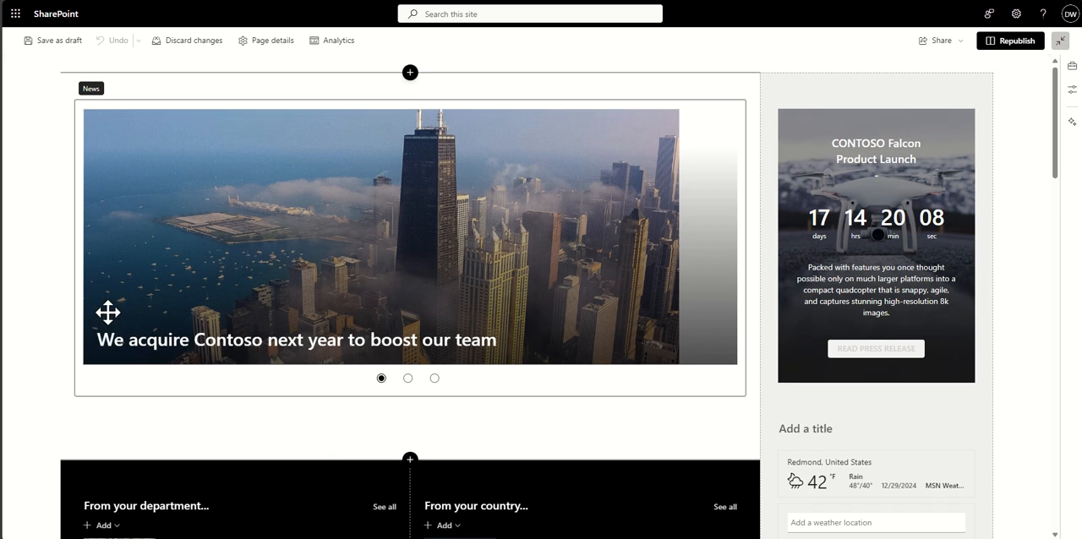
left_click(409, 378)
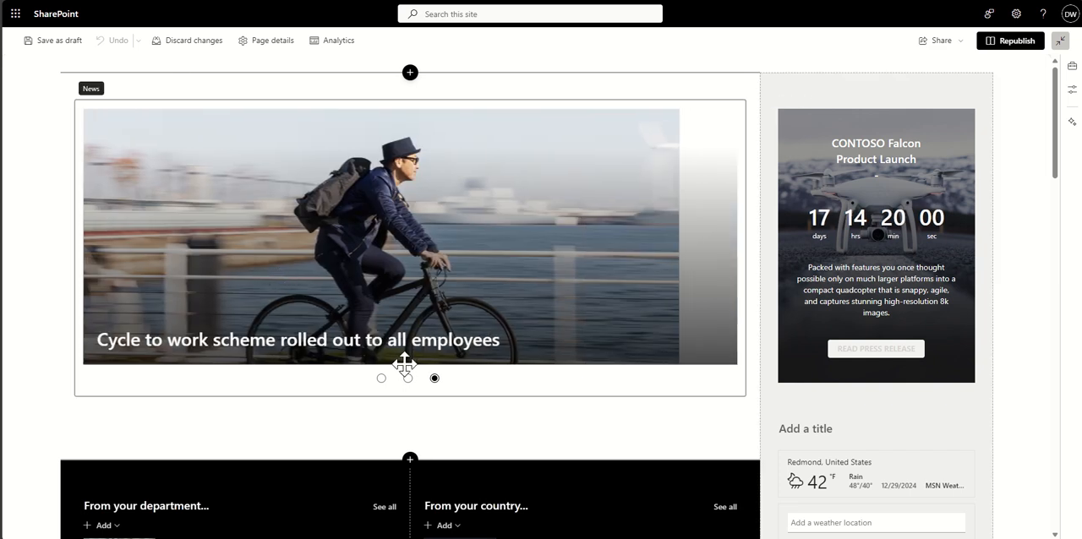
Rework the right column so the countdown is followed directly by locations and times, weather removed, draft saved.
scroll("down", 3)
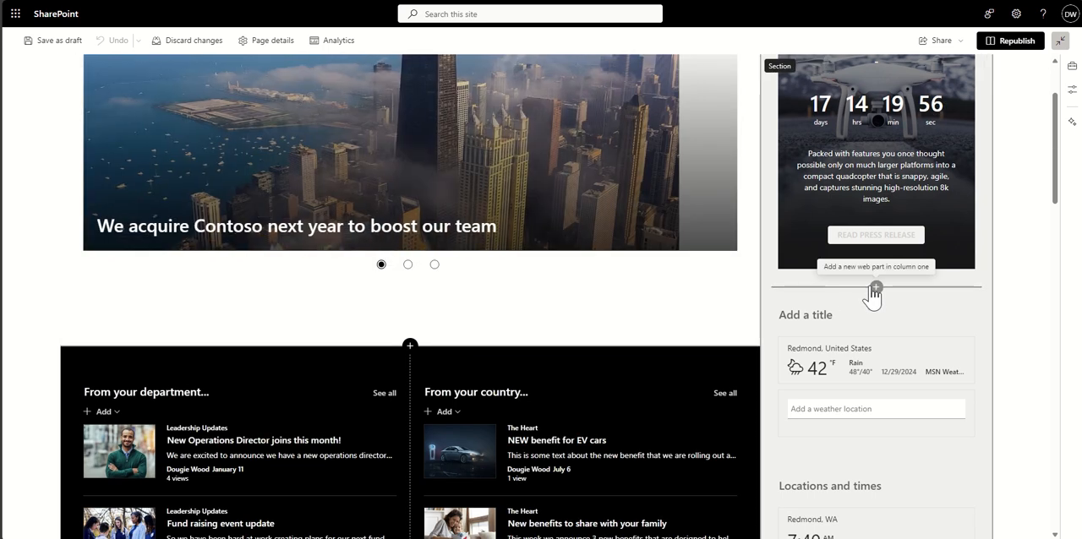
scroll("down", 3)
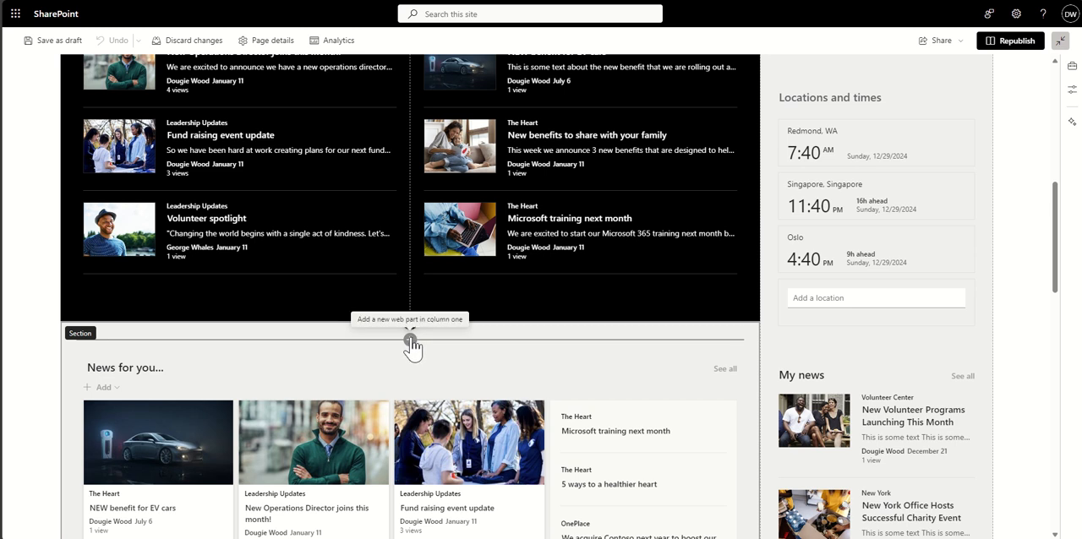
left_click(409, 345)
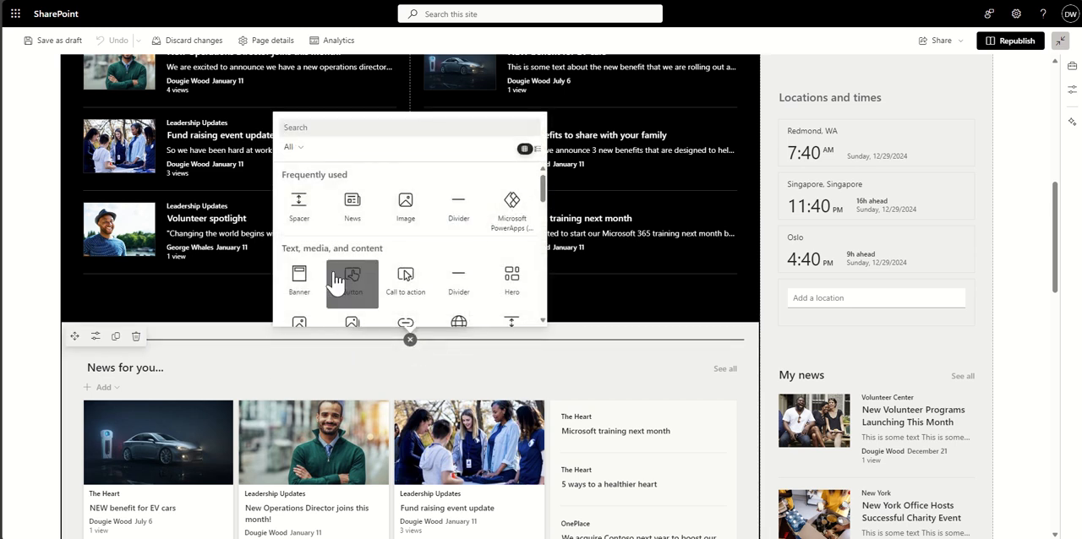
mouse_move(243, 313)
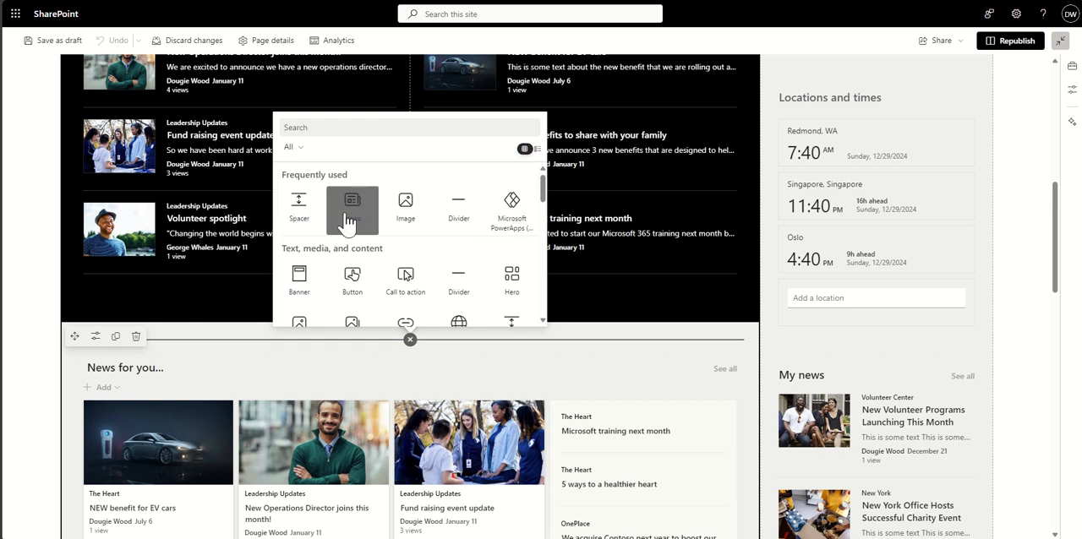
mouse_move(297, 206)
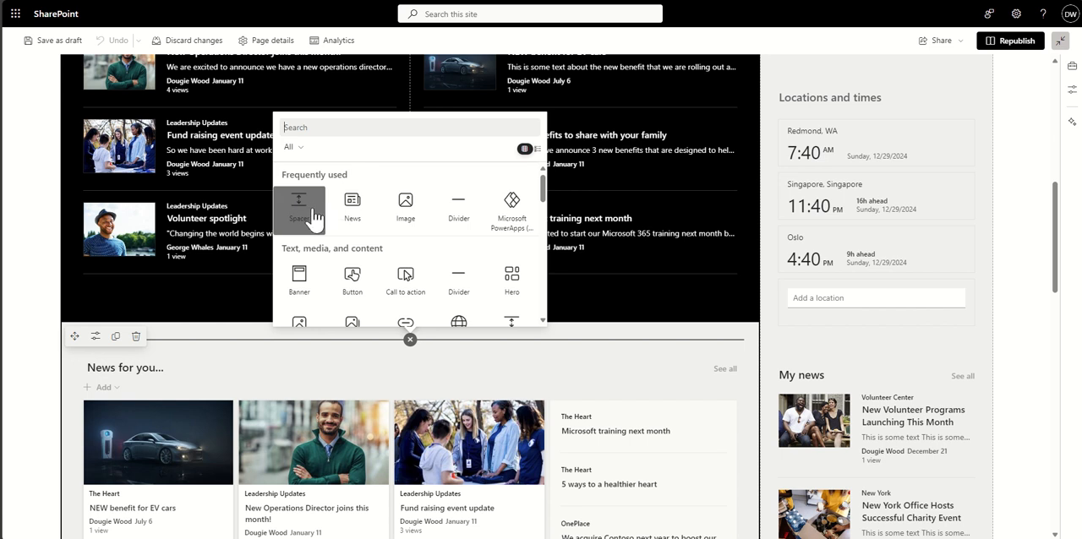
mouse_move(260, 289)
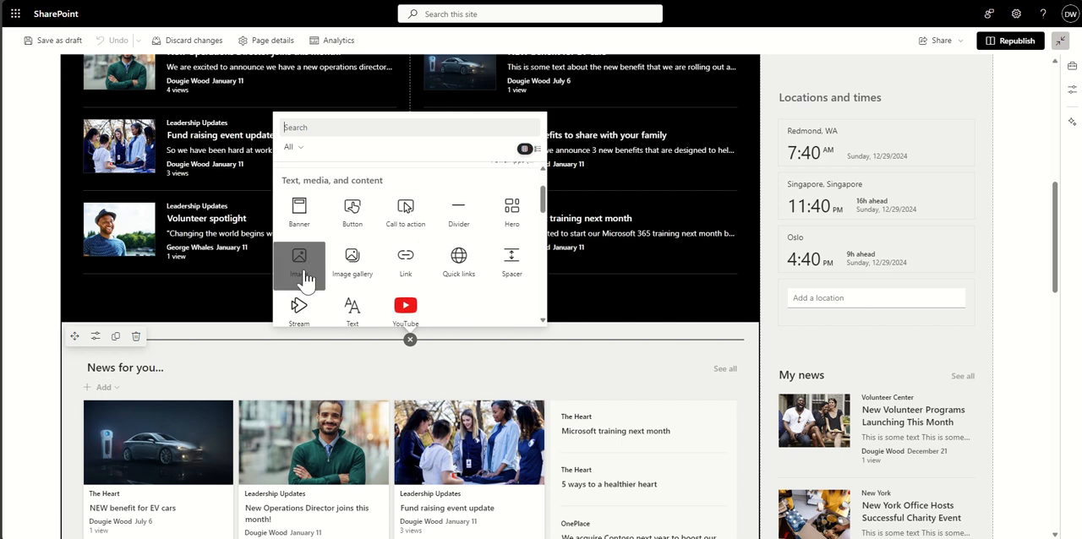
left_click(409, 338)
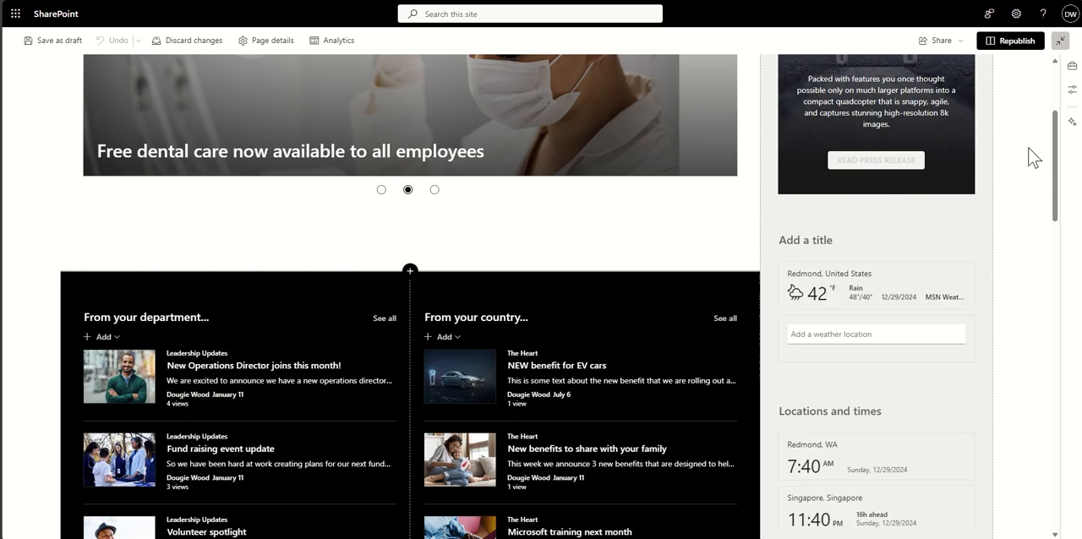
scroll("down", 3)
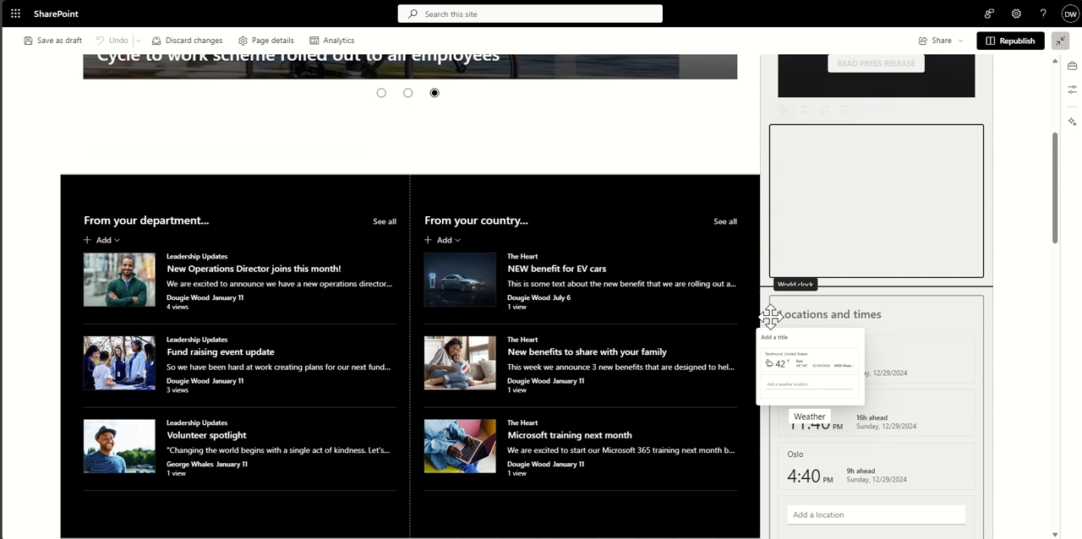
scroll("down", 3)
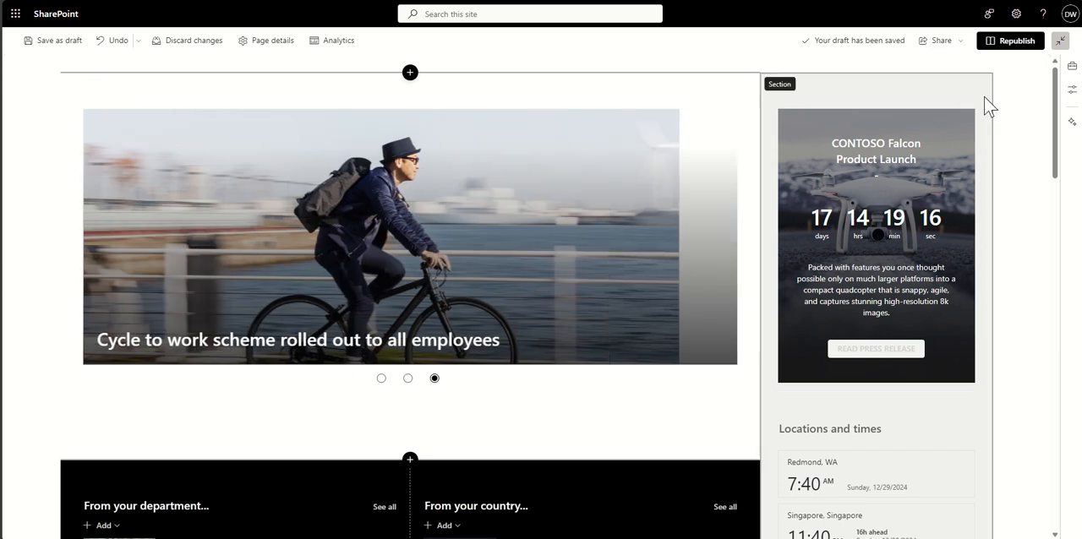
Republish the home page so the live OnePlace page shows the countdown above locations and times.
left_click(1017, 41)
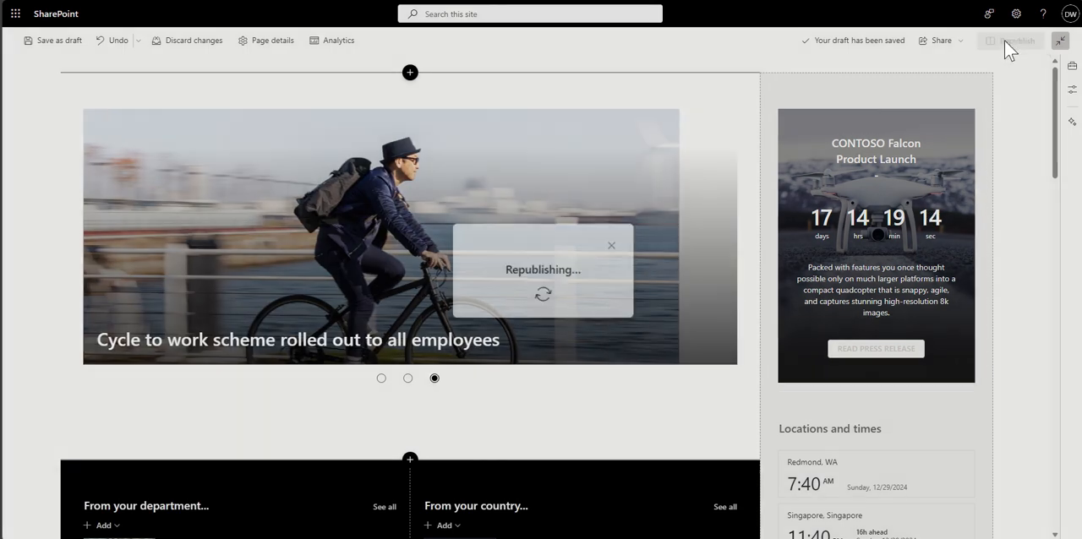
left_click(1017, 41)
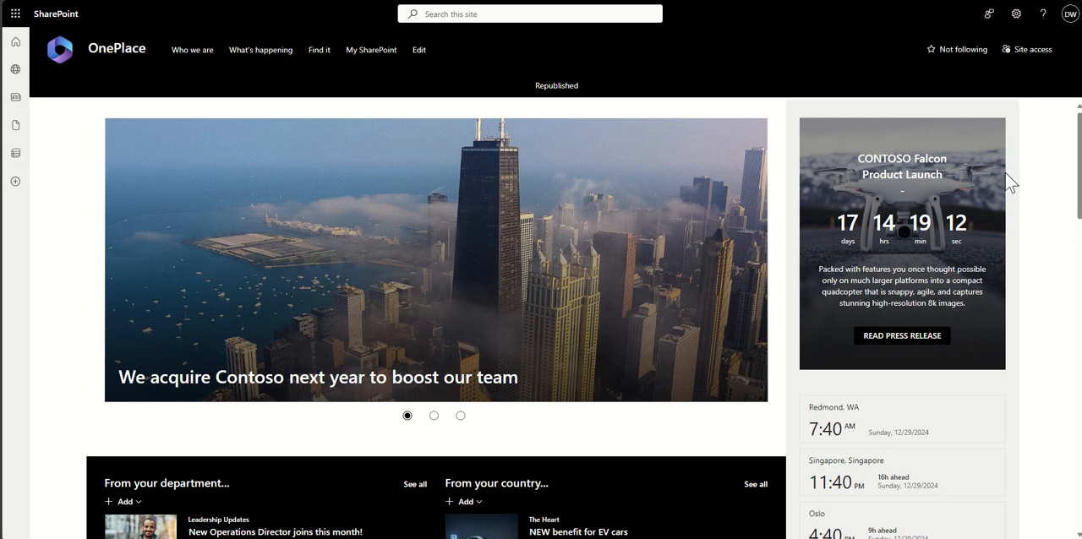
mouse_move(1048, 235)
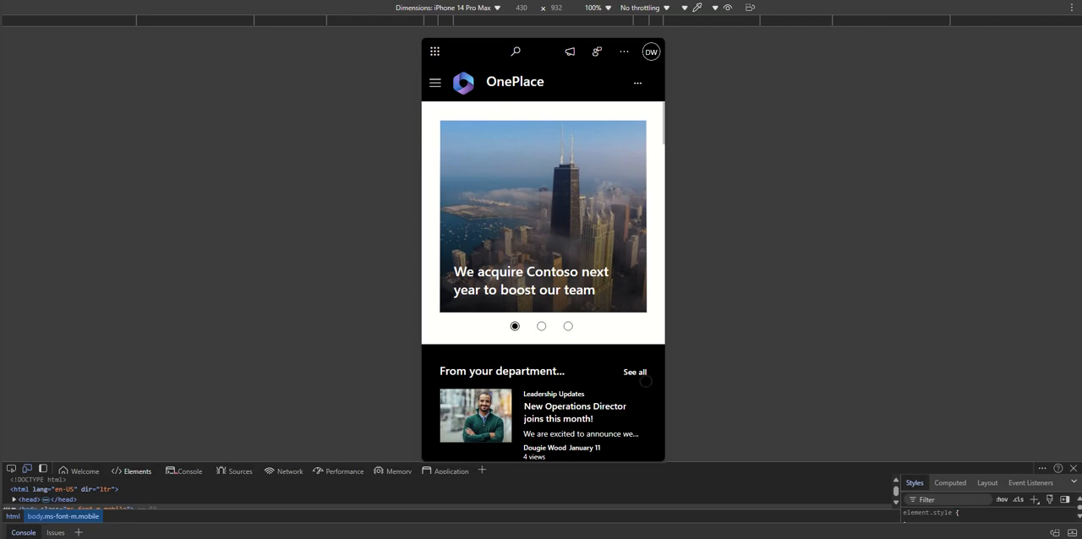
Scroll through the OnePlace home page in the phone-sized device-emulation preview.
scroll("down", 3)
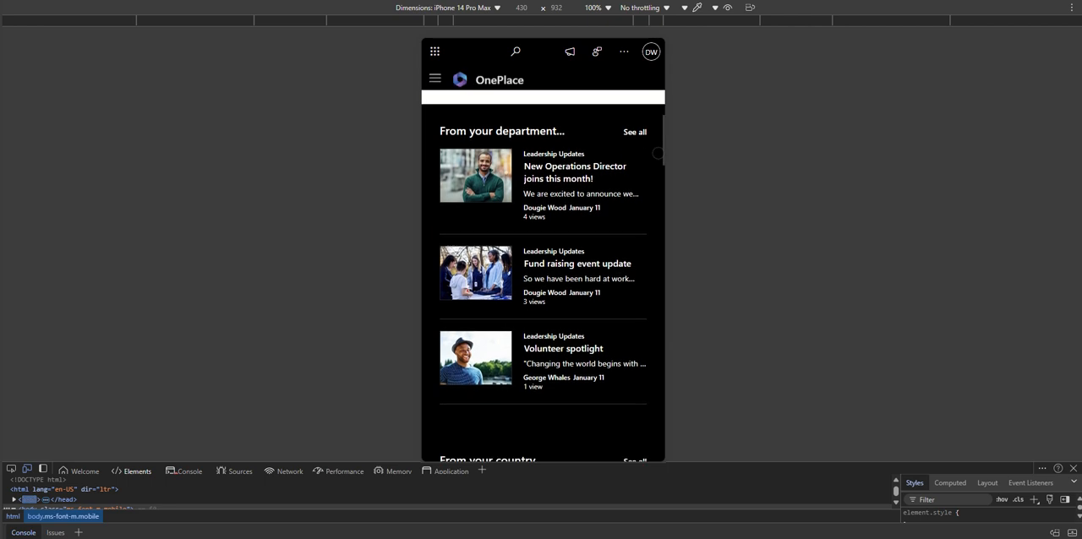
scroll("down", 3)
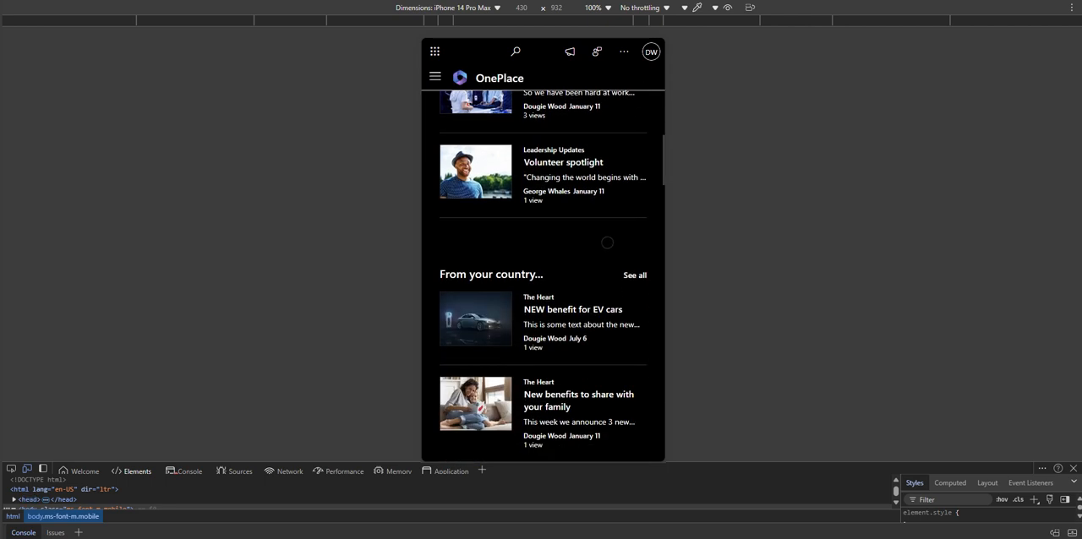
scroll("down", 3)
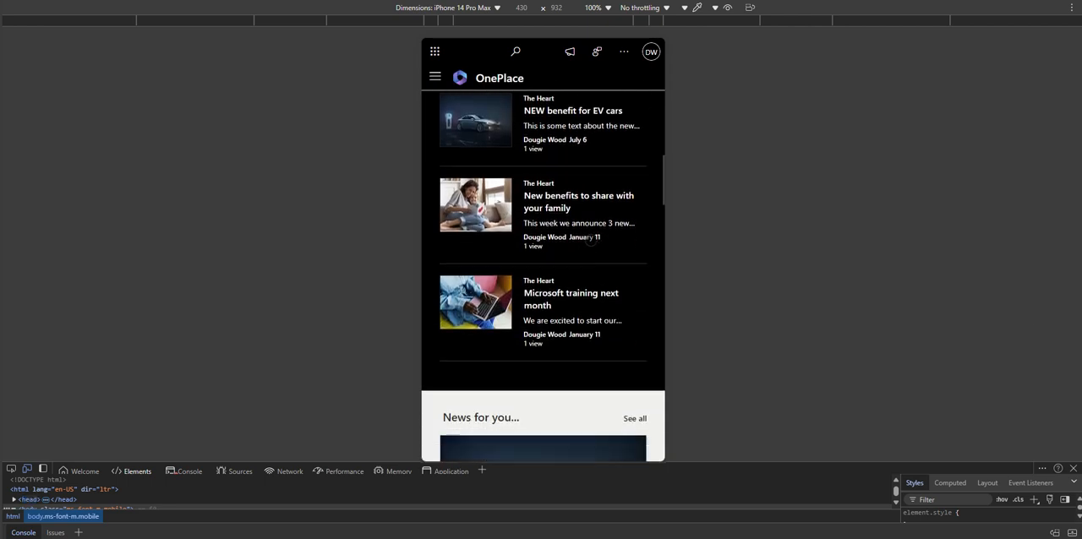
scroll("down", 3)
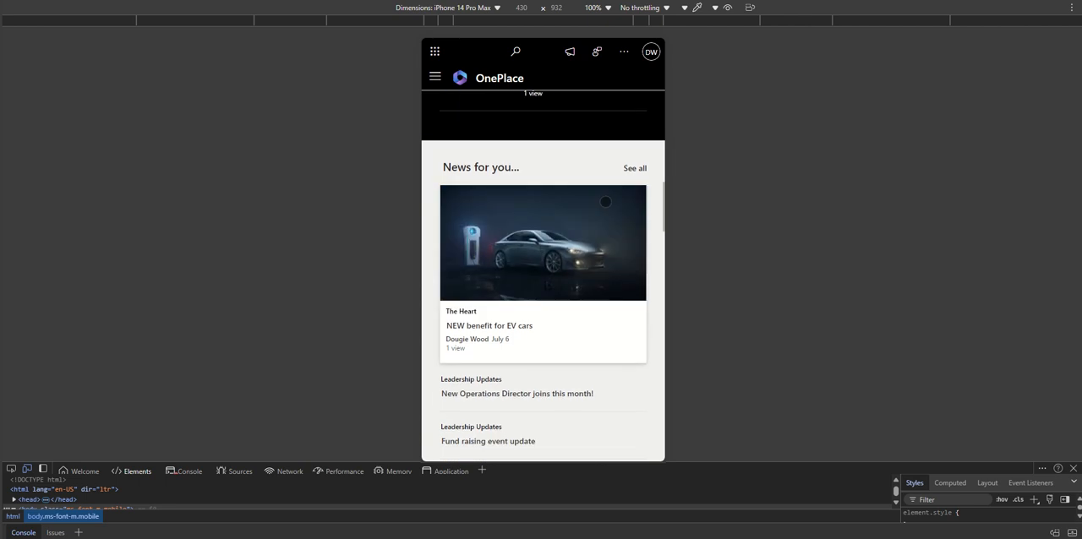
scroll("down", 3)
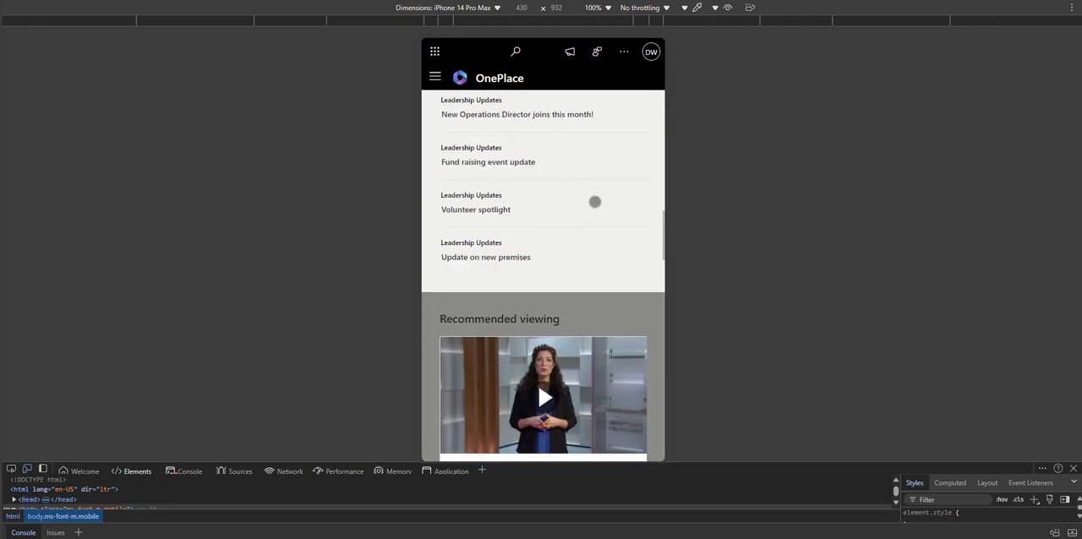
scroll("down", 3)
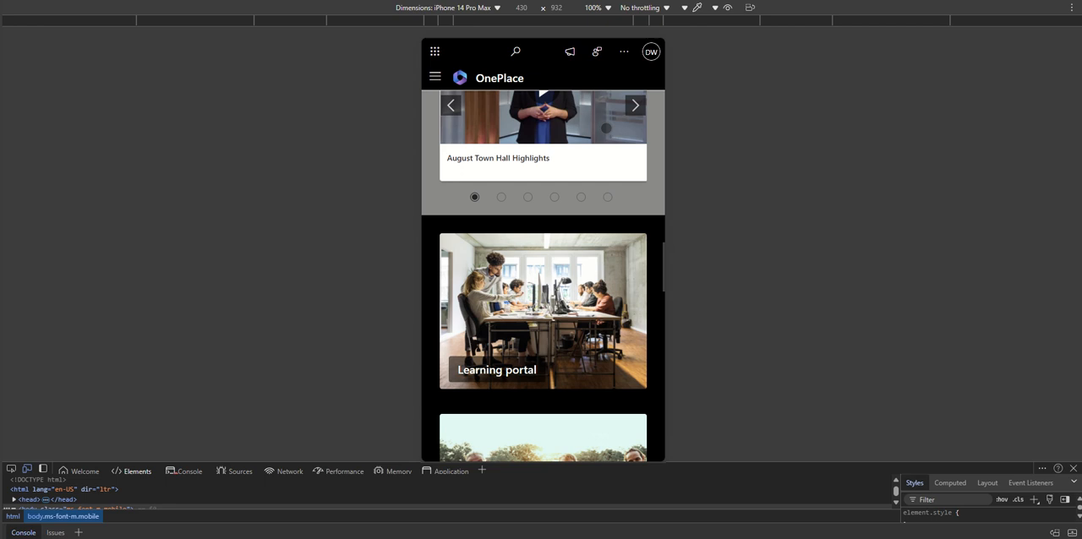
scroll("down", 3)
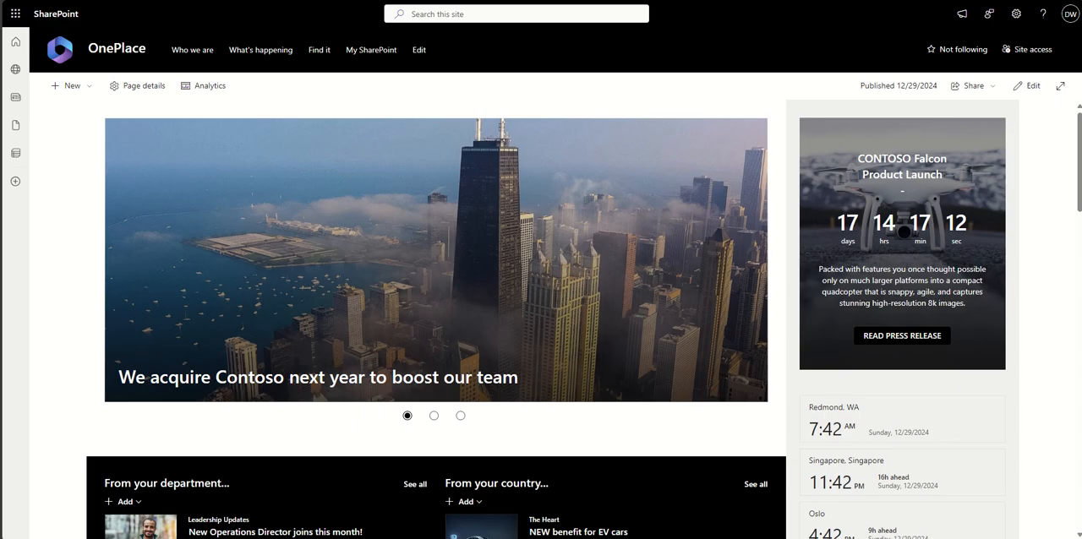
mouse_move(193, 51)
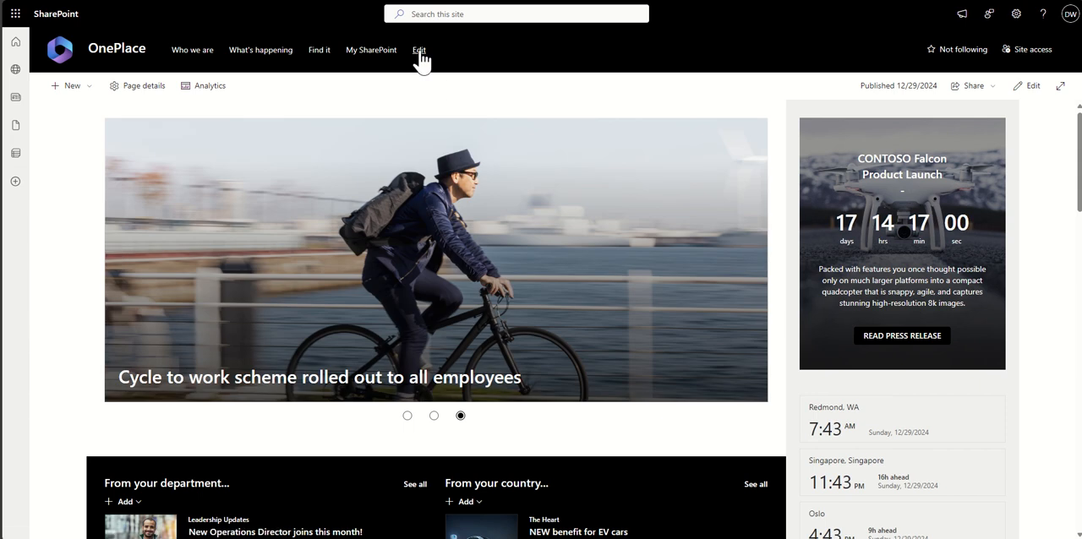
left_click(419, 51)
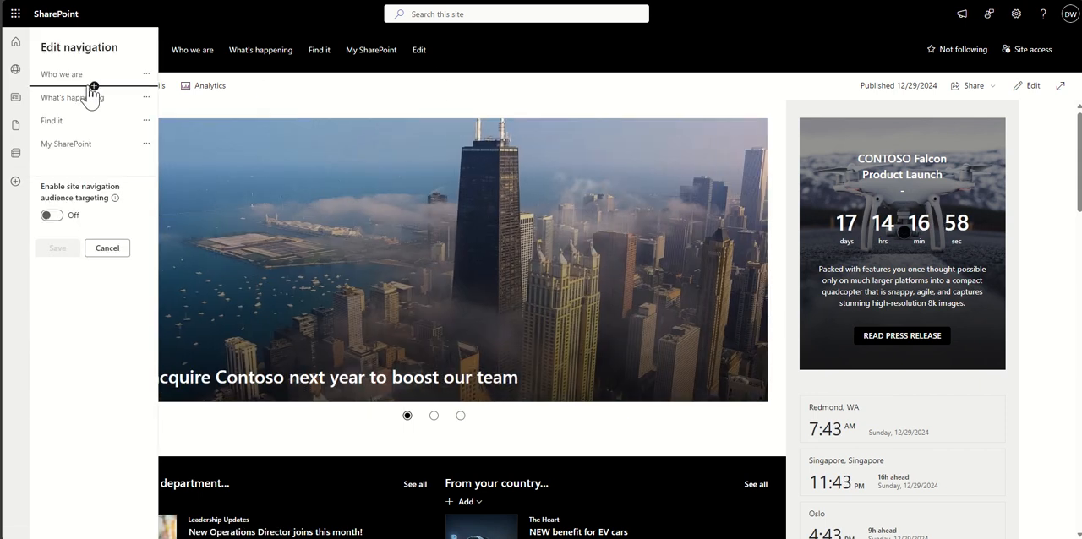
left_click(95, 85)
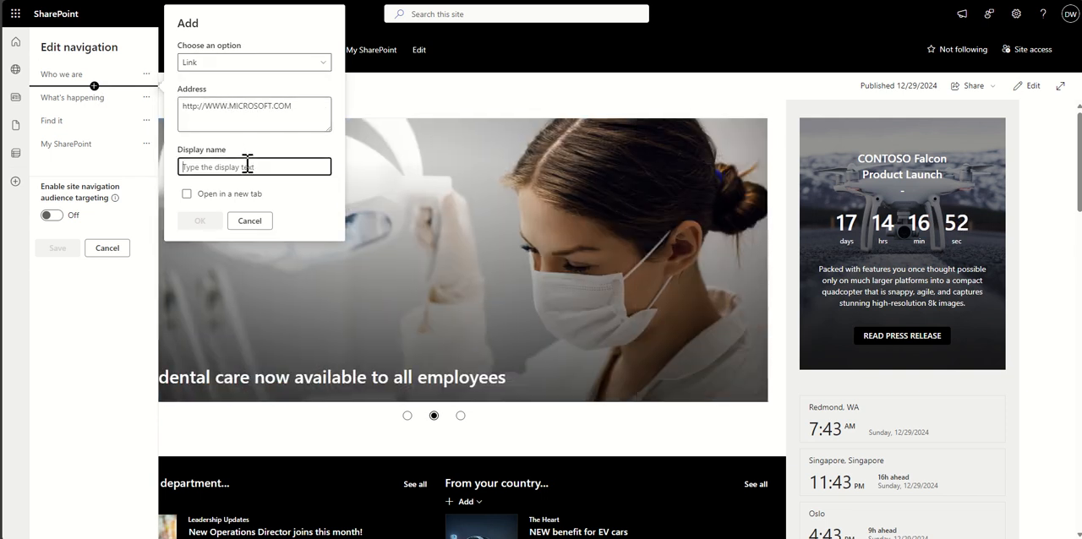
type("Microso")
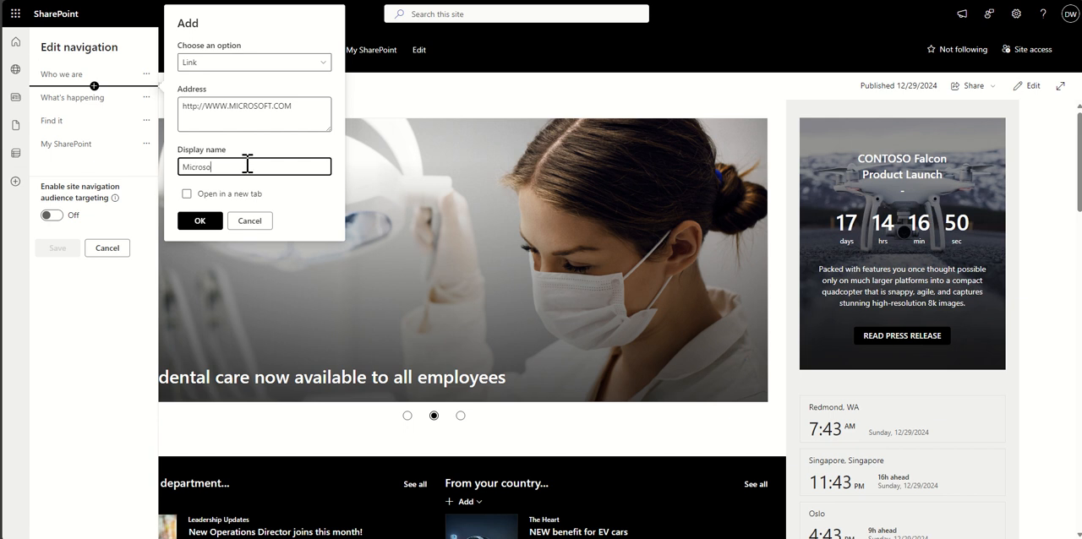
left_click(200, 220)
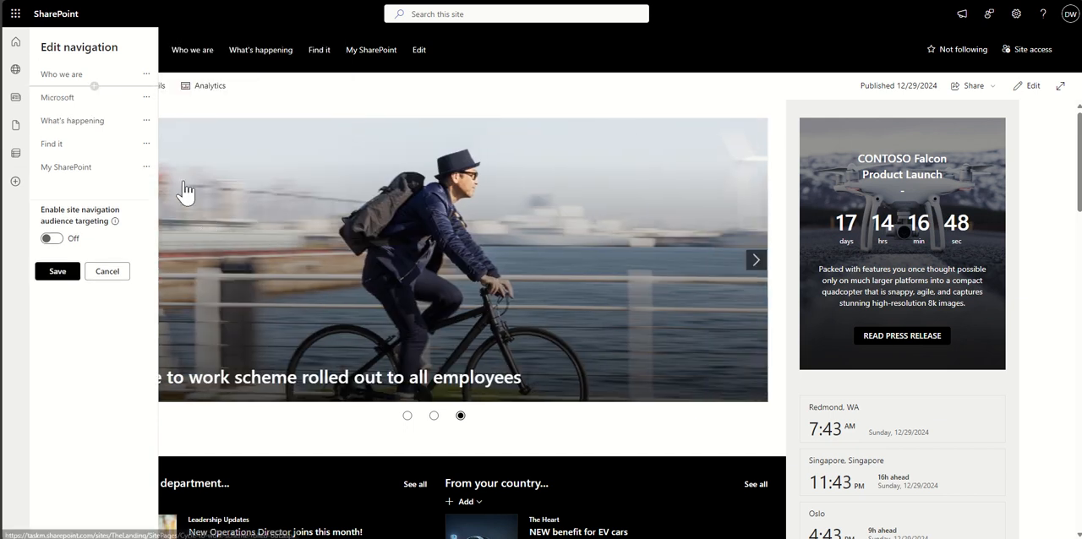
Make the Microsoft entry a sub link beneath Who we are.
left_click(146, 98)
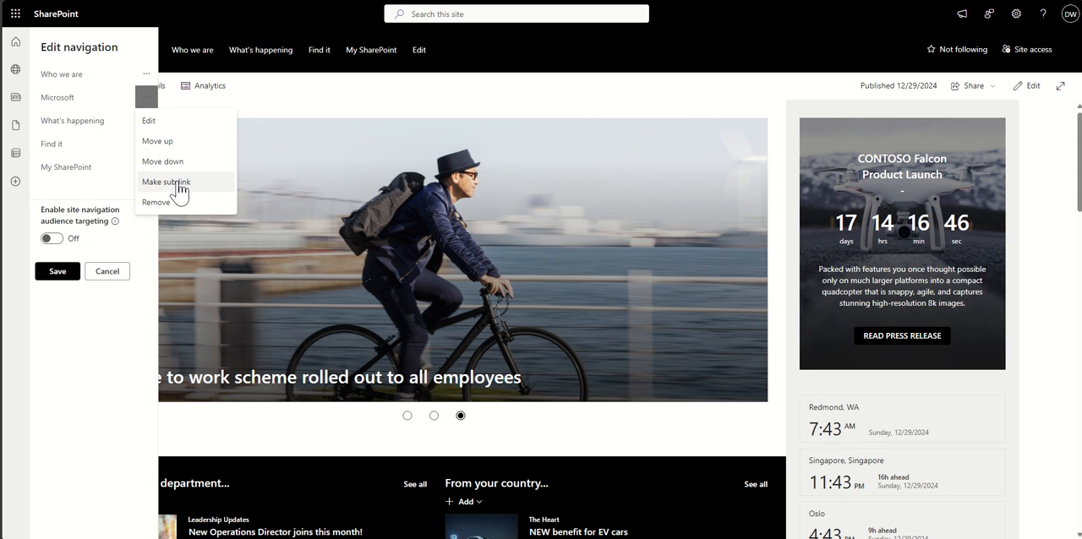
left_click(106, 270)
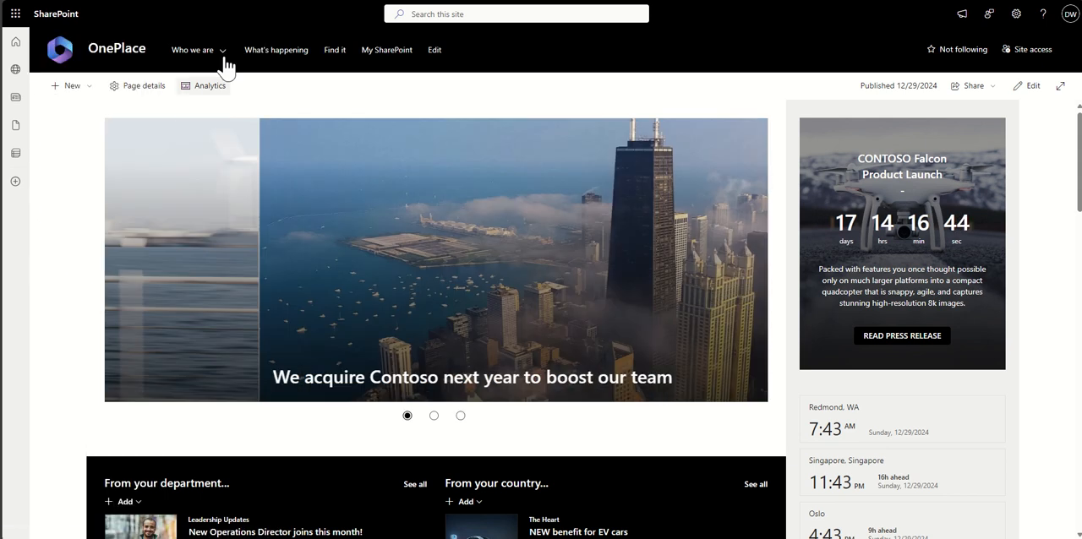
left_click(193, 49)
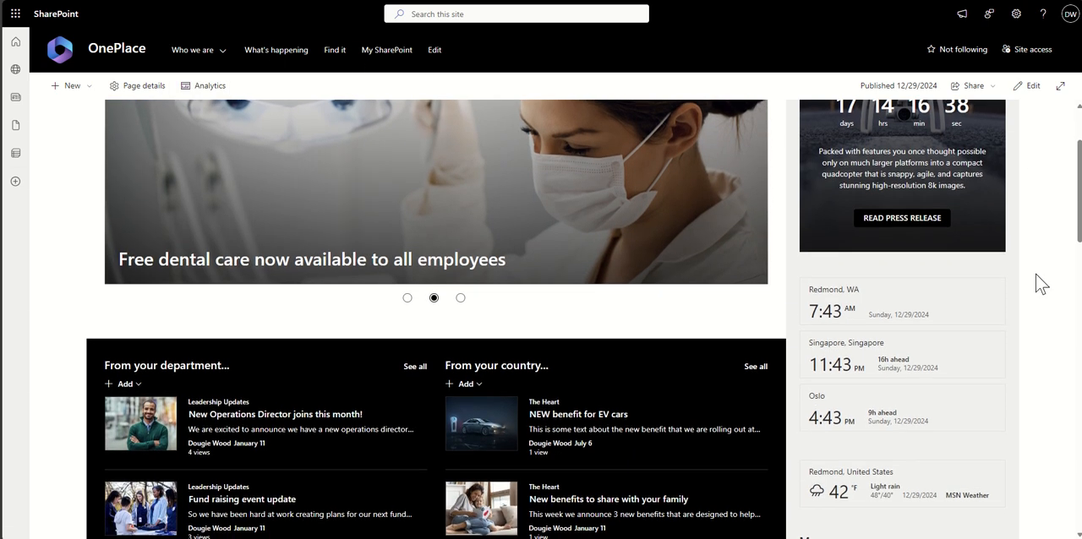
scroll("down", 3)
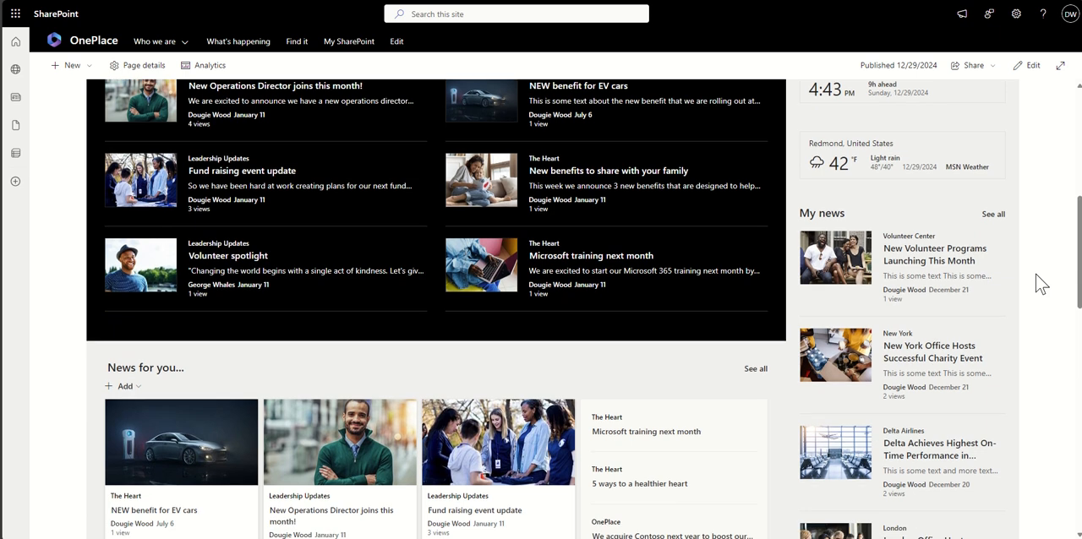
scroll("down", 3)
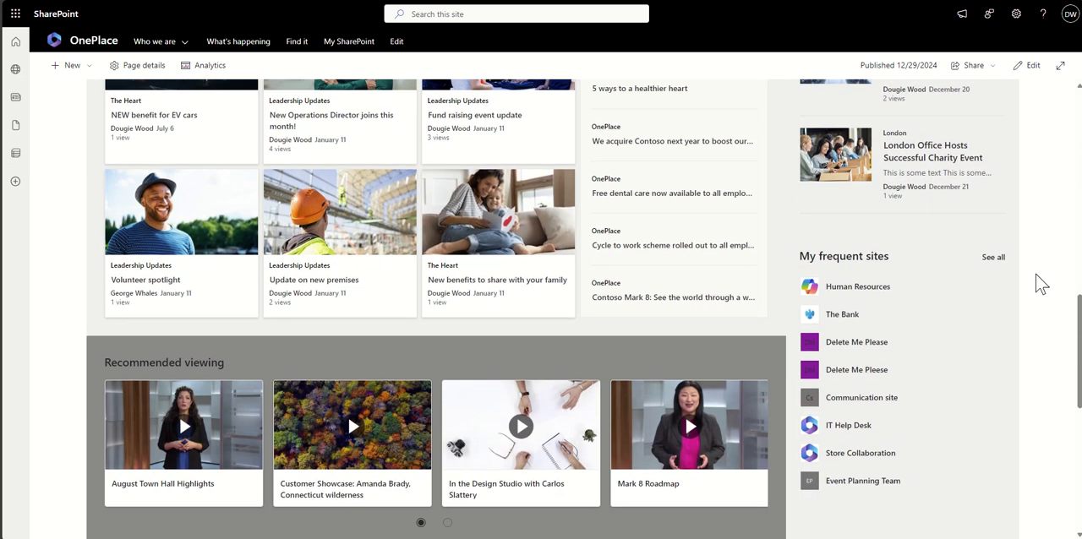
scroll("down", 3)
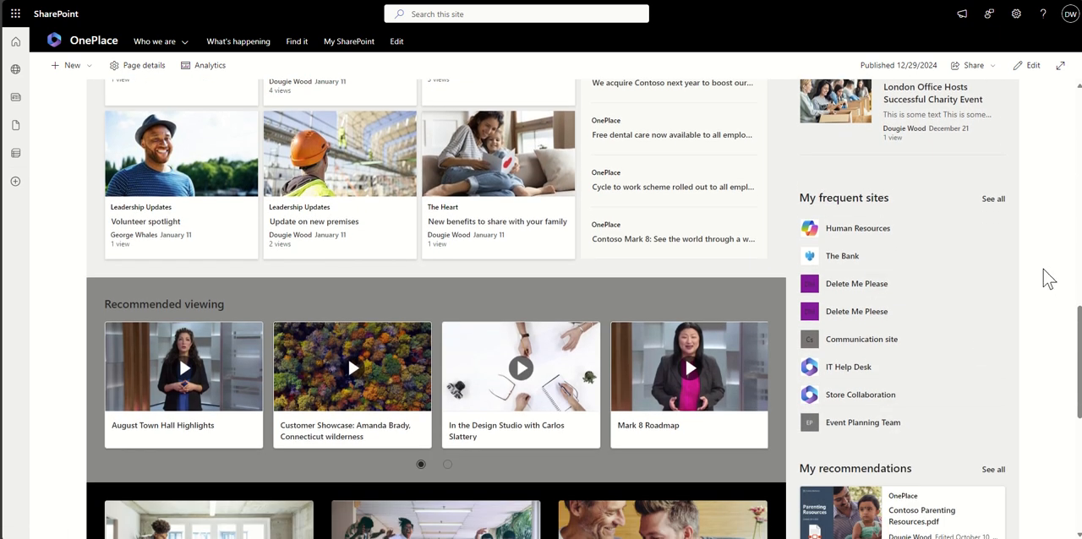
scroll("down", 3)
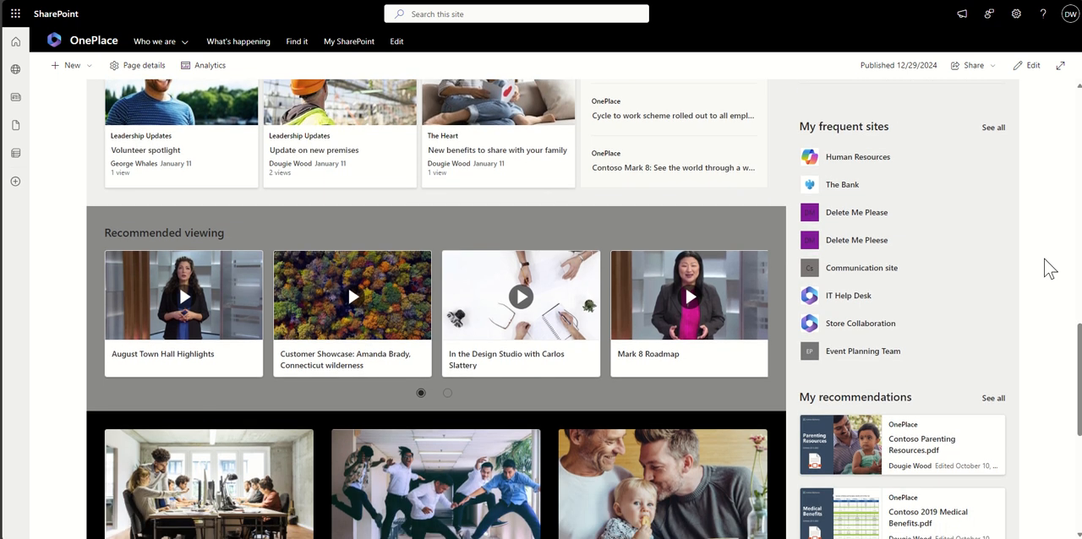
scroll("down", 3)
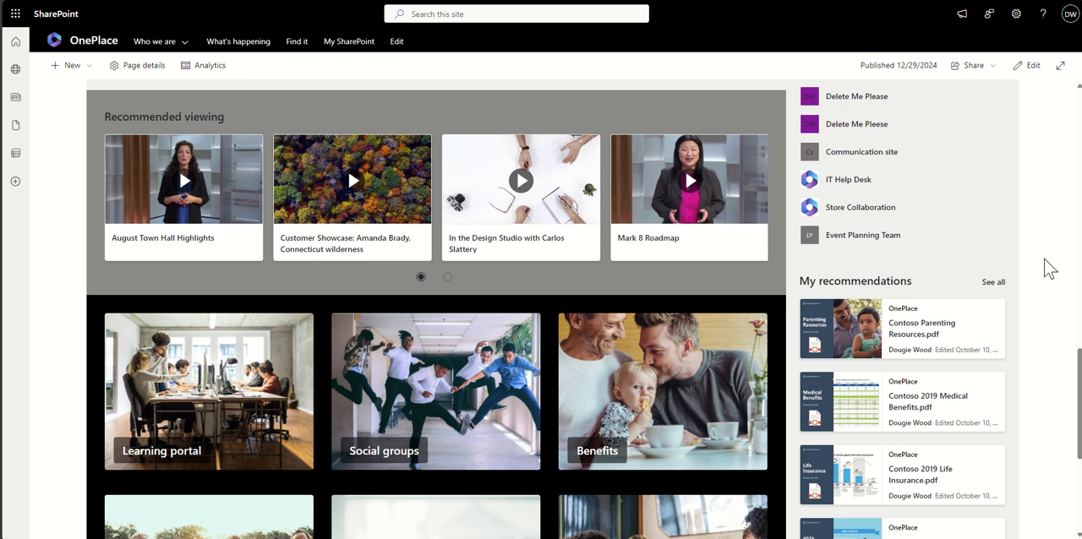
scroll("down", 3)
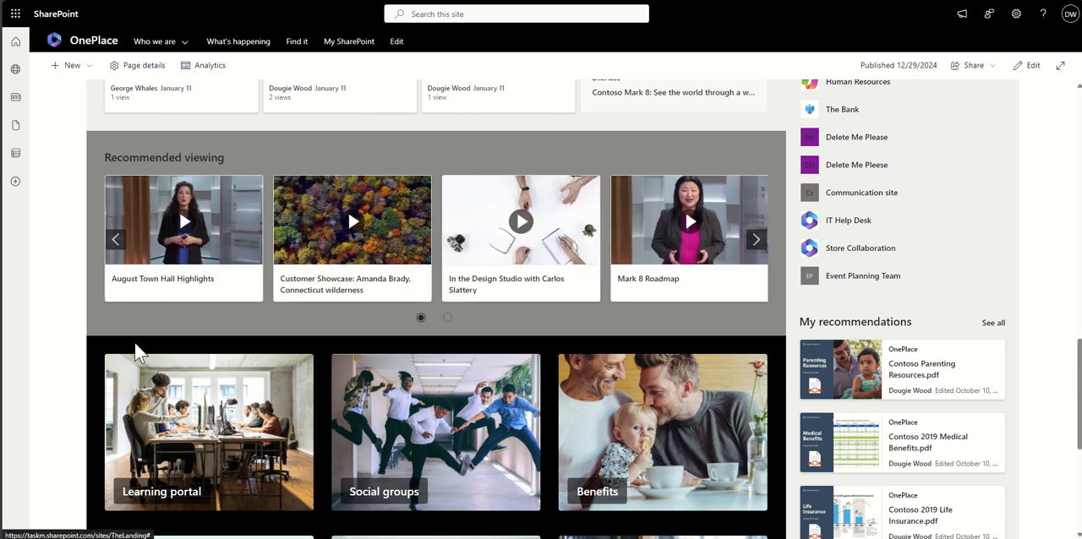
scroll("down", 3)
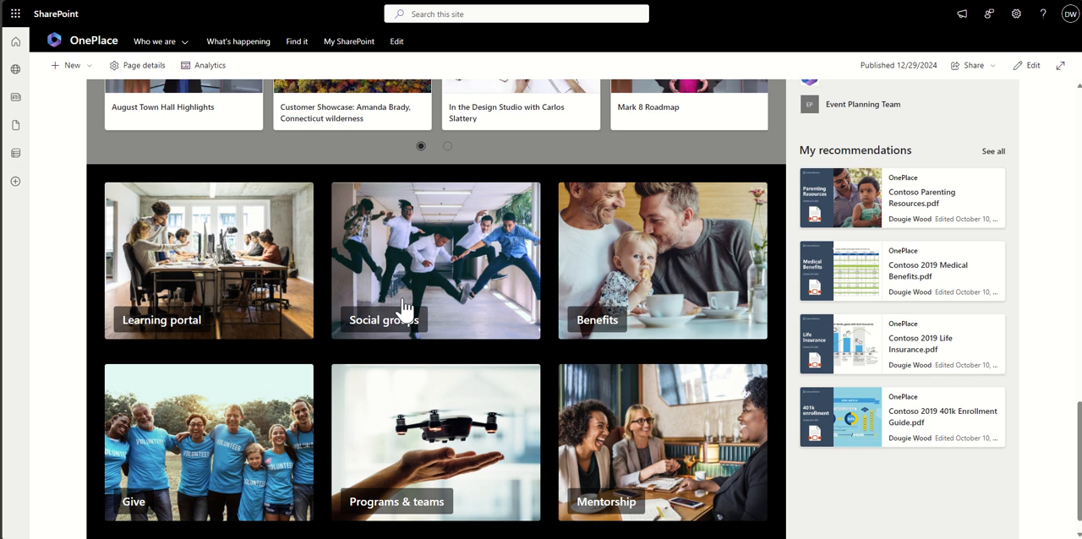
mouse_move(196, 341)
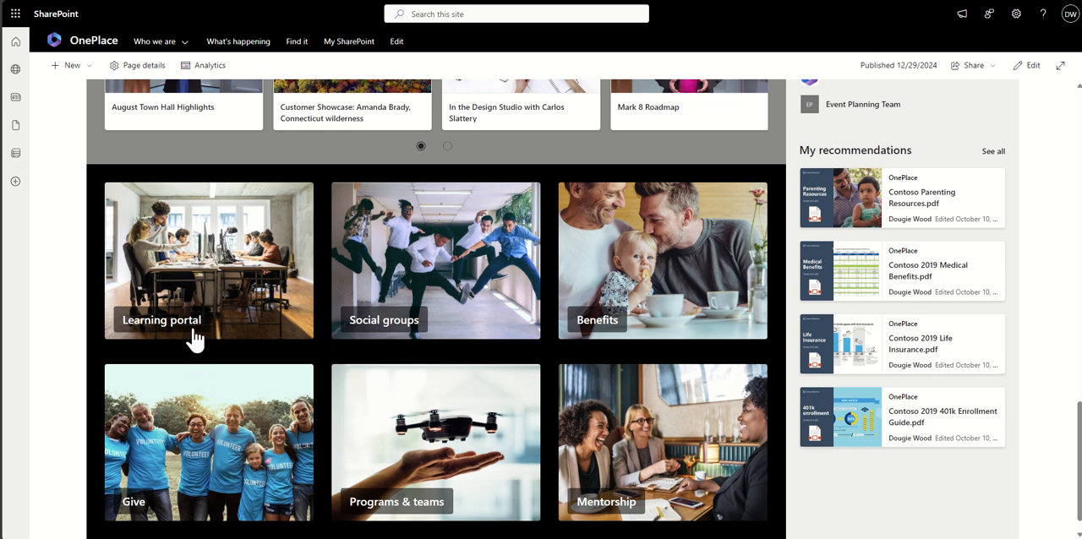
mouse_move(1058, 301)
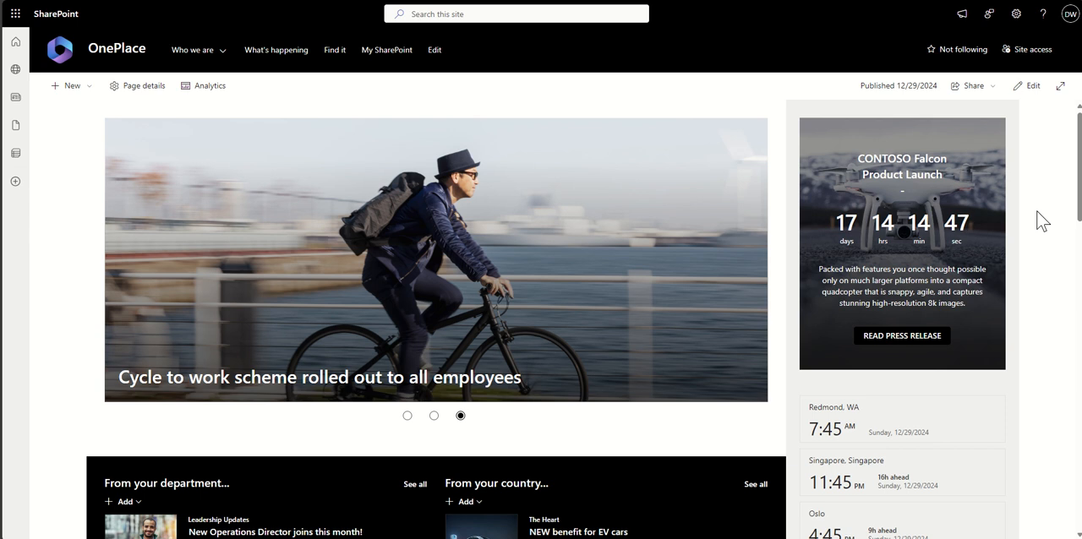
mouse_move(463, 210)
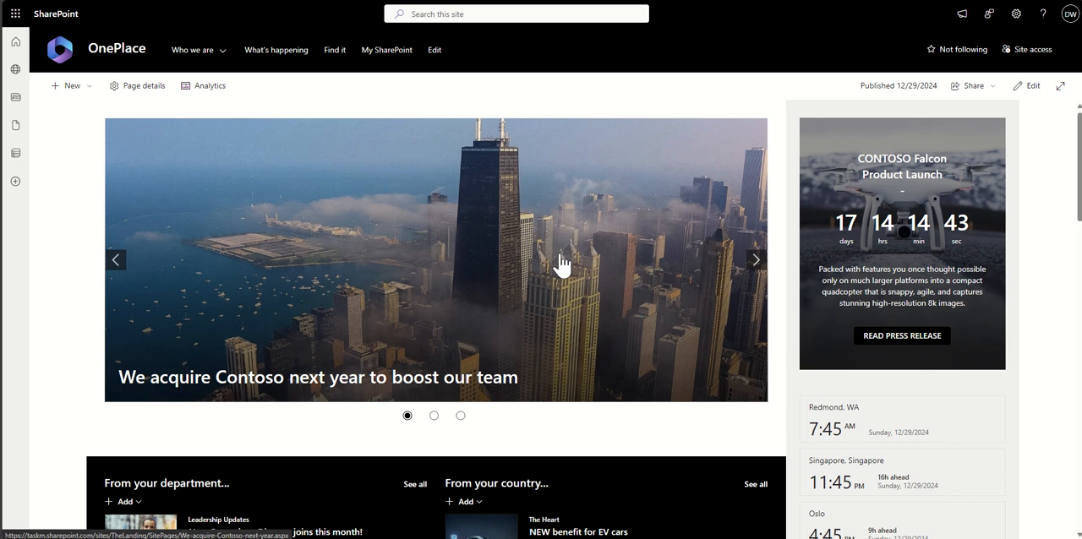
mouse_move(76, 281)
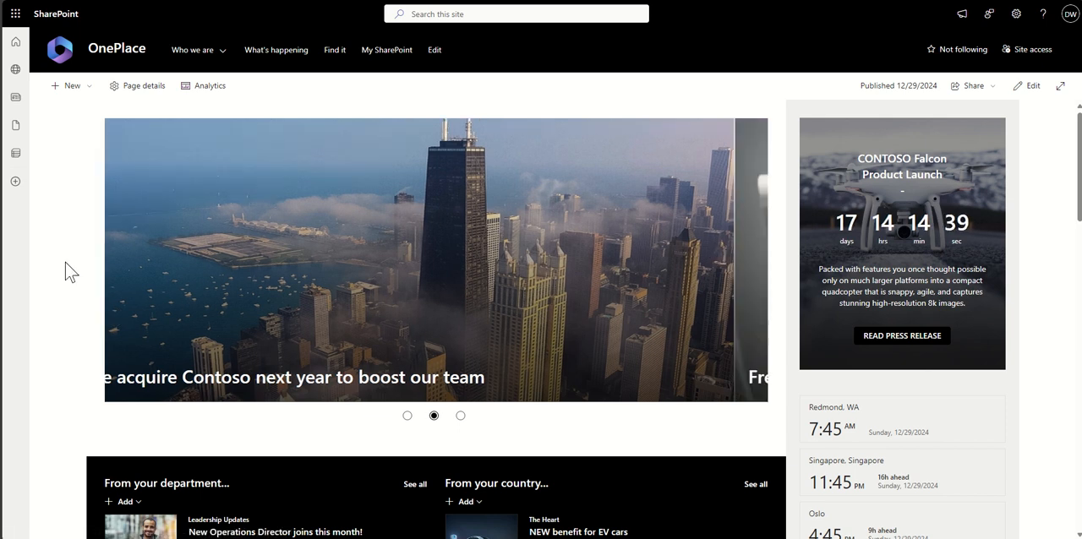
left_click(69, 84)
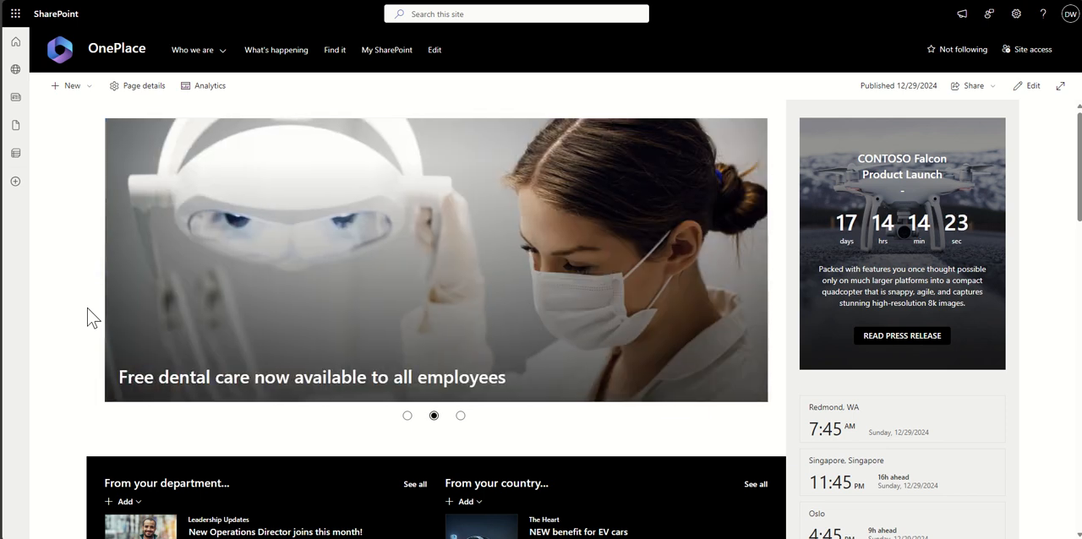
scroll("down", 3)
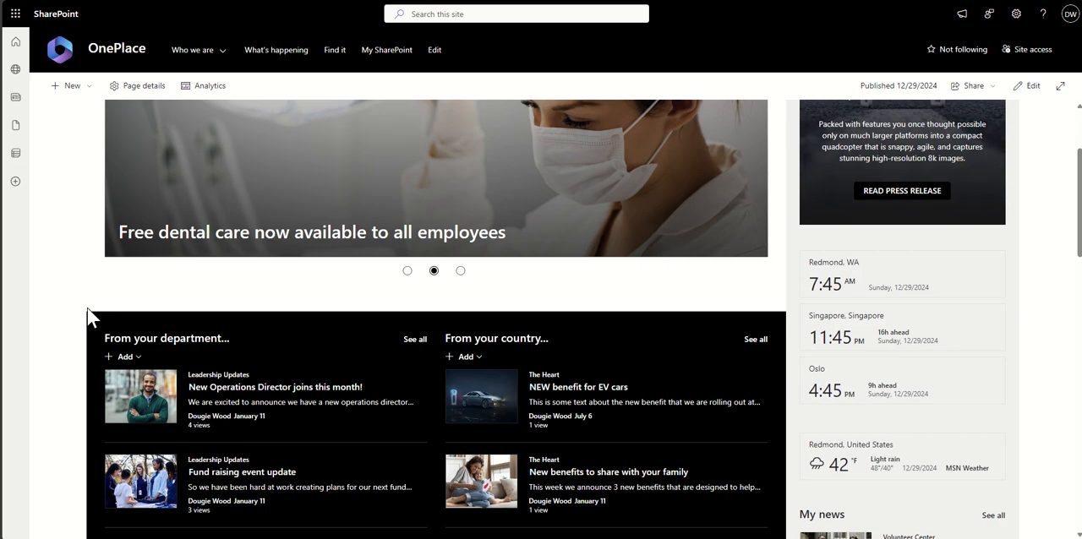
scroll("down", 3)
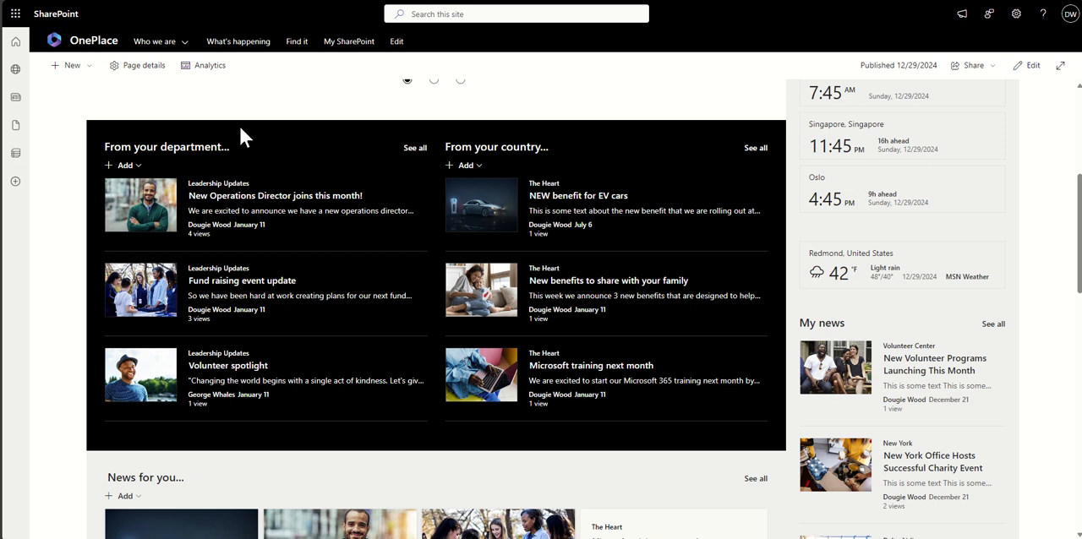
mouse_move(88, 206)
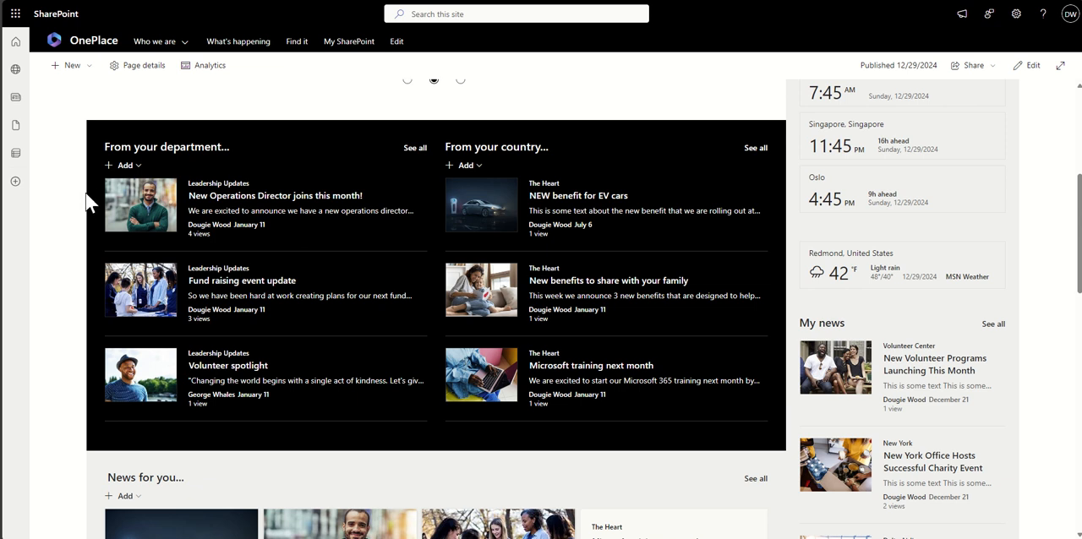
mouse_move(201, 424)
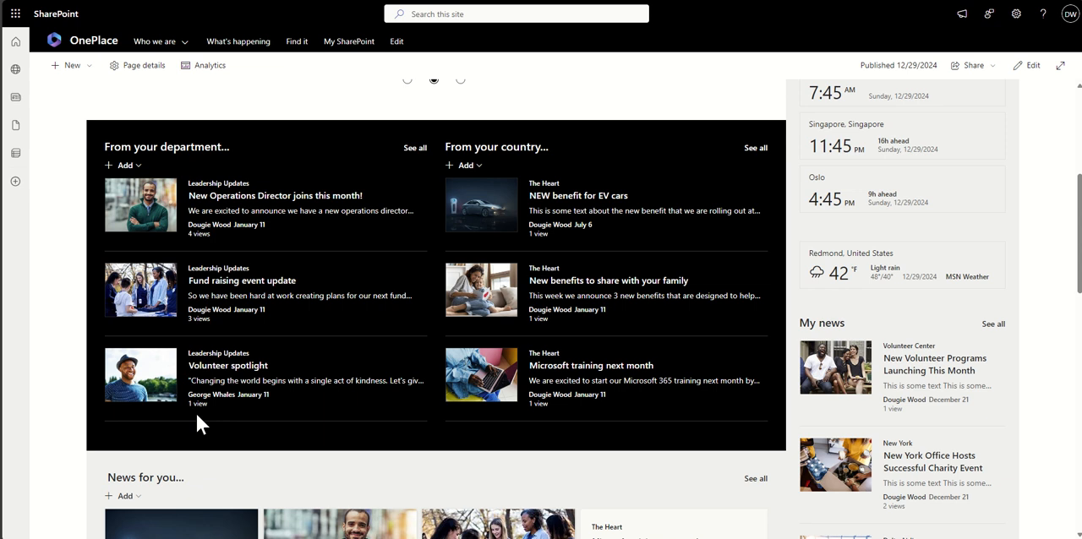
mouse_move(98, 215)
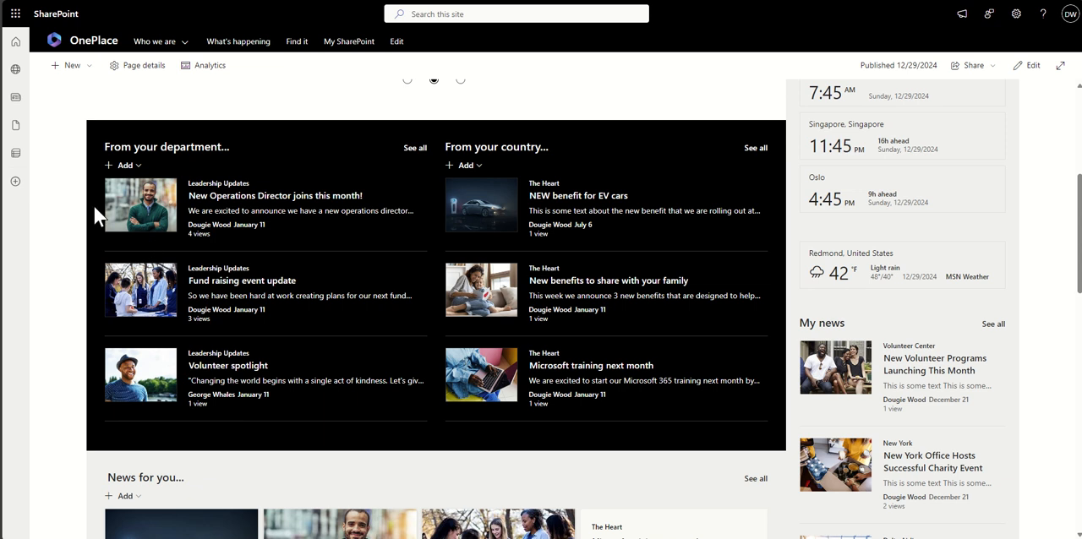
left_click(460, 81)
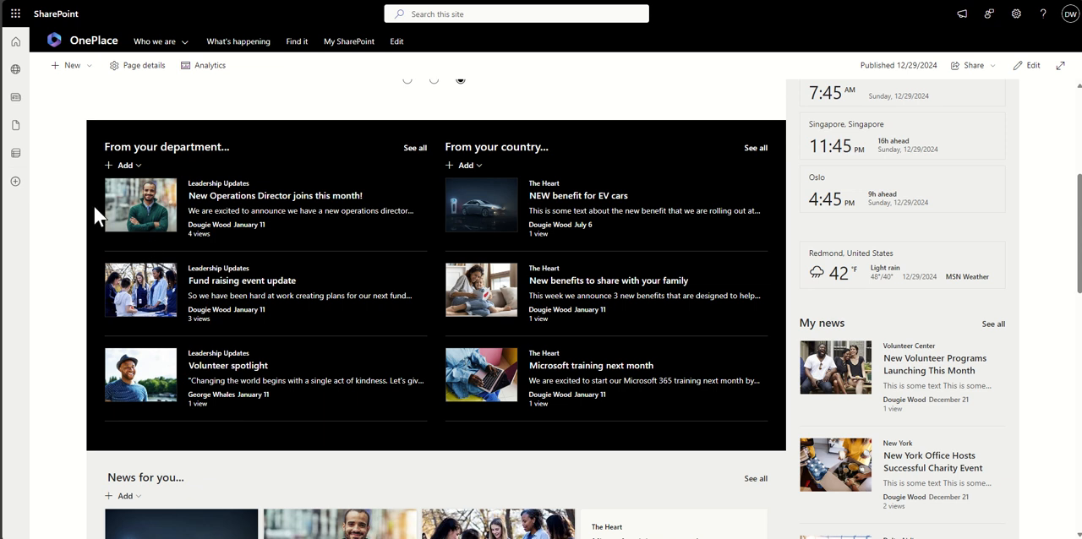
mouse_move(88, 278)
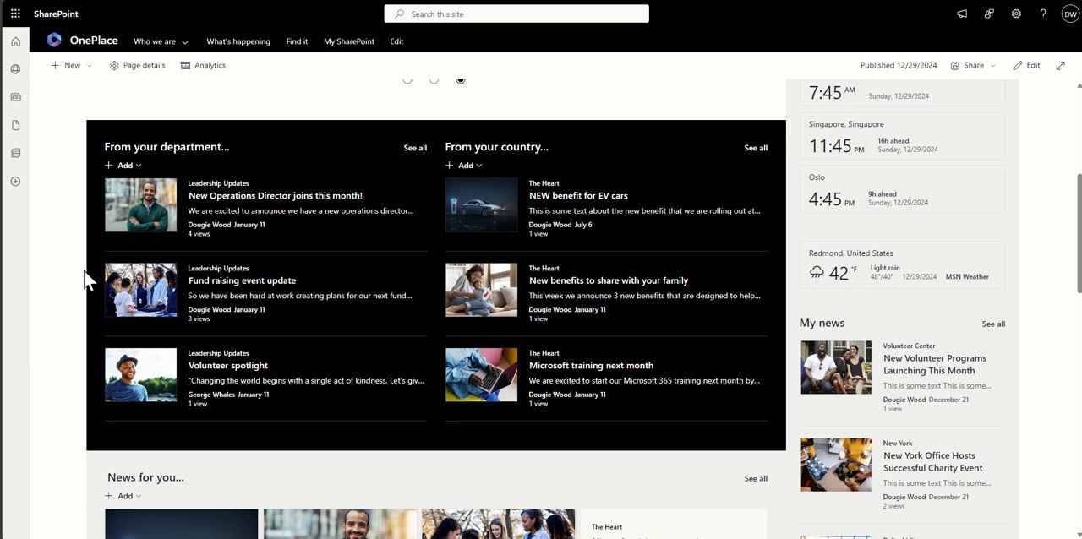
mouse_move(511, 147)
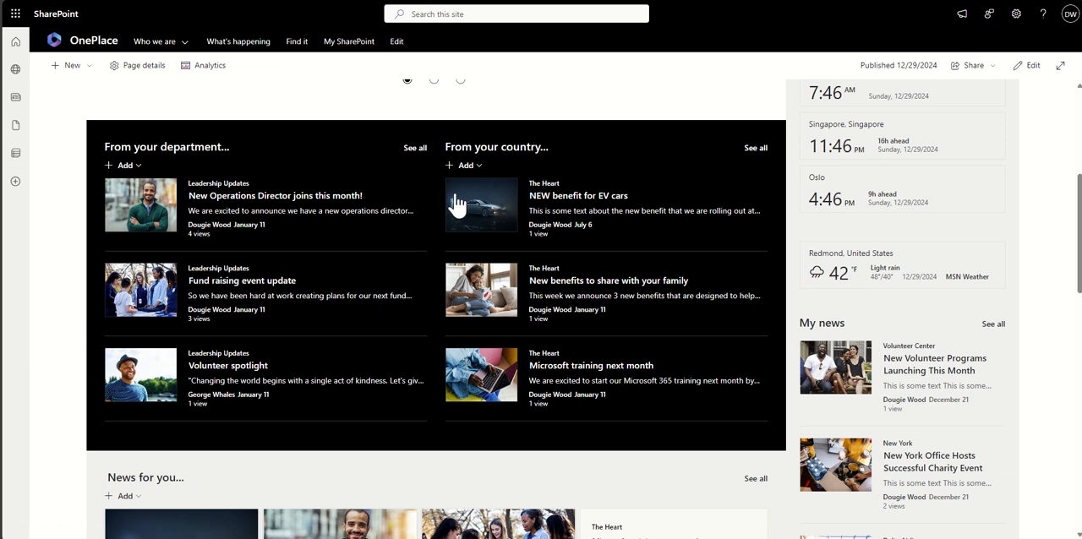
mouse_move(439, 223)
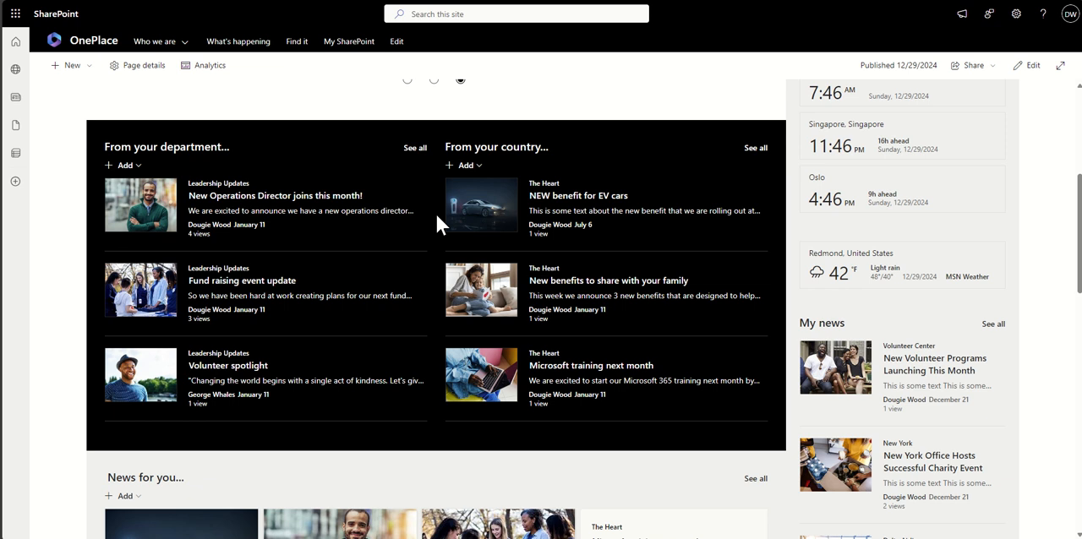
Scroll down the OnePlace home page until the News for you web part is fully in view.
scroll("down", 3)
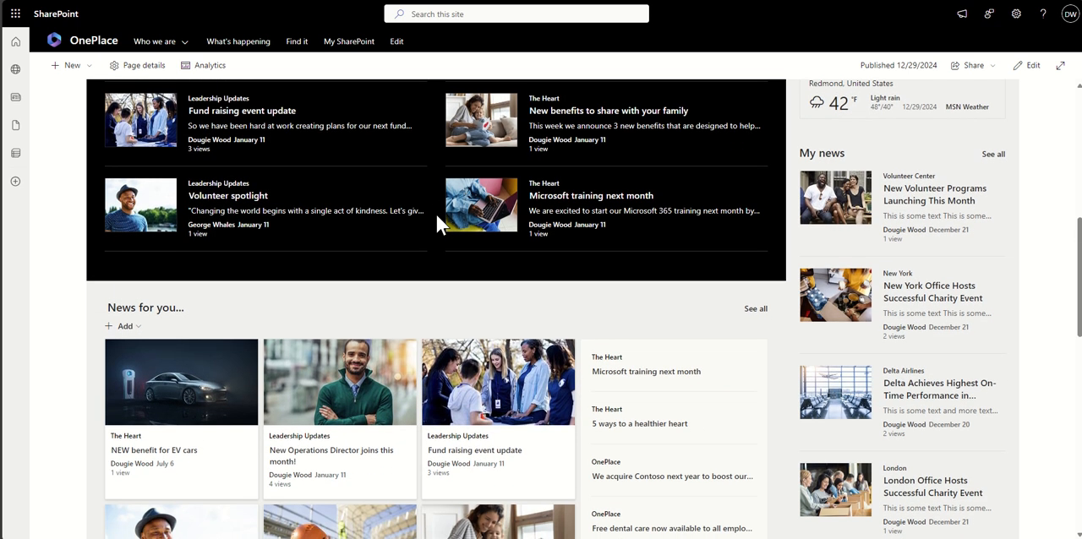
scroll("down", 3)
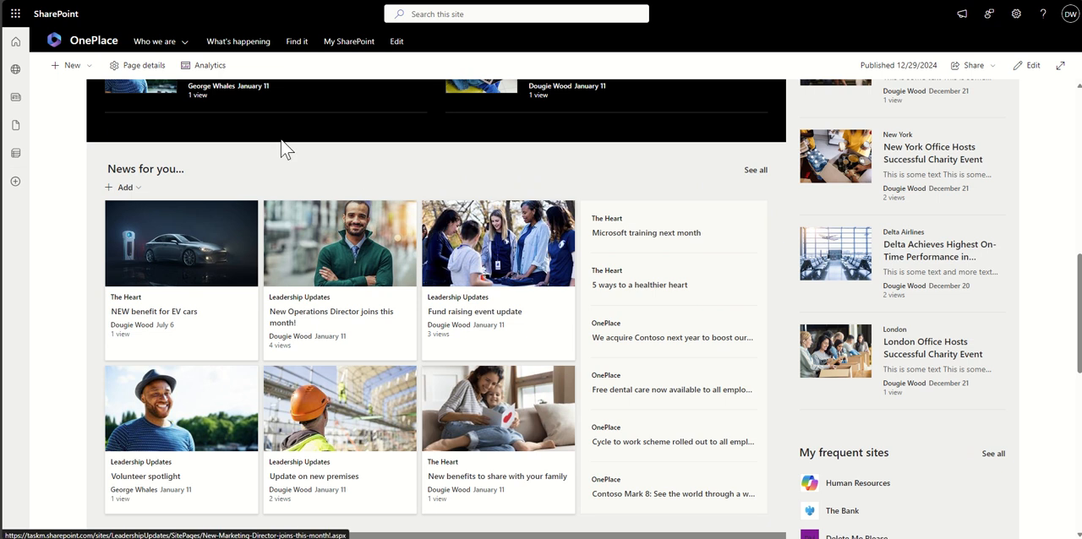
scroll("down", 3)
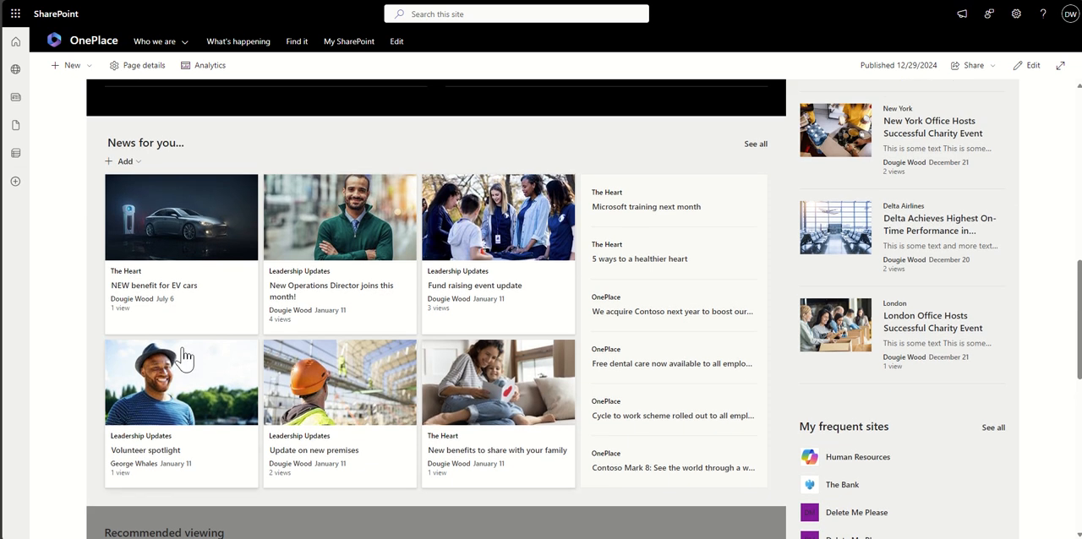
scroll("down", 3)
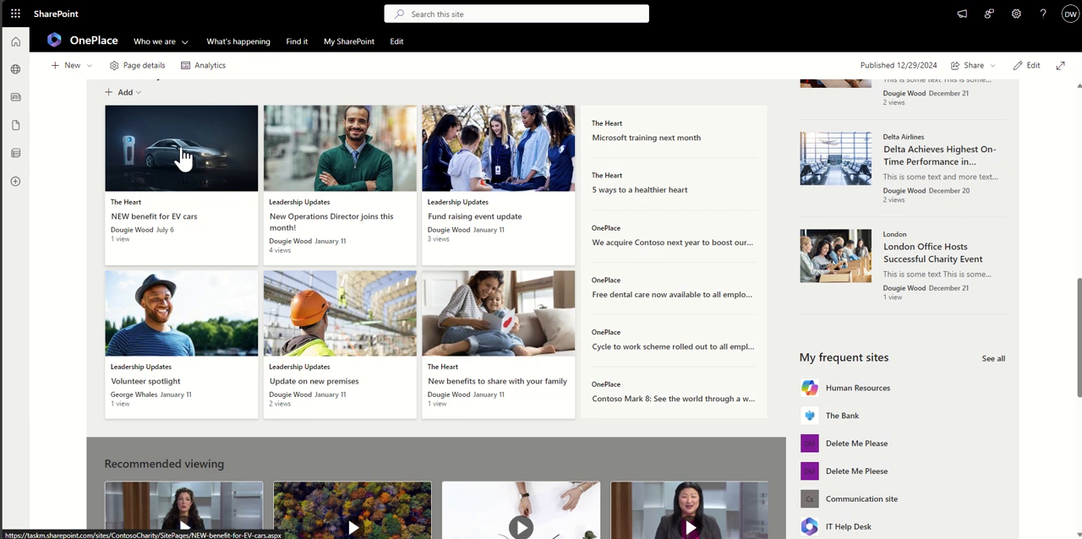
mouse_move(218, 189)
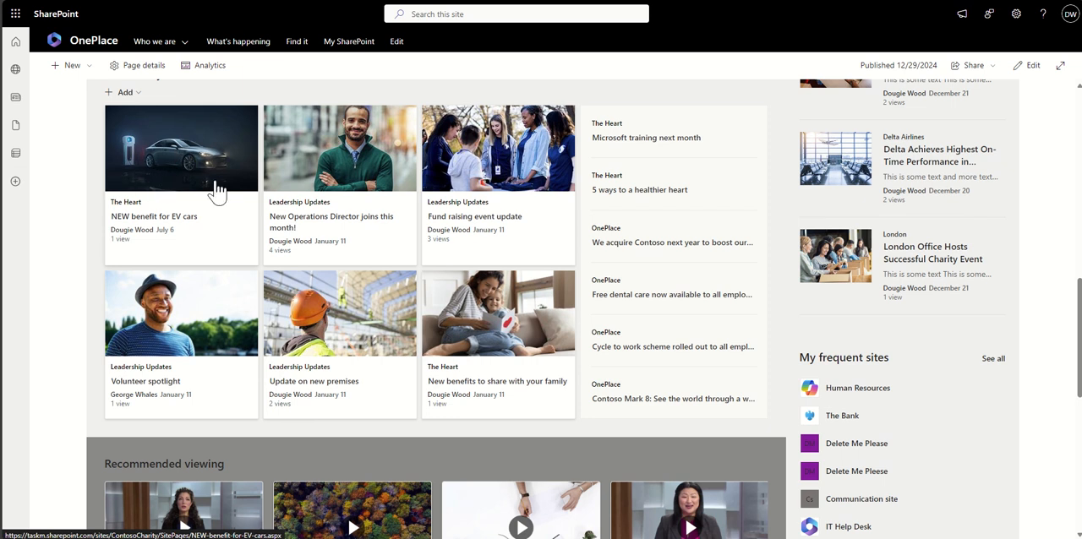
mouse_move(98, 155)
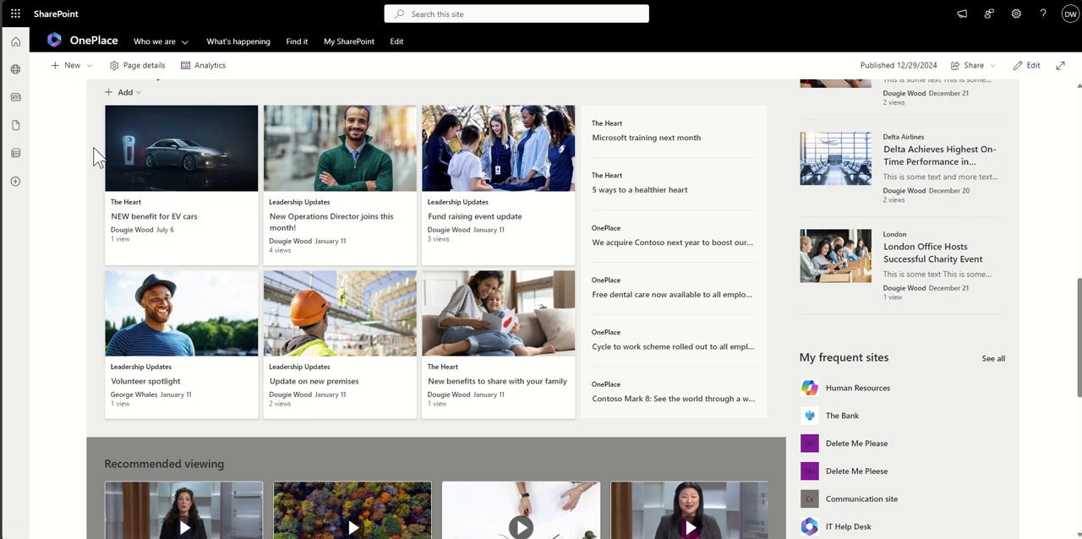
mouse_move(279, 173)
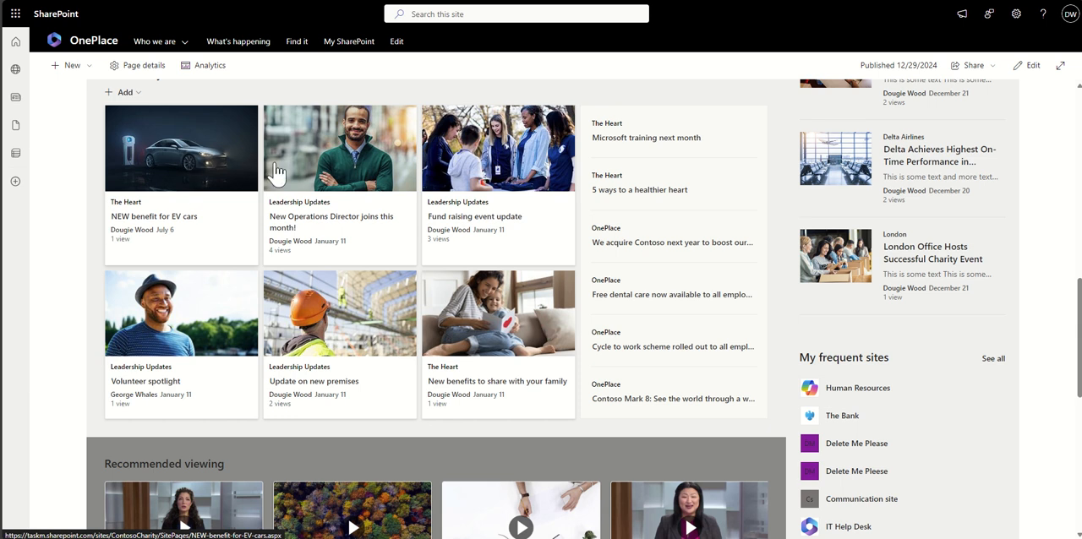
mouse_move(482, 352)
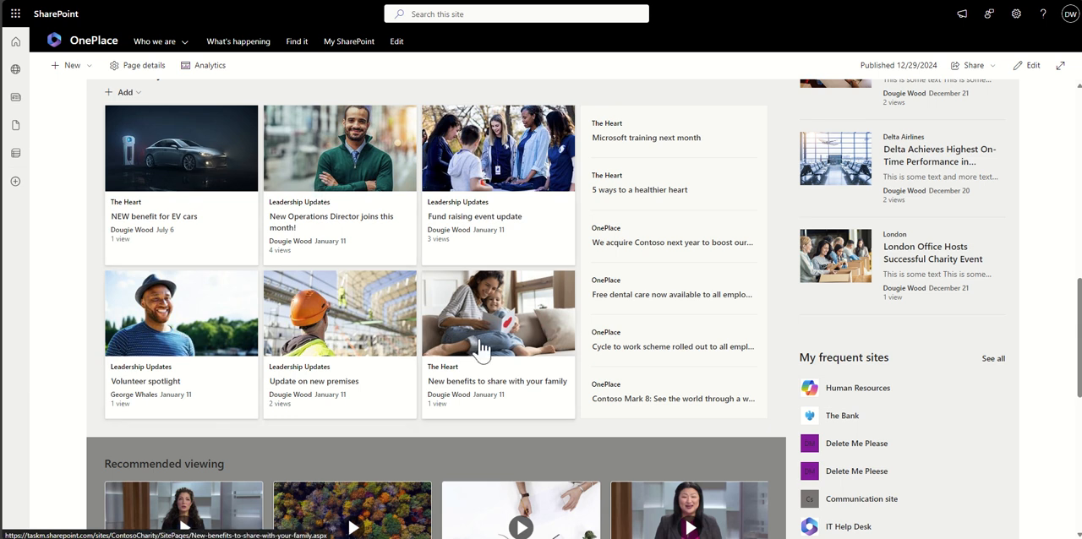
mouse_move(635, 132)
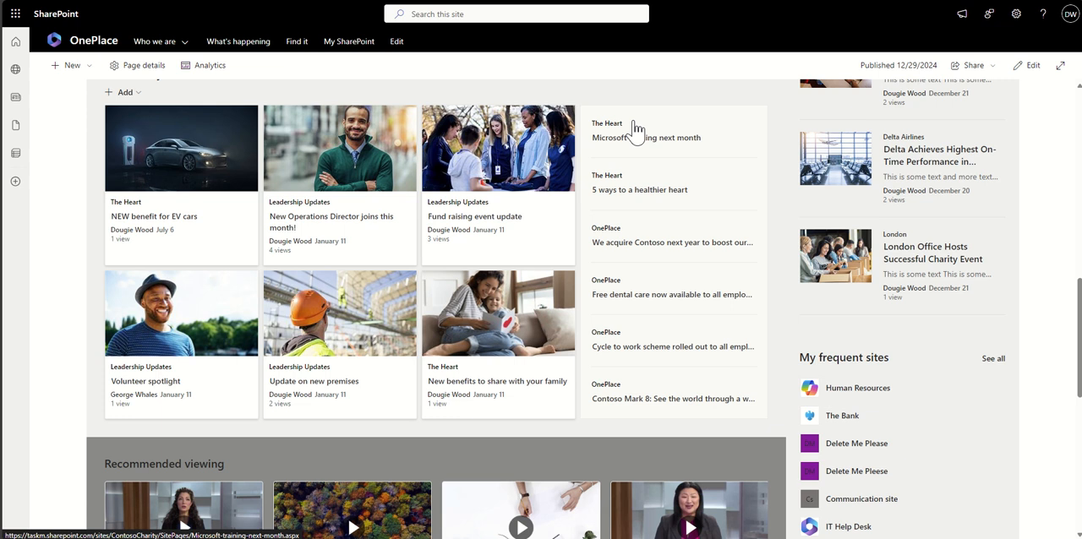
mouse_move(608, 135)
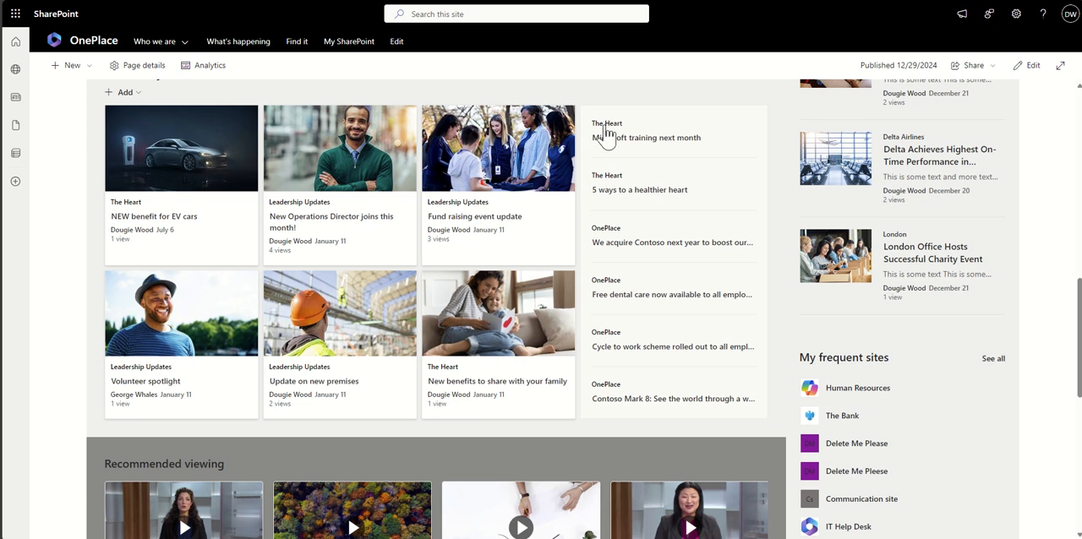
mouse_move(646, 296)
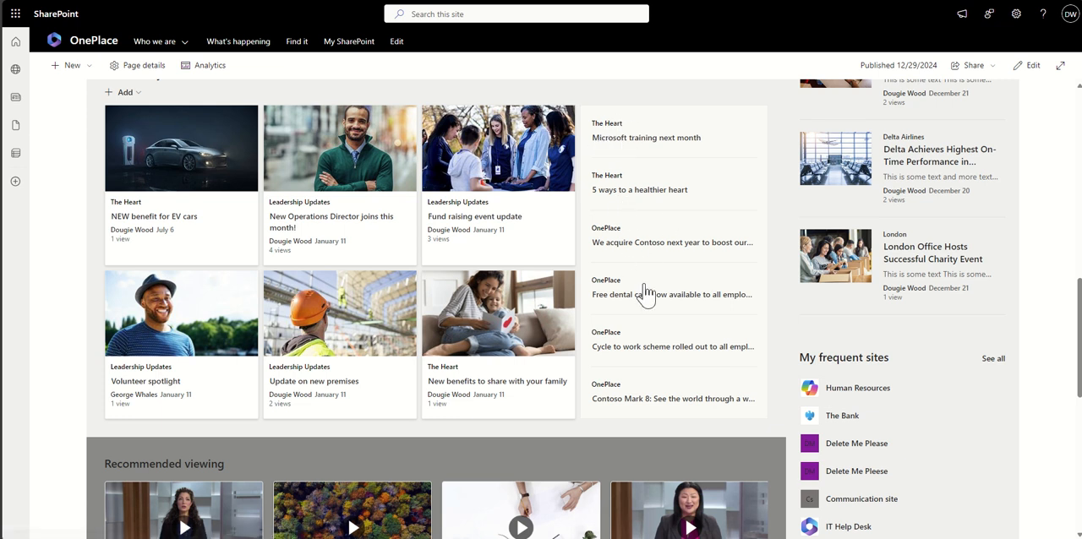
mouse_move(781, 347)
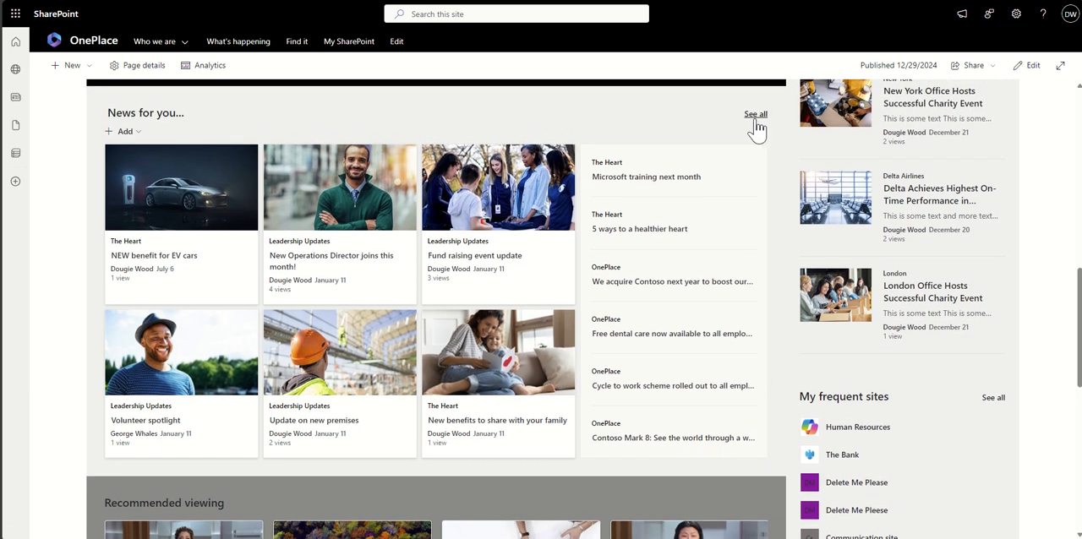
mouse_move(775, 166)
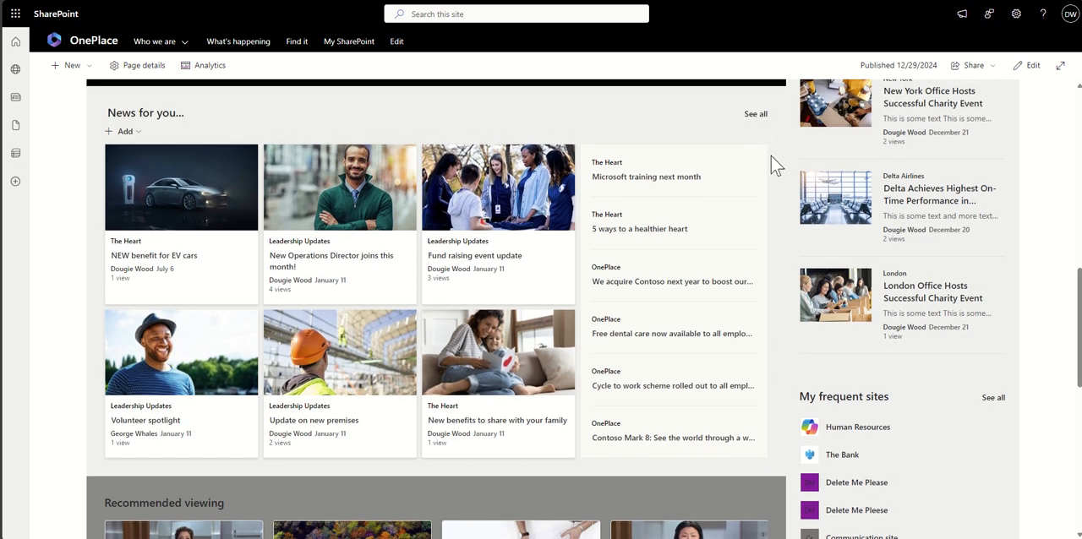
scroll("down", 3)
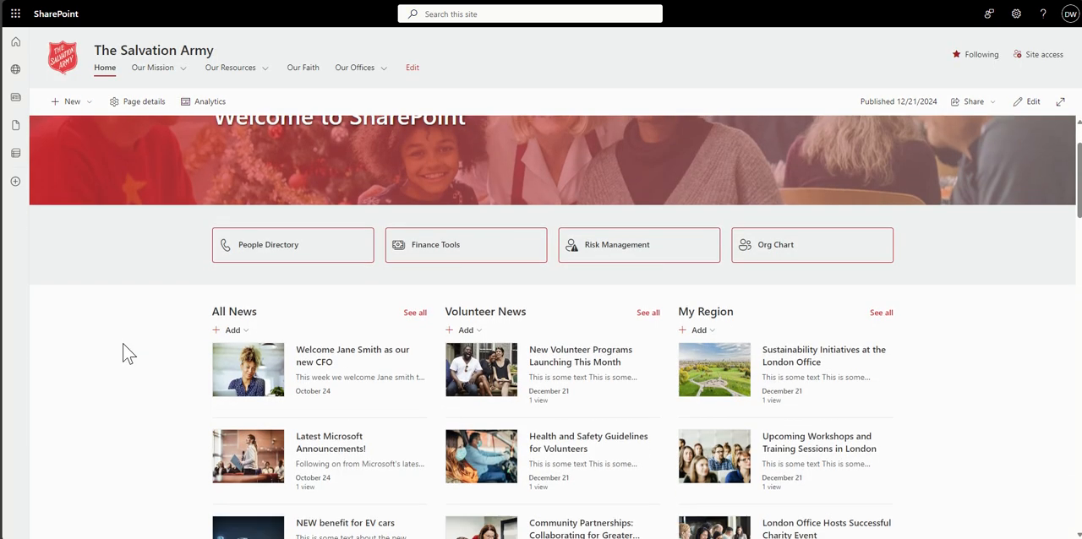
Scroll The Salvation Army home page down to its All News, Volunteer News and My Region lists.
scroll("down", 3)
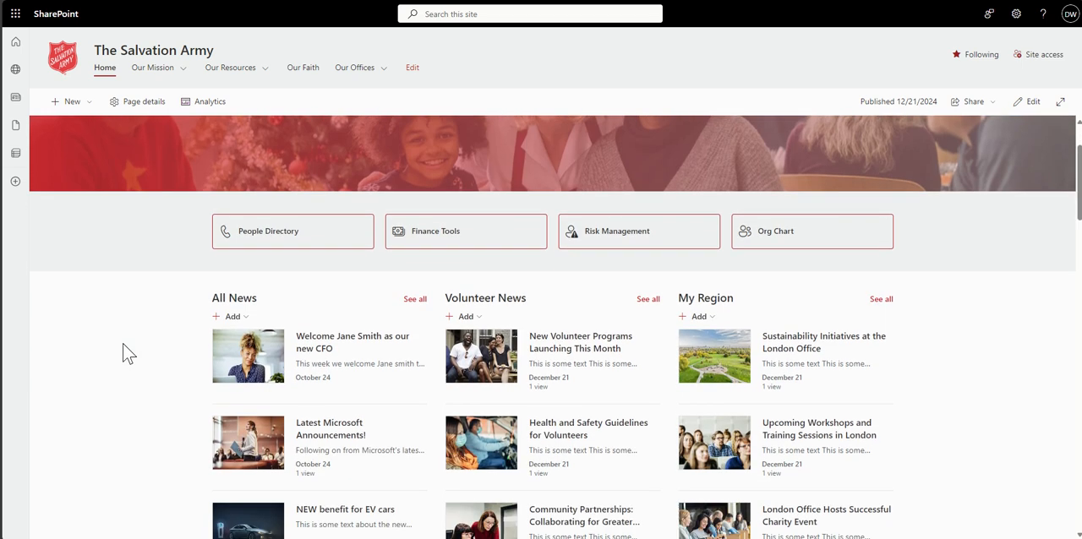
scroll("down", 3)
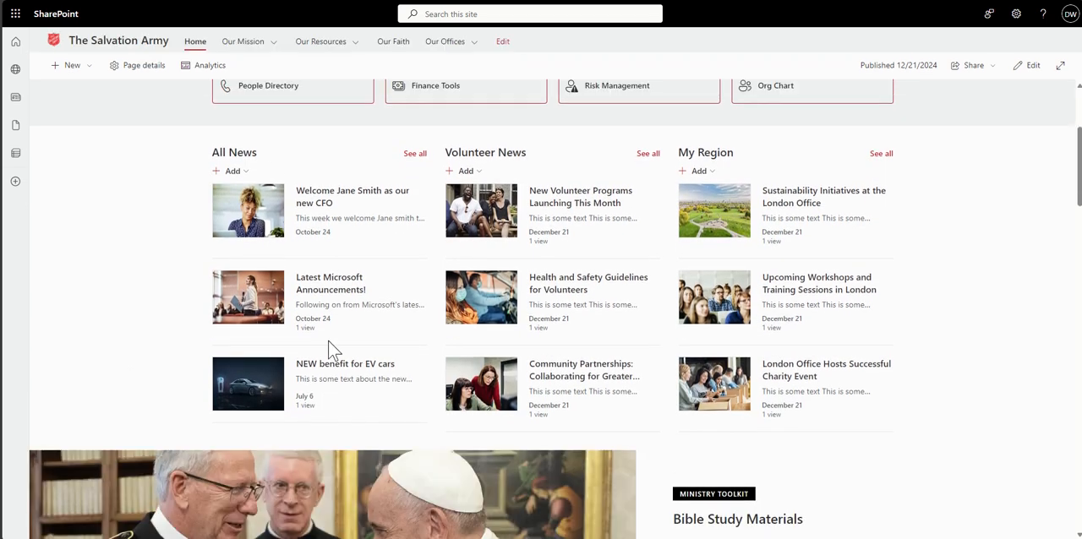
mouse_move(183, 160)
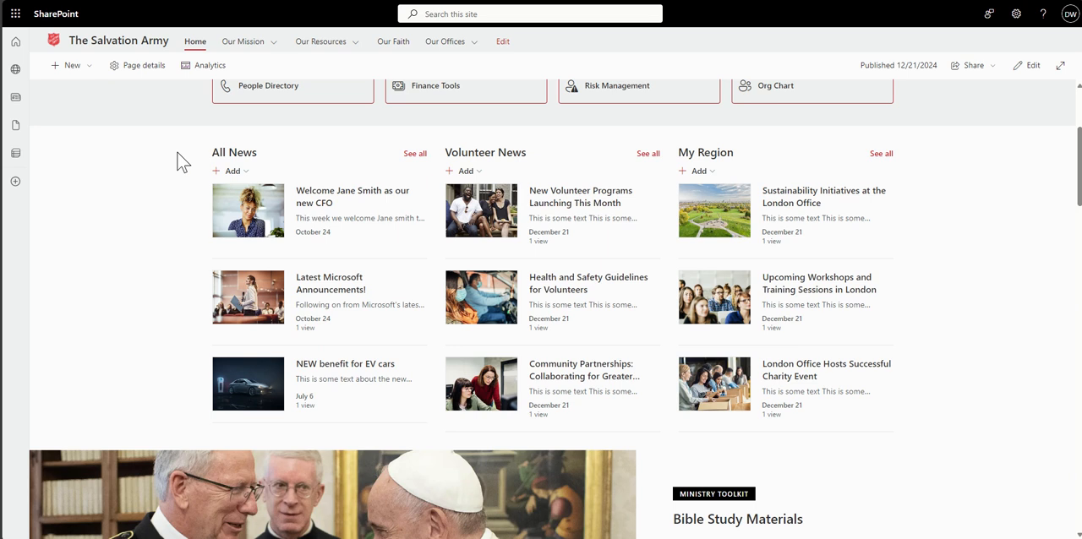
mouse_move(432, 206)
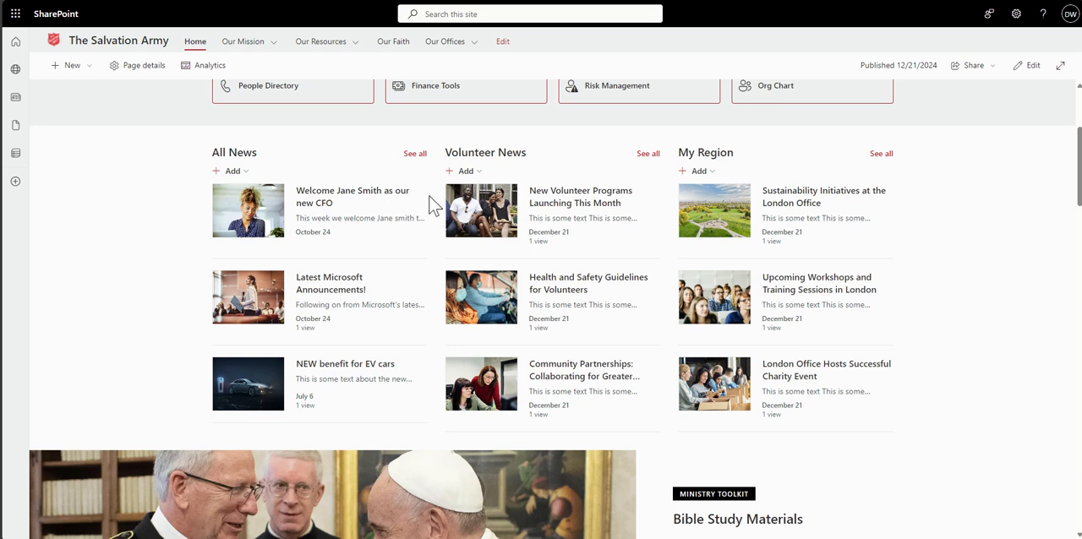
mouse_move(439, 221)
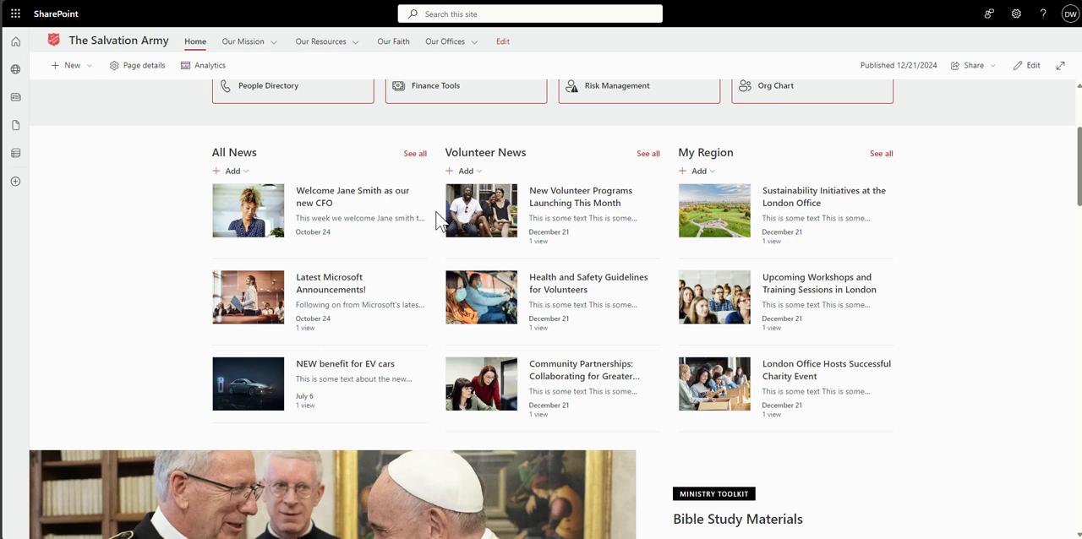
mouse_move(780, 180)
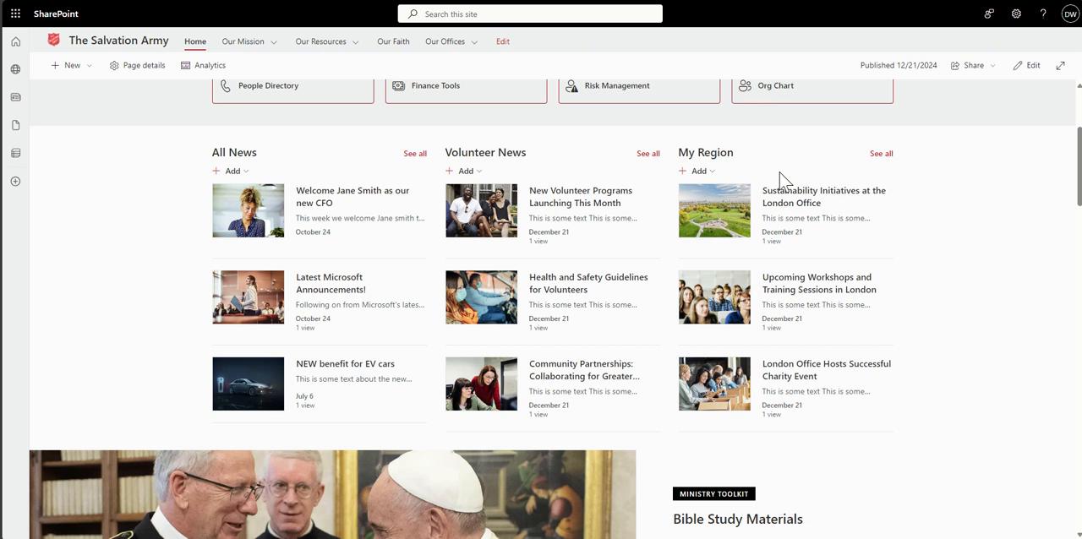
mouse_move(841, 395)
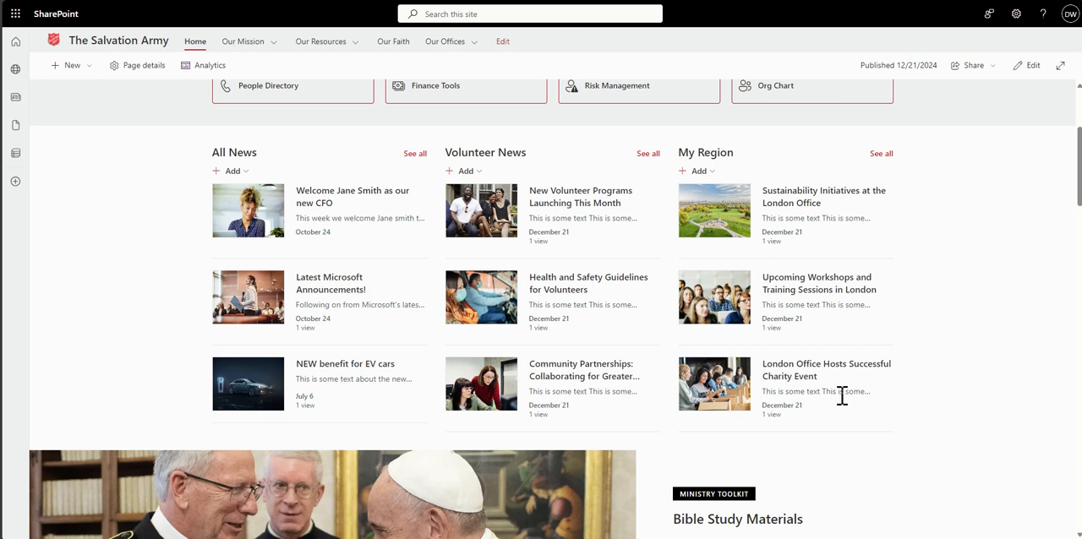
mouse_move(885, 280)
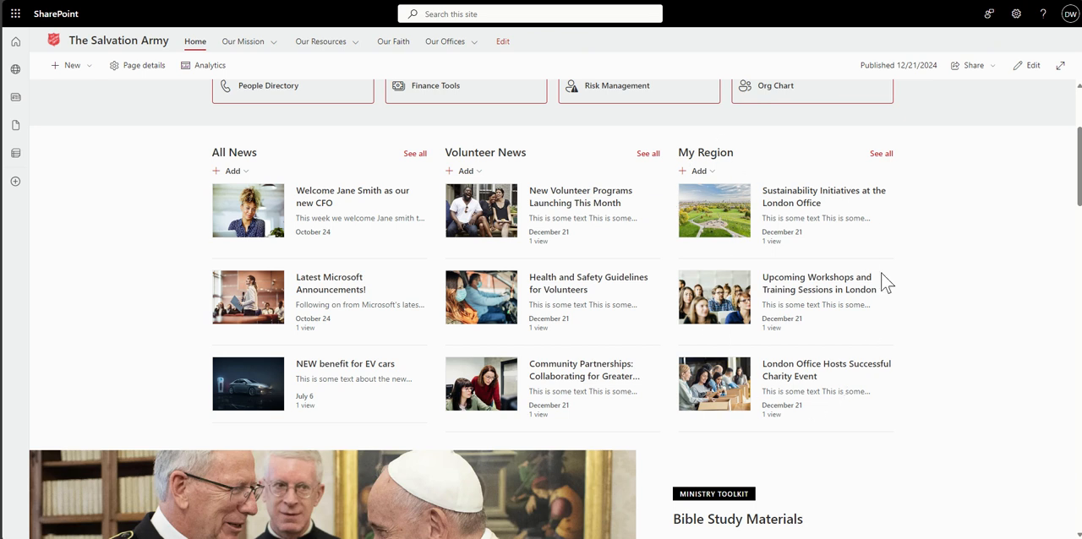
mouse_move(952, 278)
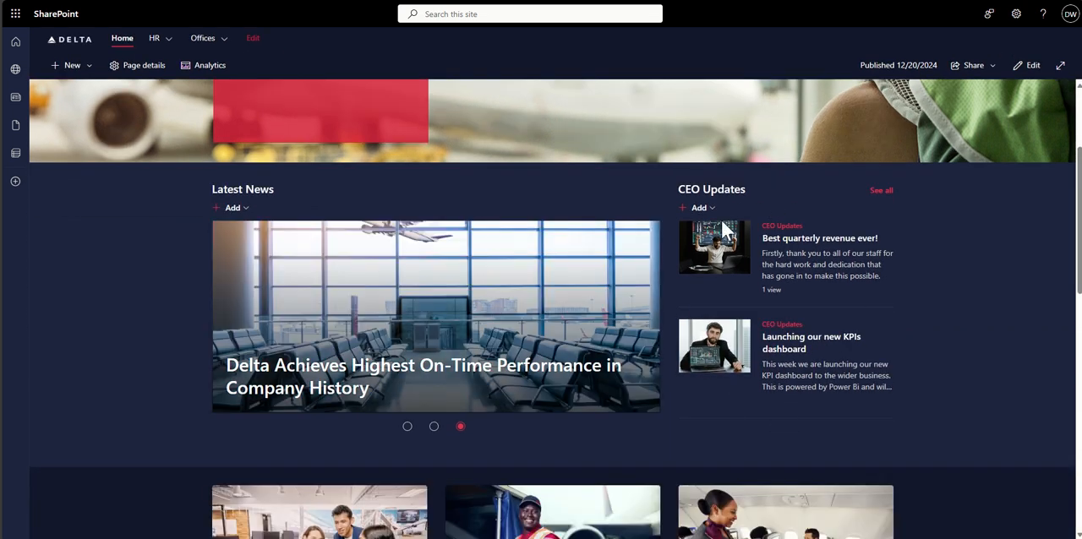
mouse_move(967, 284)
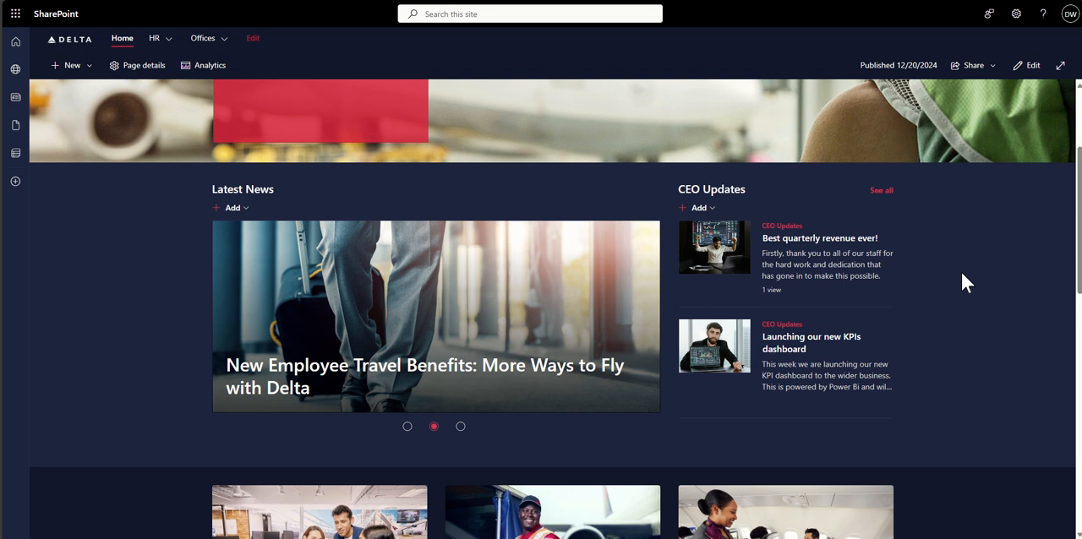
Switch the Delta Latest News carousel back and forth between the sustainability and travel benefits stories.
left_click(459, 426)
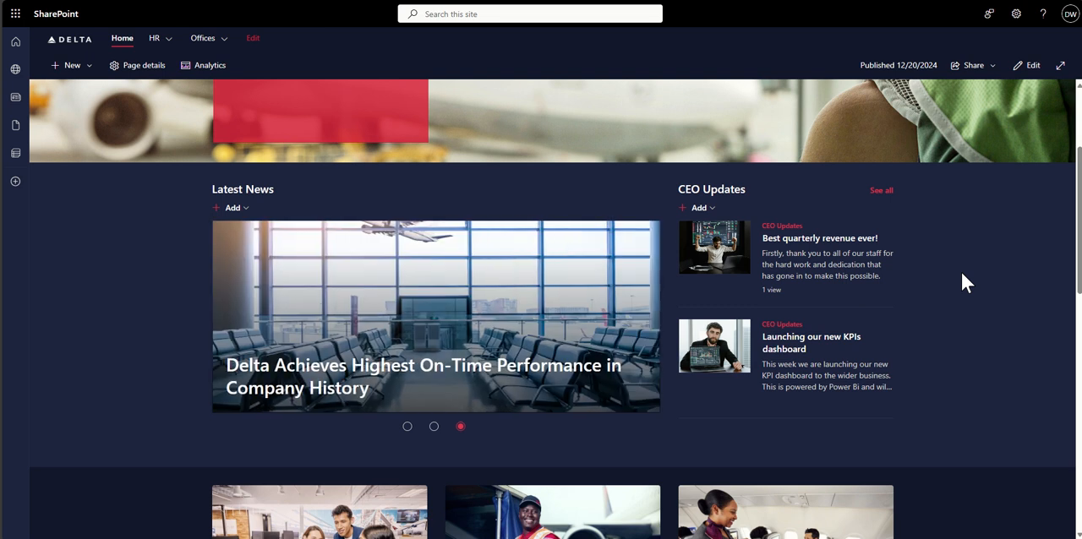
left_click(407, 426)
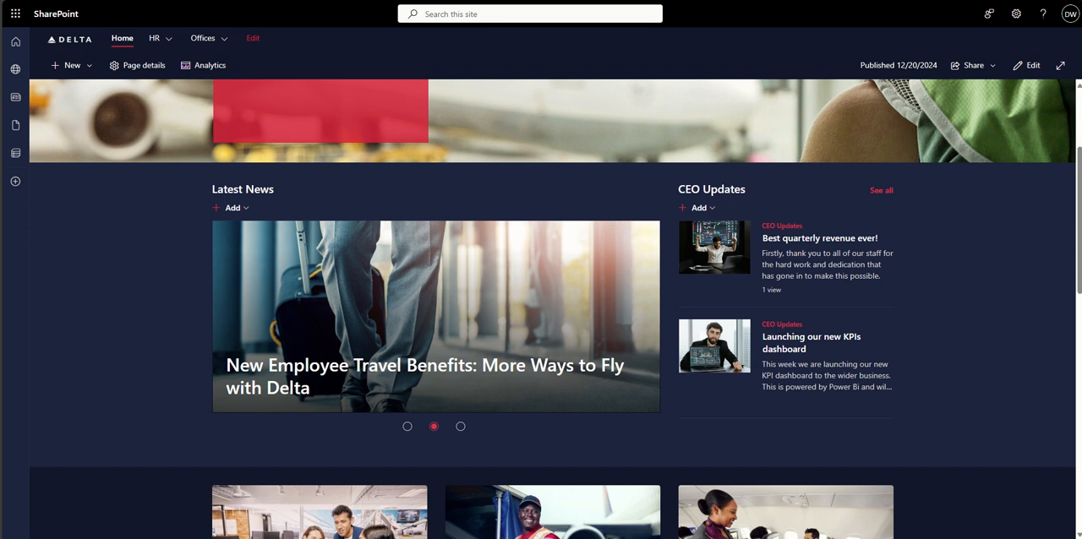
left_click(460, 426)
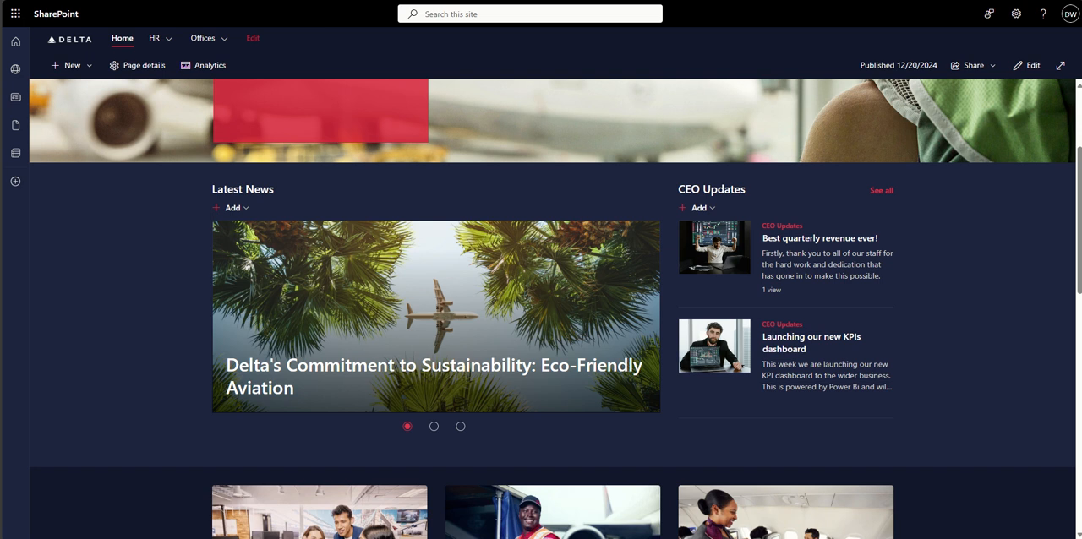
left_click(432, 426)
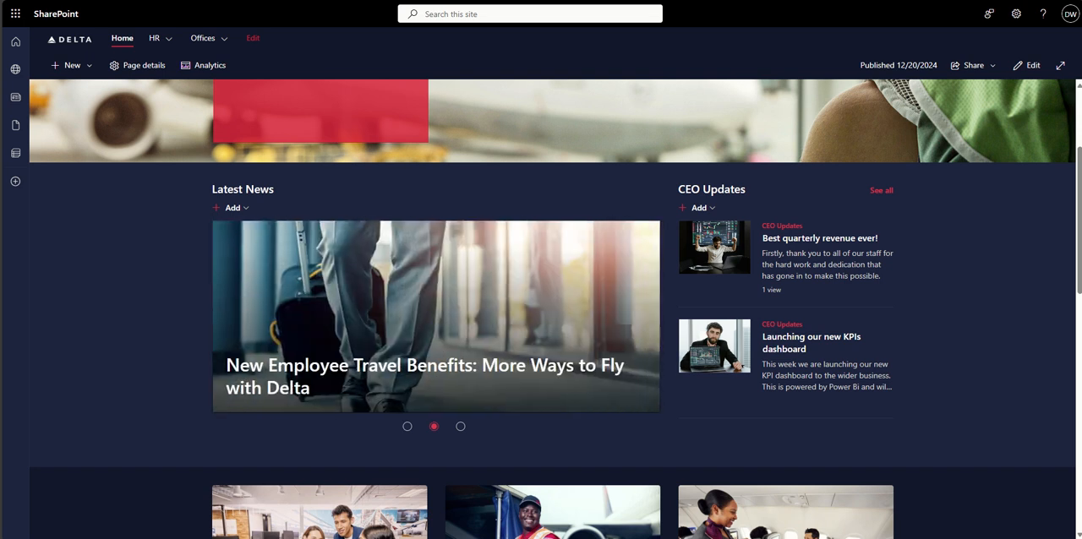
left_click(460, 426)
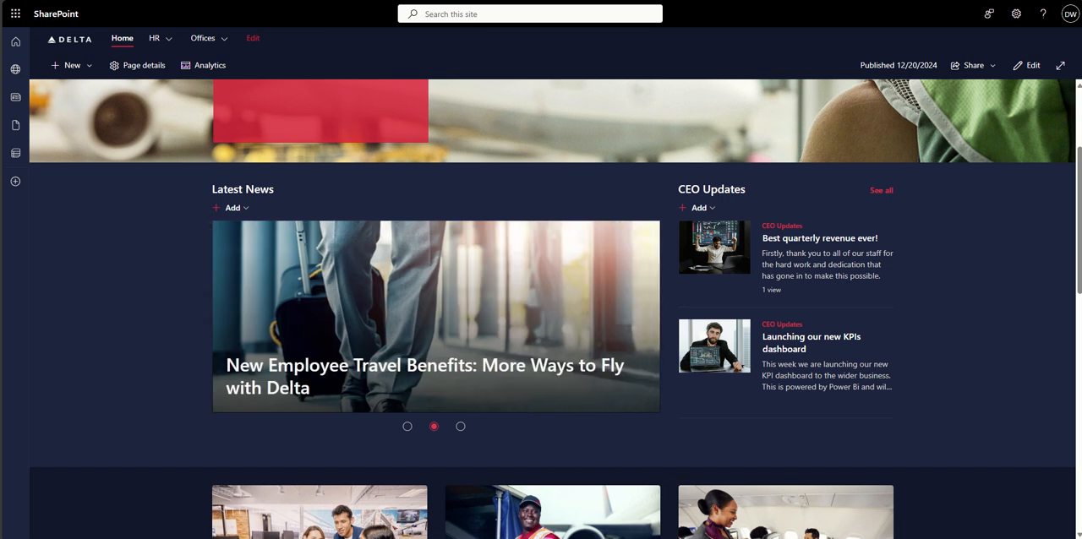
left_click(460, 426)
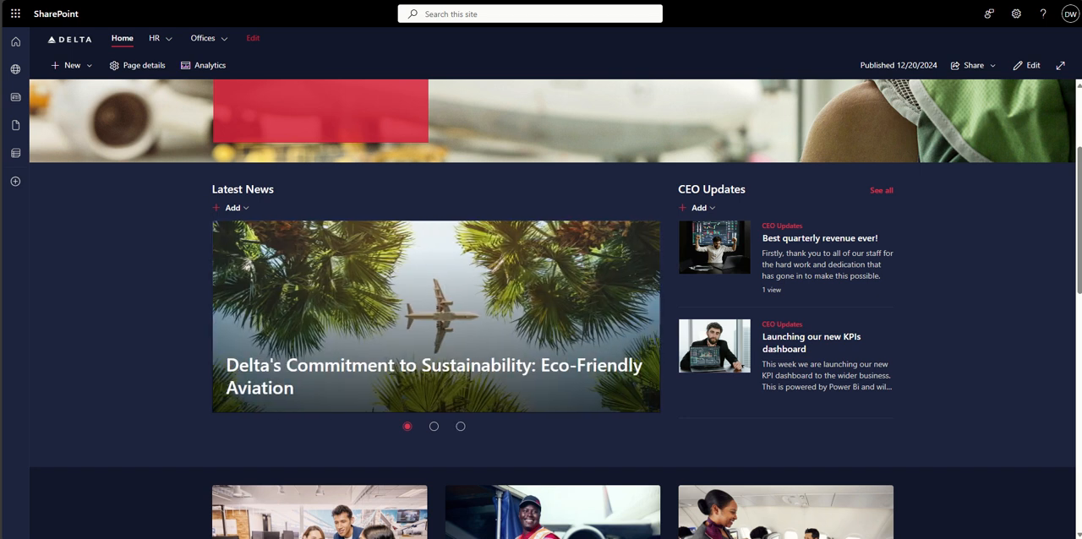
left_click(432, 426)
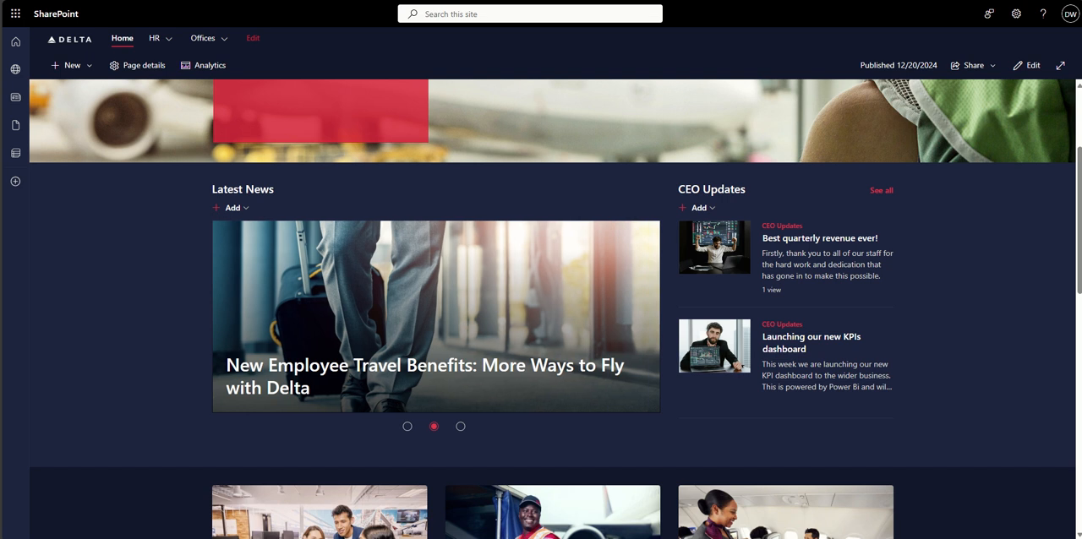
left_click(460, 426)
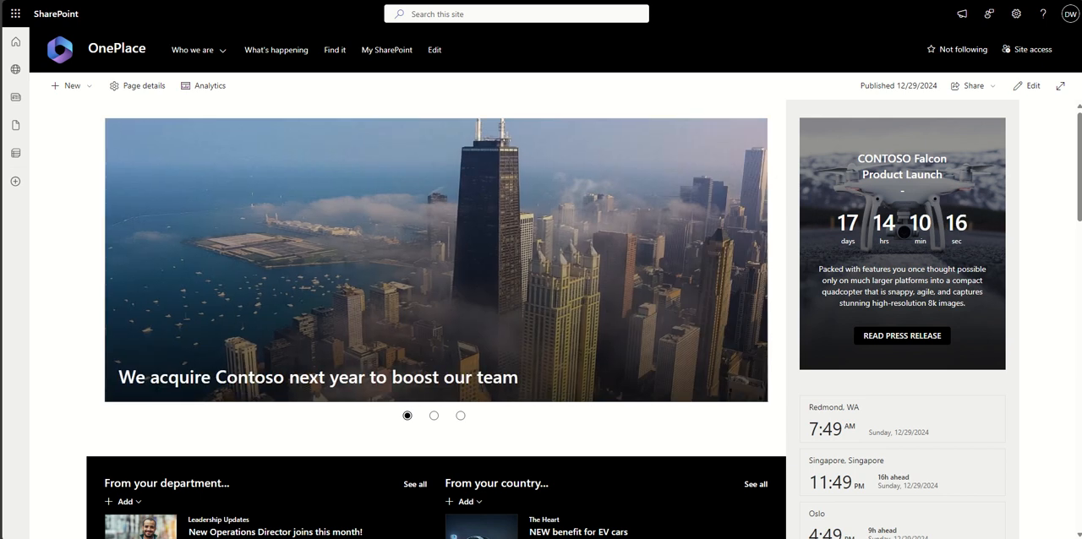
mouse_move(1031, 54)
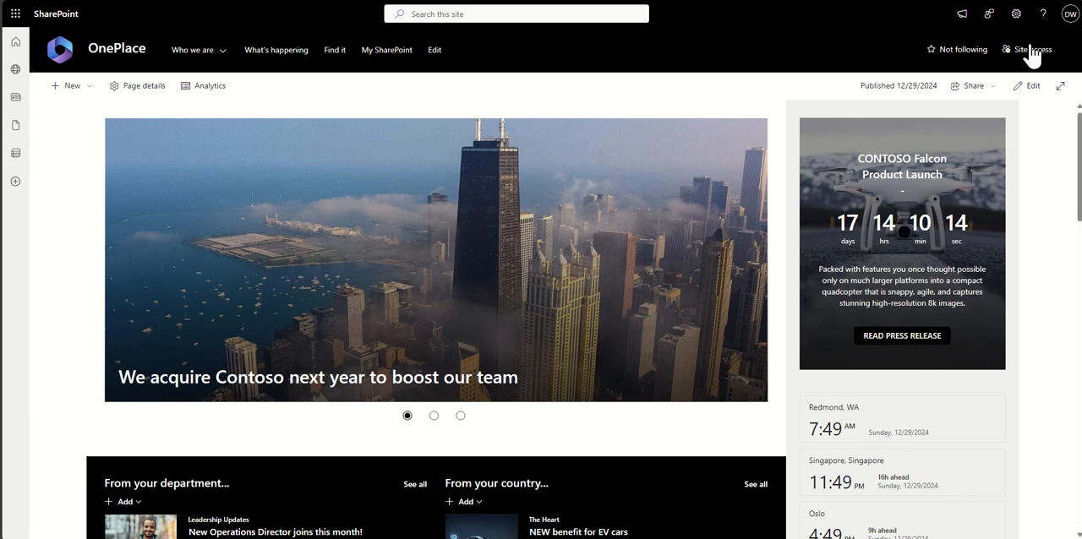
Show the OnePlace Site access panel with its owner, member and visitor permission groups.
left_click(1029, 49)
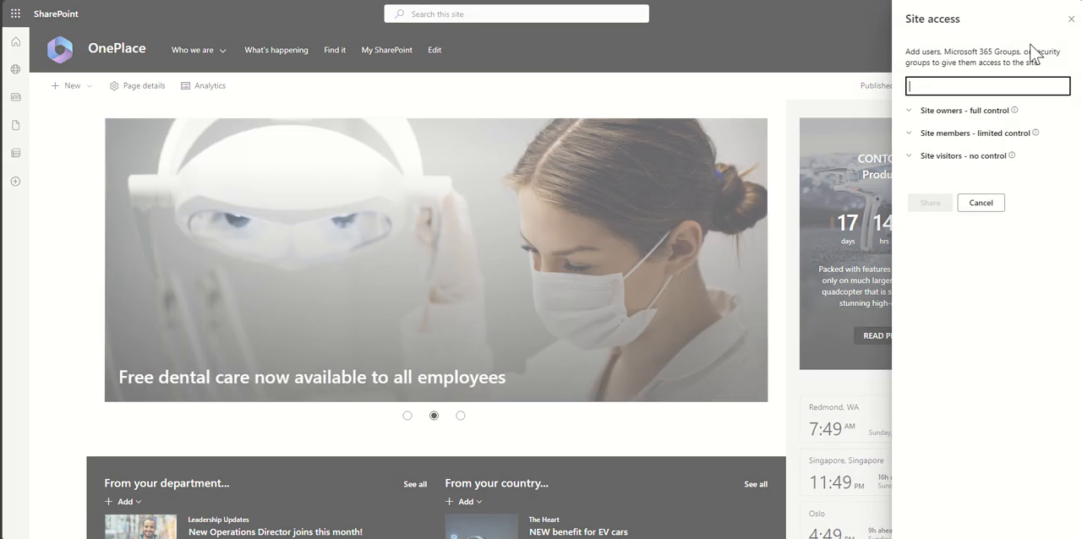
mouse_move(1061, 177)
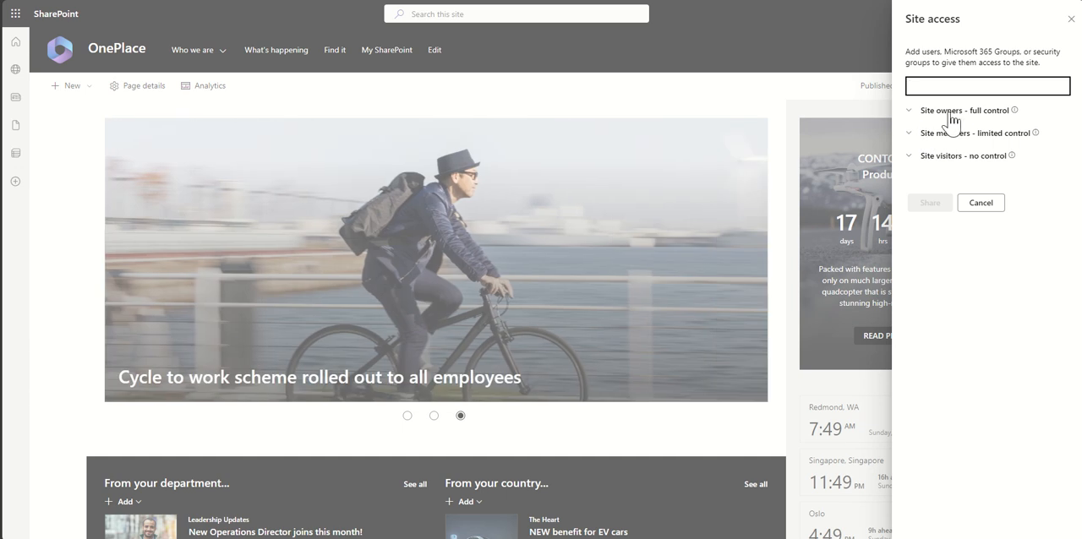
mouse_move(1013, 110)
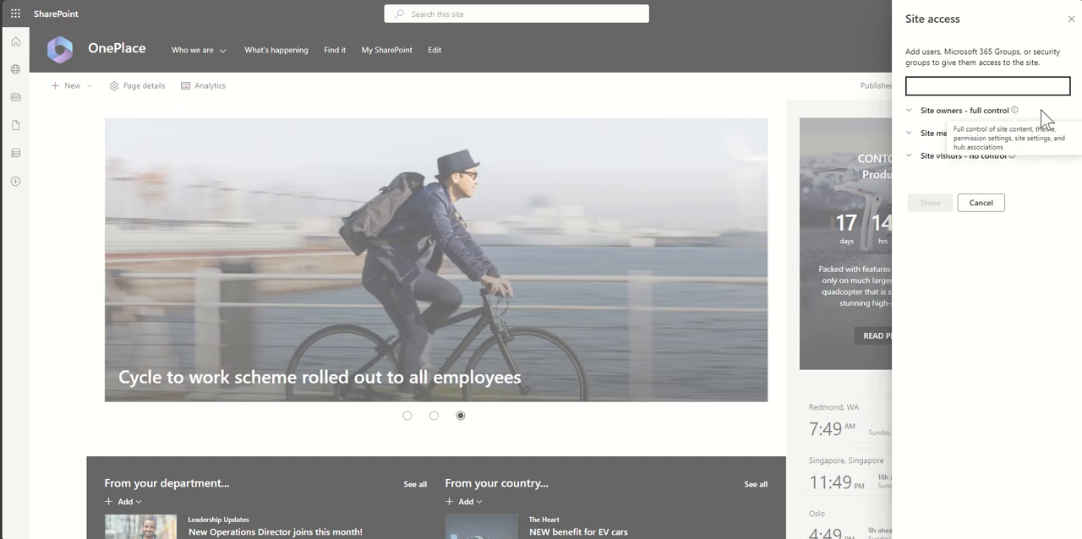
mouse_move(1014, 110)
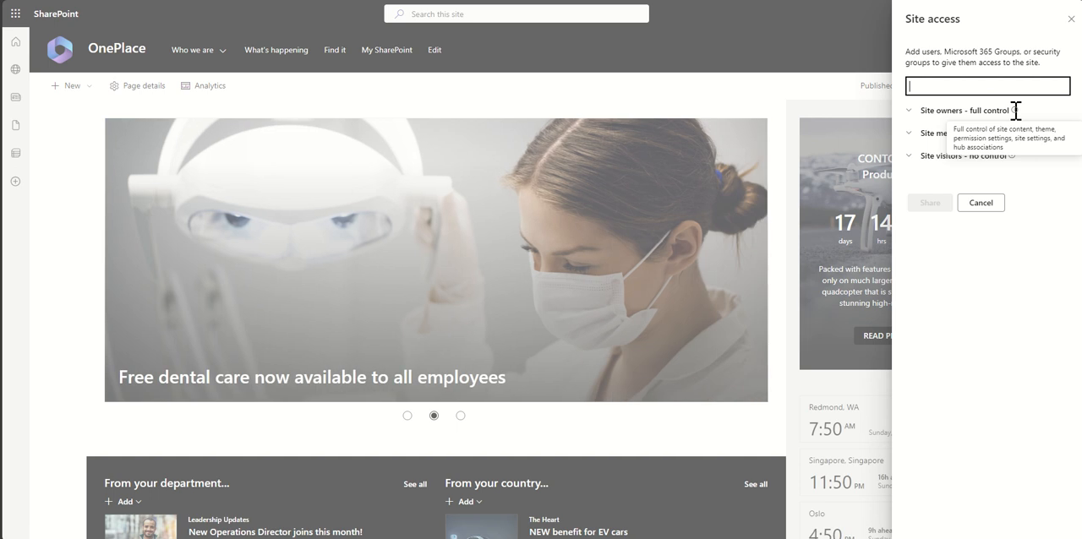
mouse_move(1057, 122)
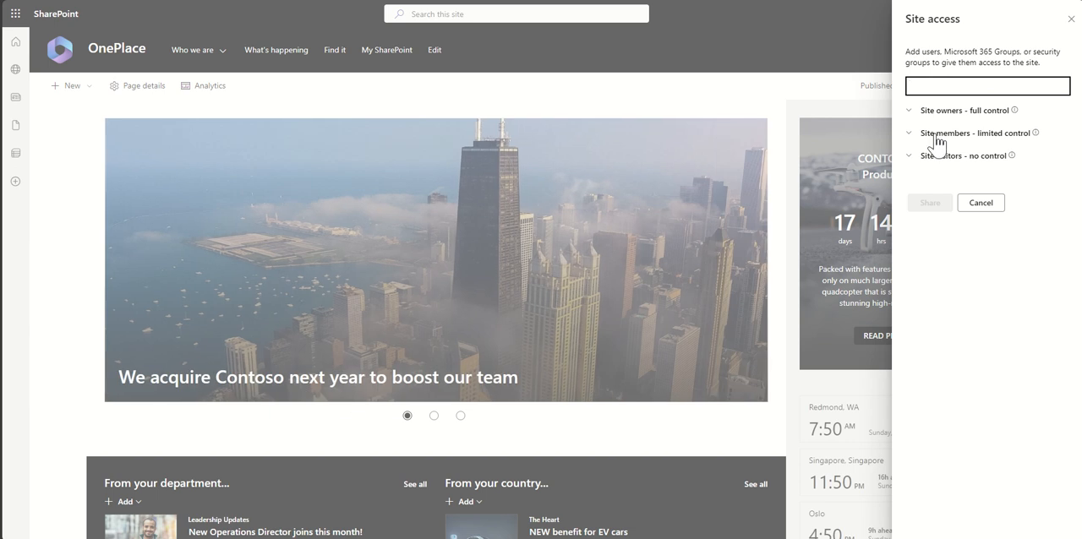
mouse_move(1054, 134)
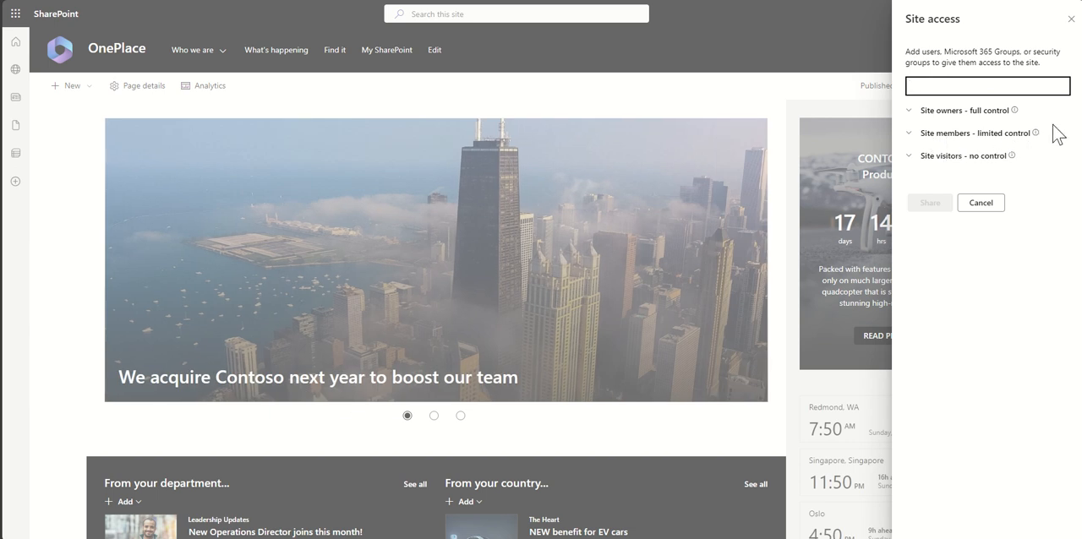
mouse_move(1054, 142)
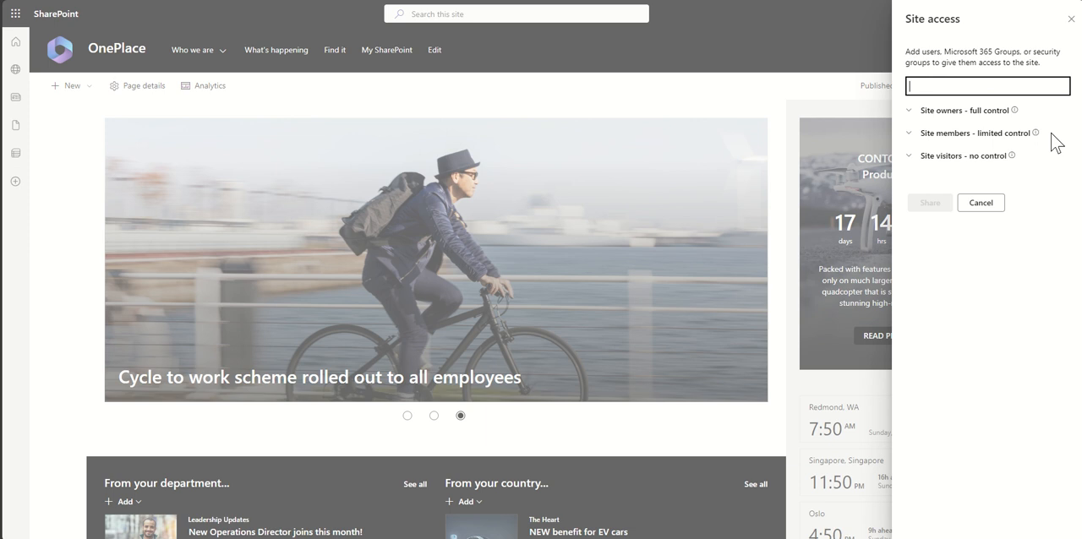
mouse_move(1006, 160)
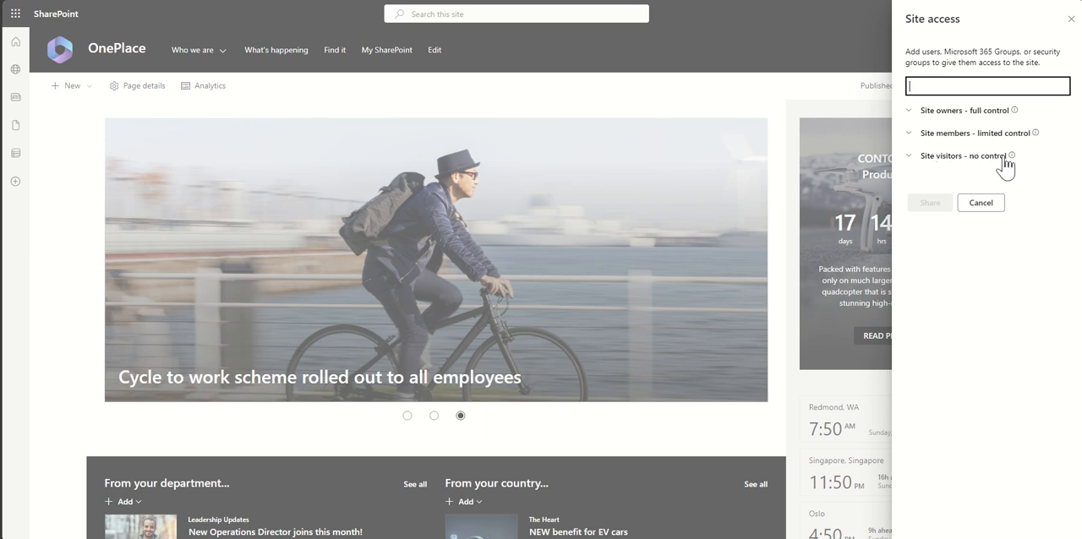
mouse_move(1022, 164)
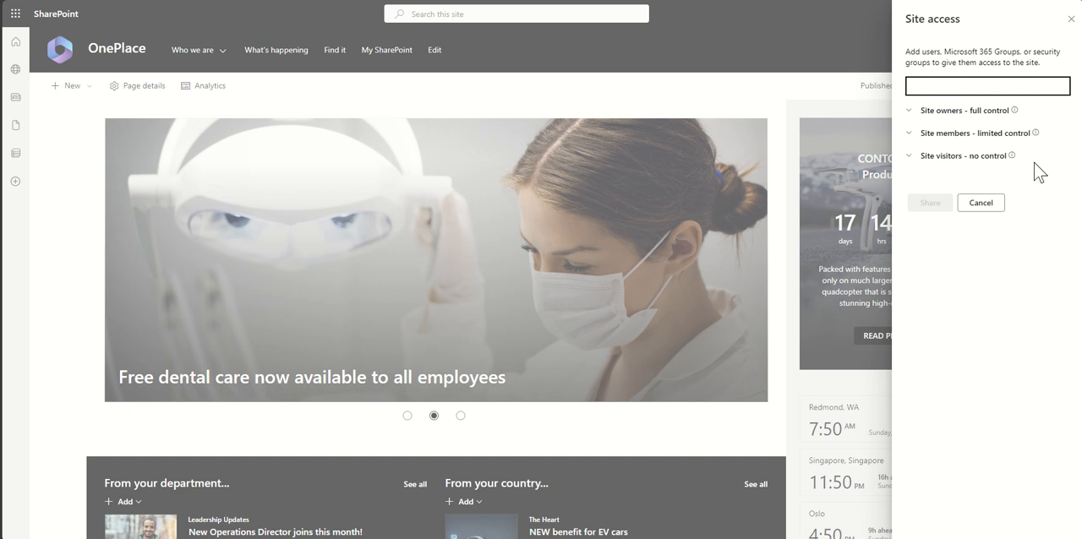
left_click(987, 85)
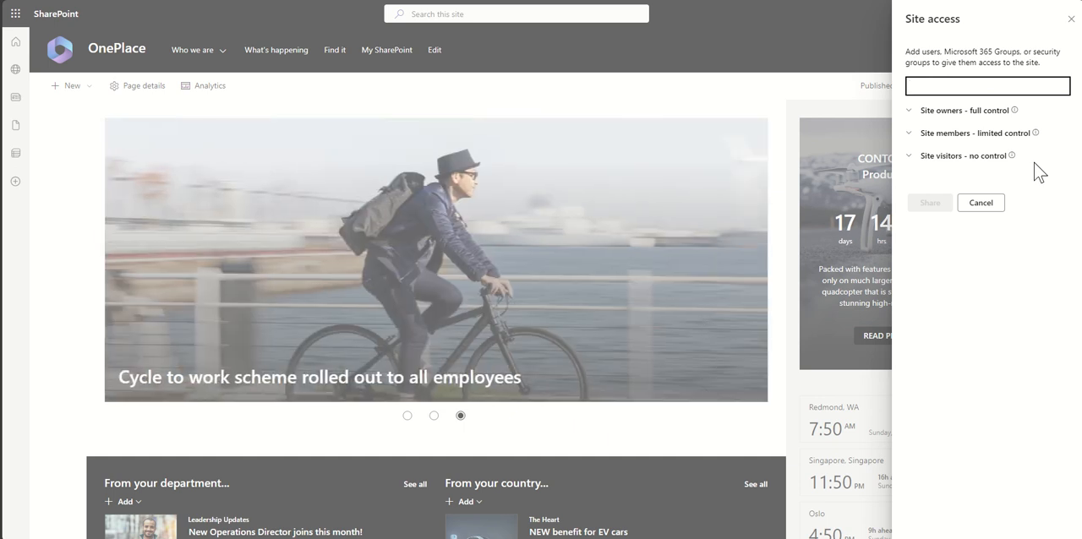
left_click(987, 85)
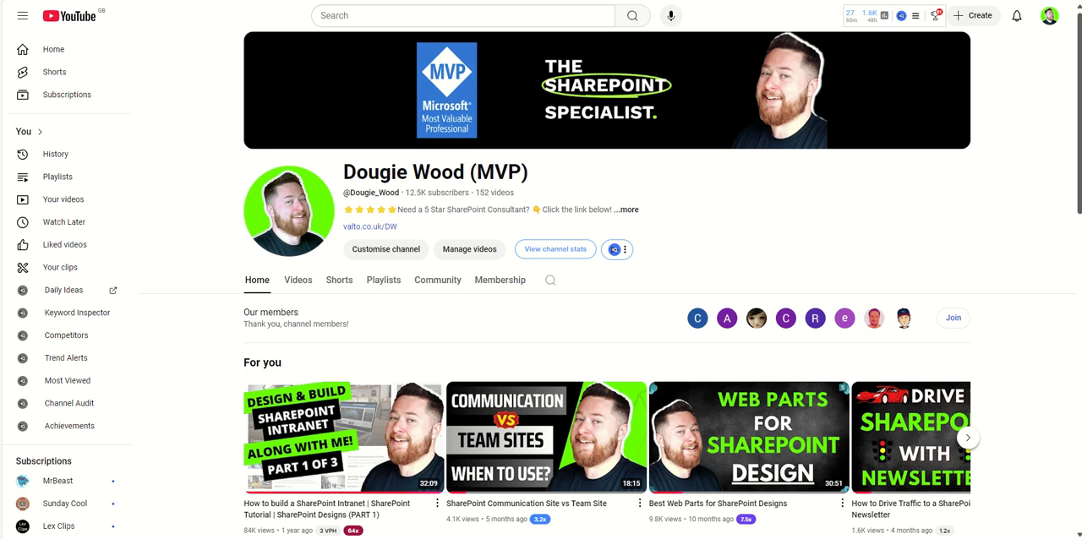
mouse_move(419, 235)
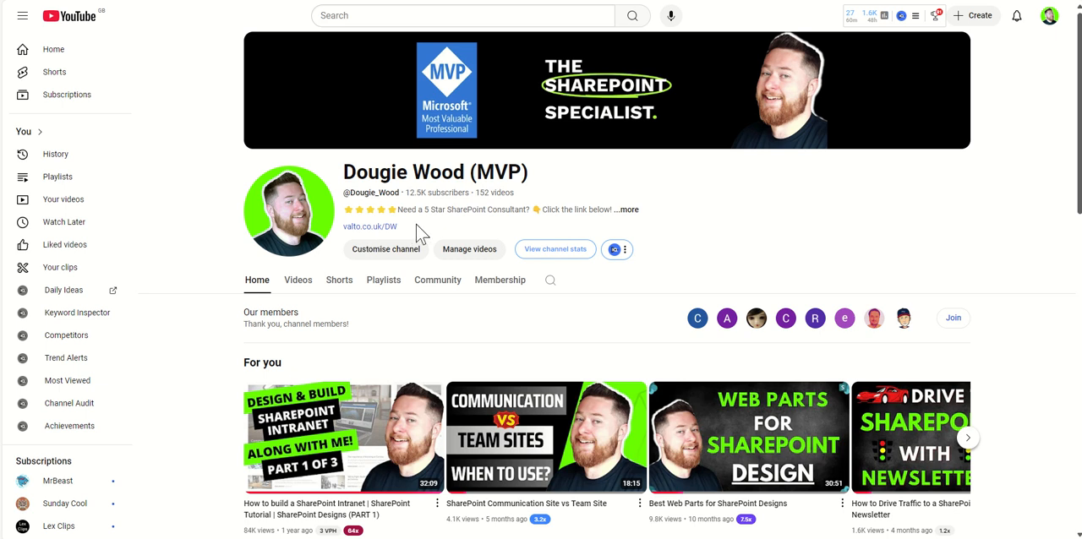
mouse_move(825, 228)
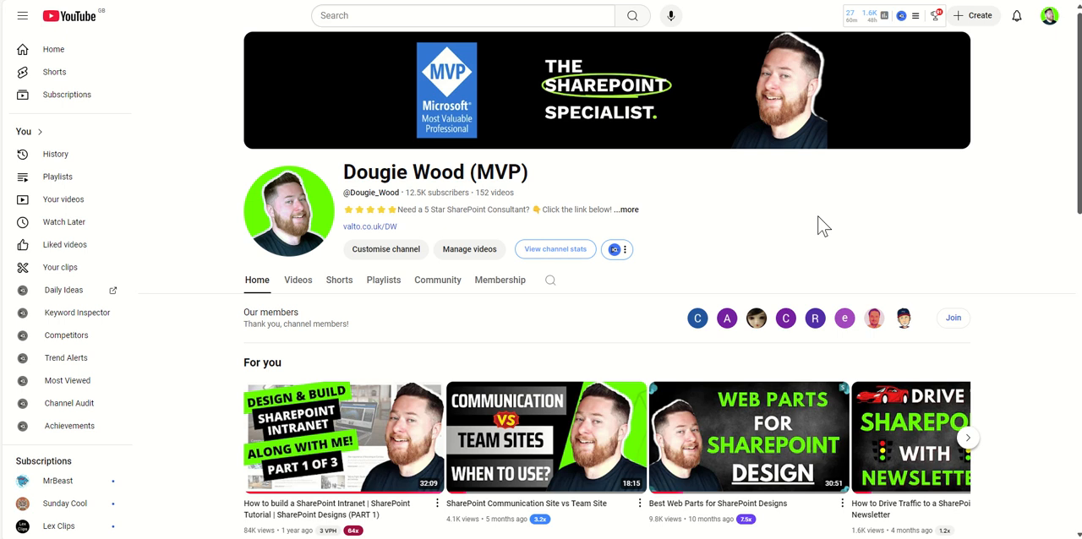
mouse_move(970, 240)
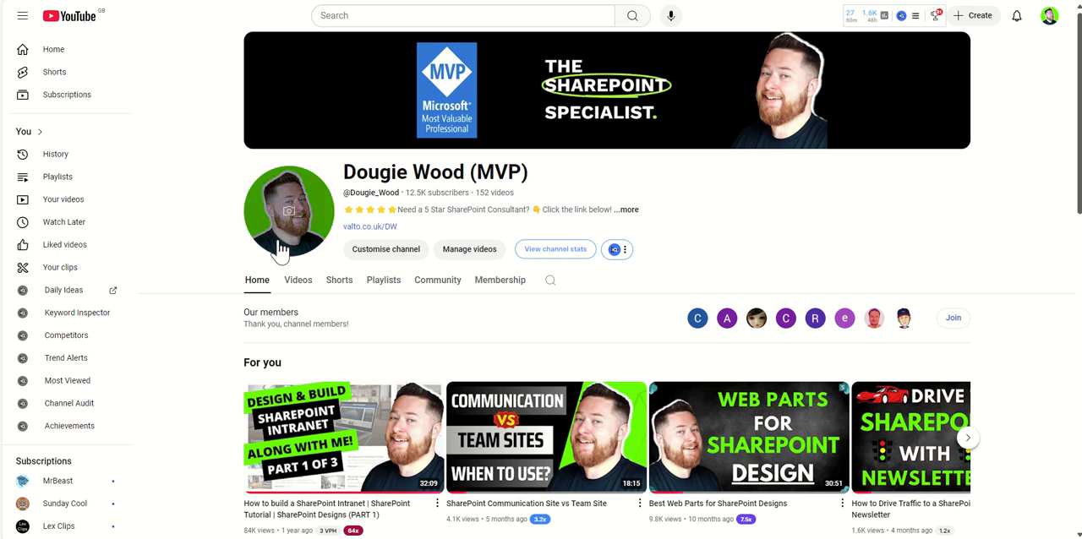
Show the YouTube channel's Videos list and browse down through several rows of uploads.
left_click(298, 281)
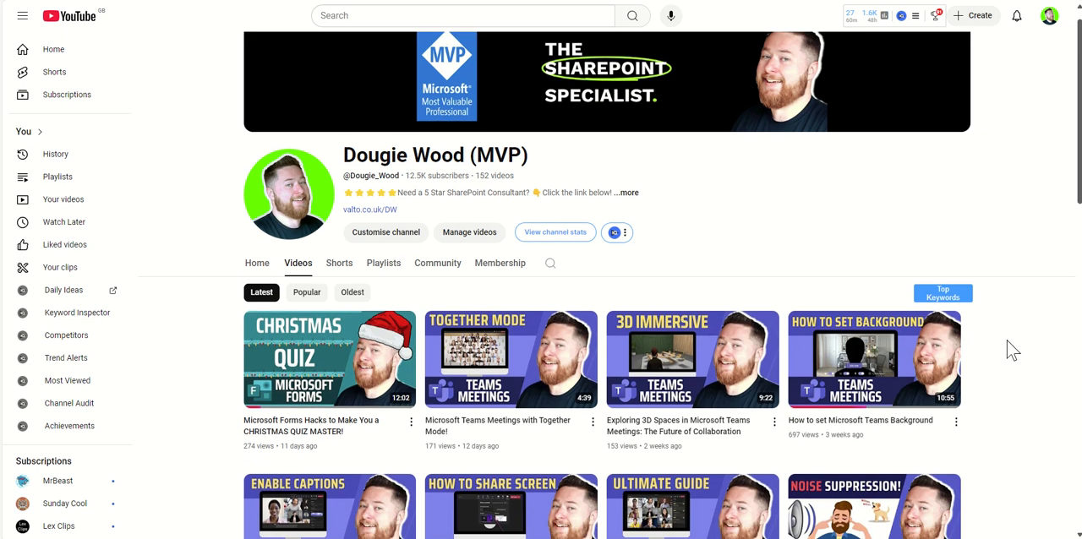
scroll("down", 3)
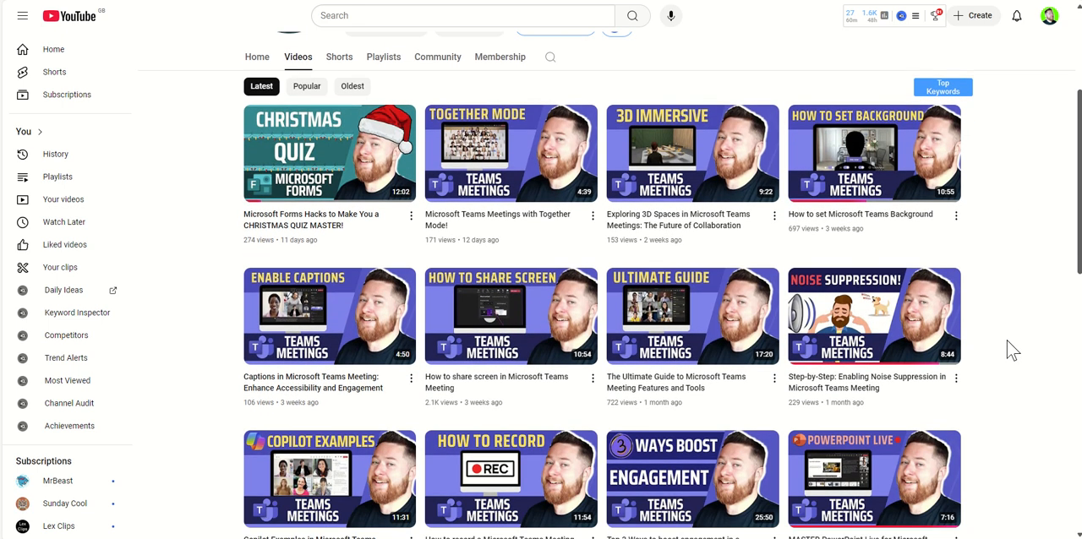
scroll("down", 3)
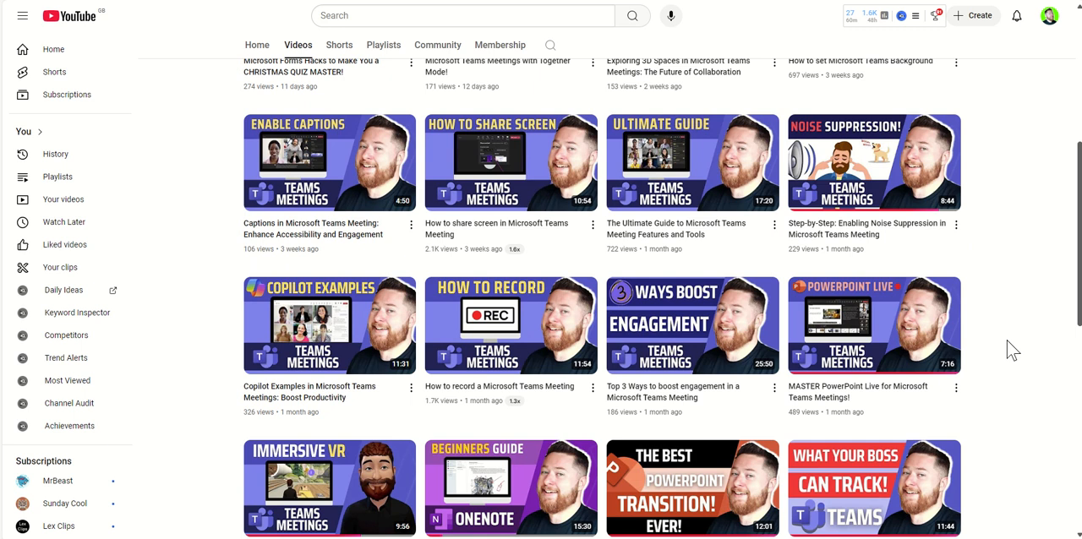
scroll("down", 3)
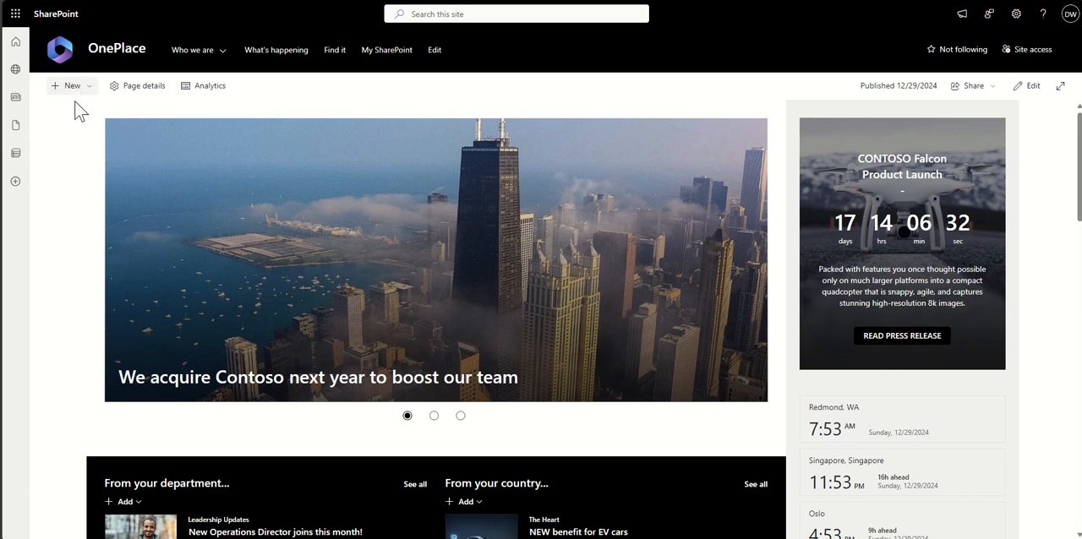
Create a new news post on OnePlace from the Blank template so the empty draft opens for editing.
left_click(71, 84)
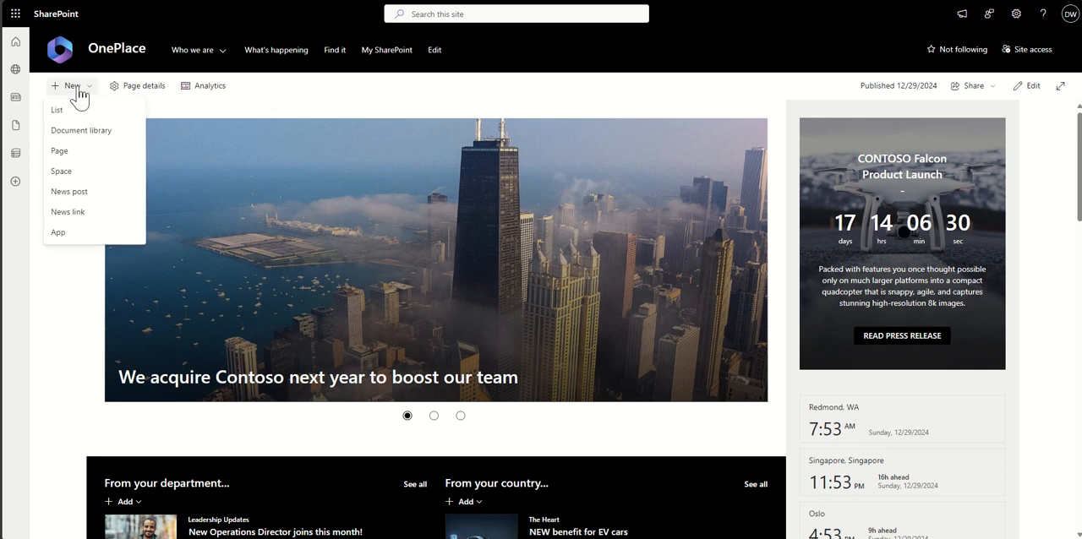
left_click(69, 191)
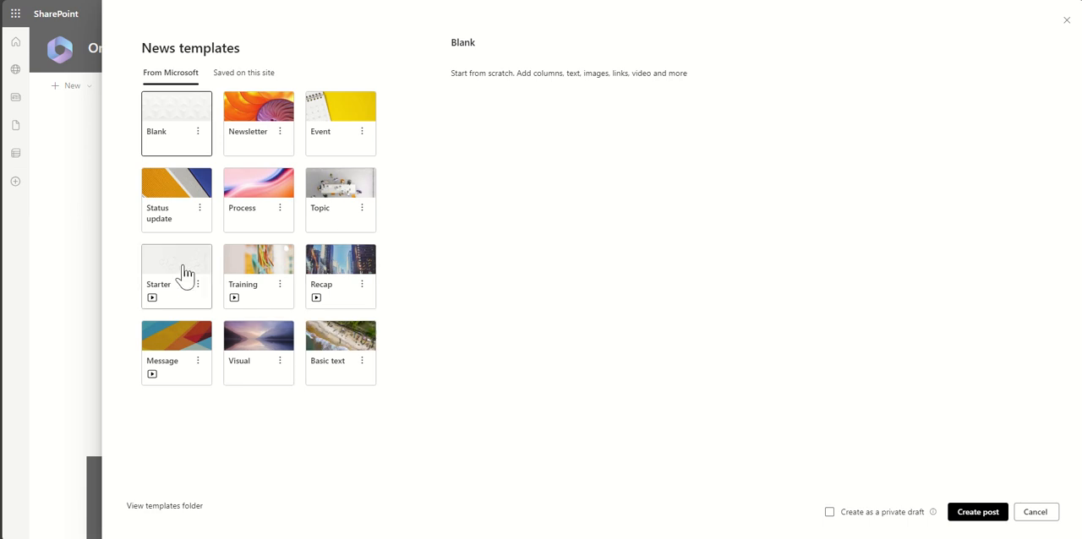
left_click(175, 121)
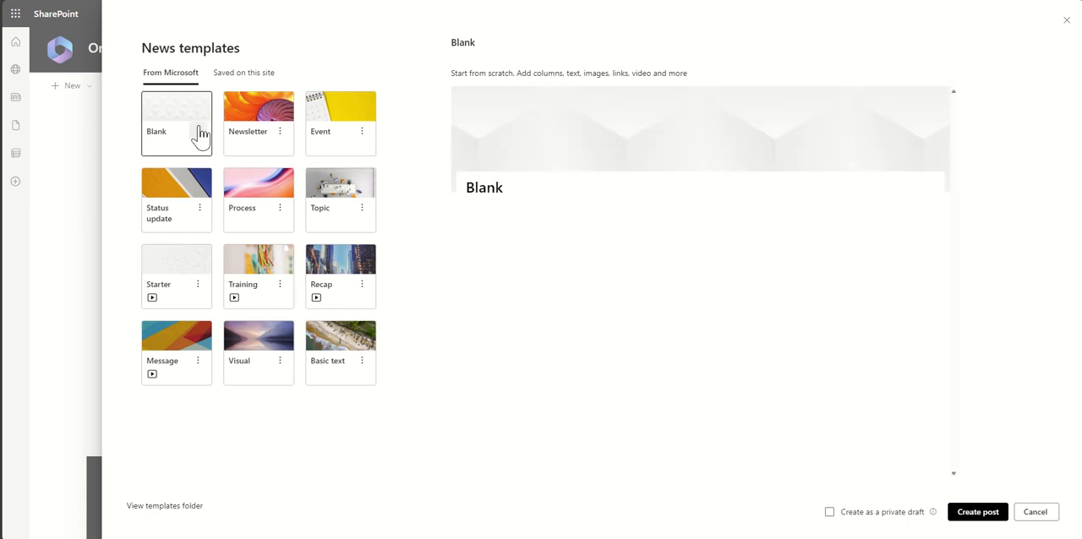
left_click(977, 510)
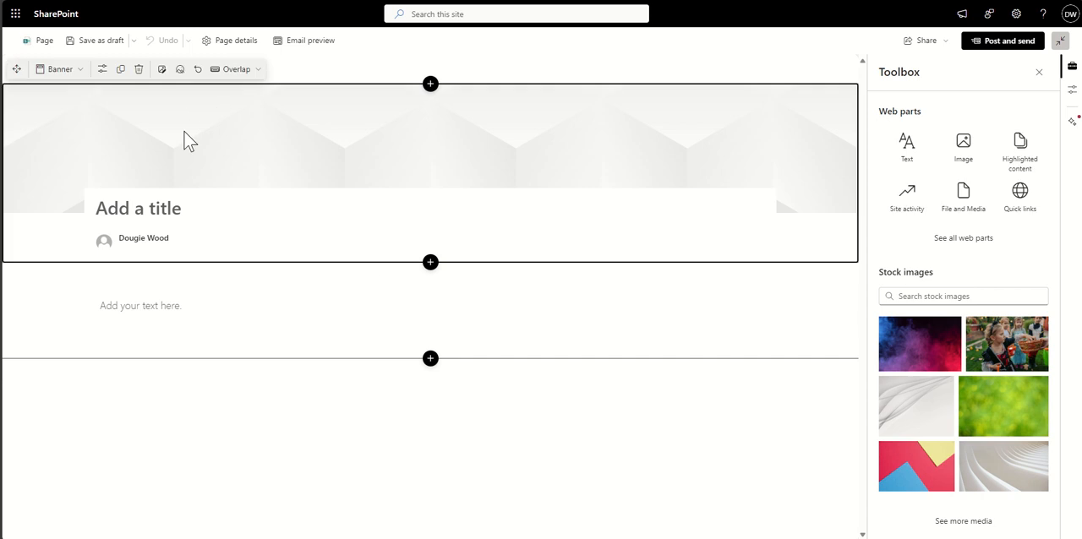
mouse_move(135, 122)
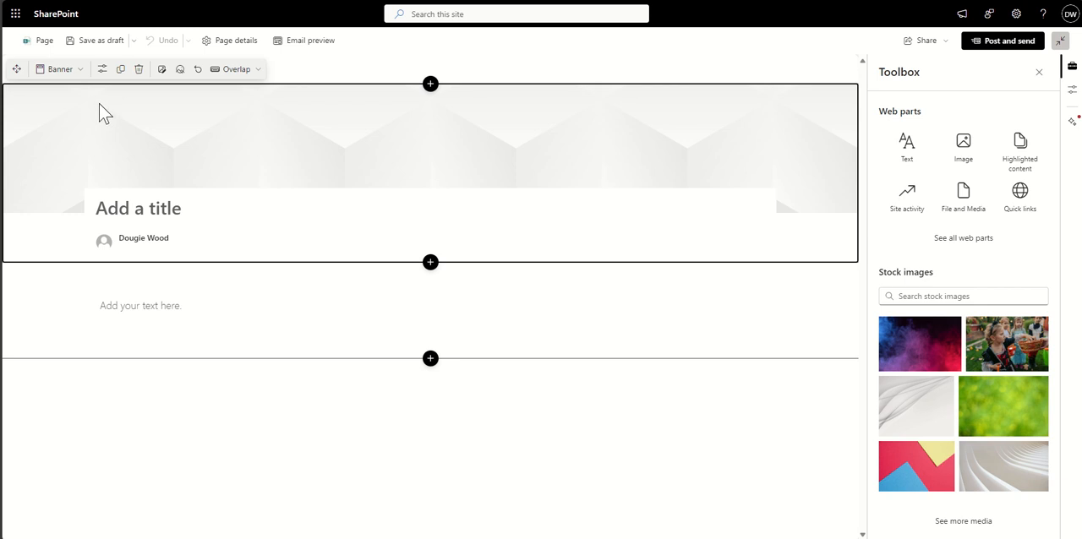
Switch the title area to the Image and title layout with a dark Color block, then start changing its background picture.
left_click(59, 68)
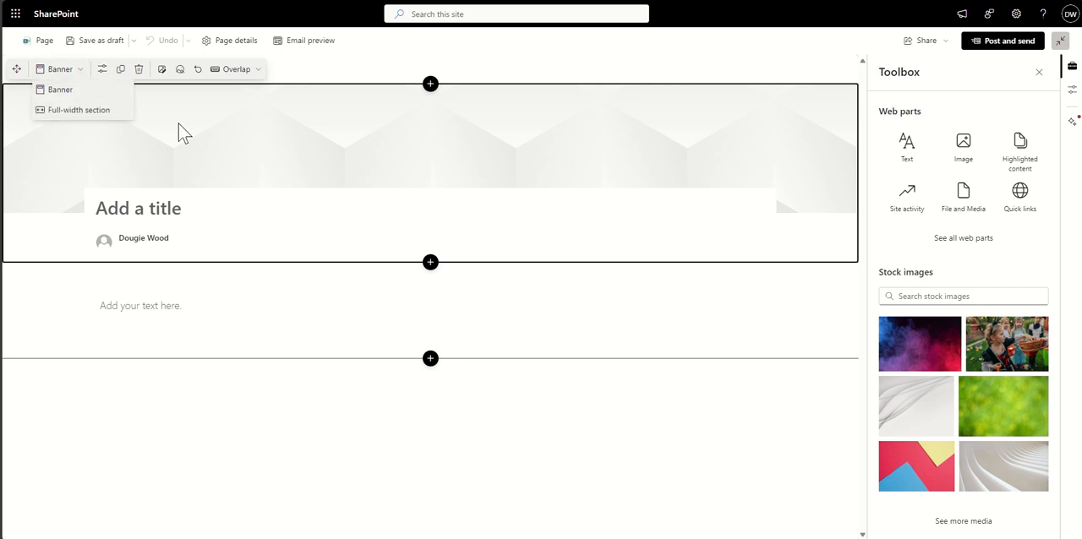
left_click(236, 68)
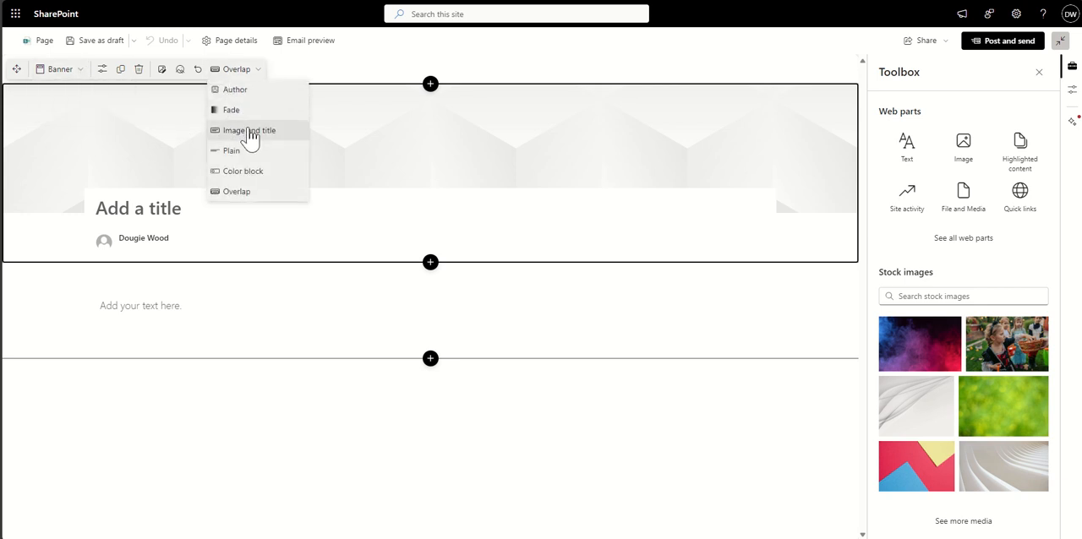
left_click(248, 128)
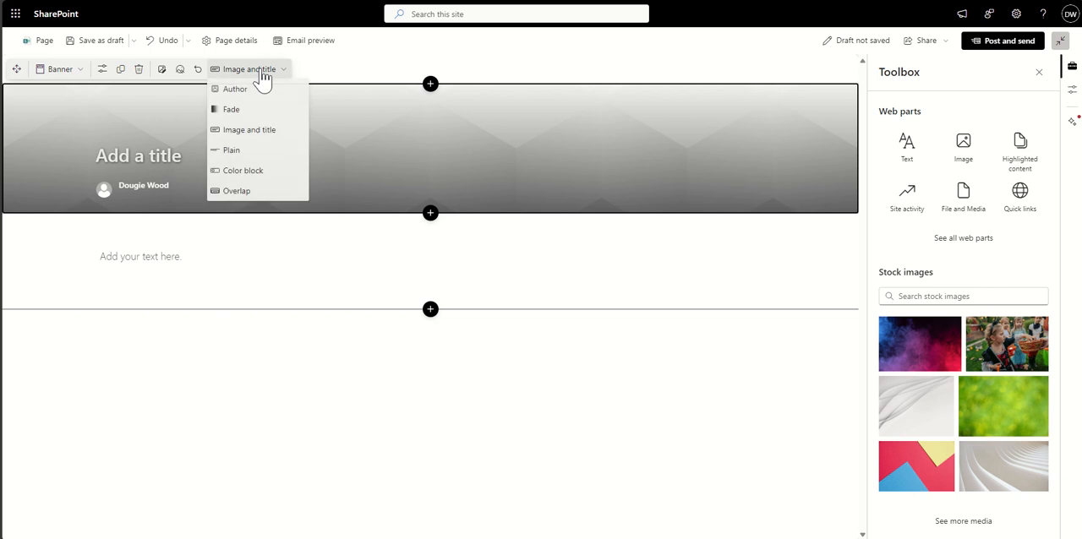
left_click(243, 169)
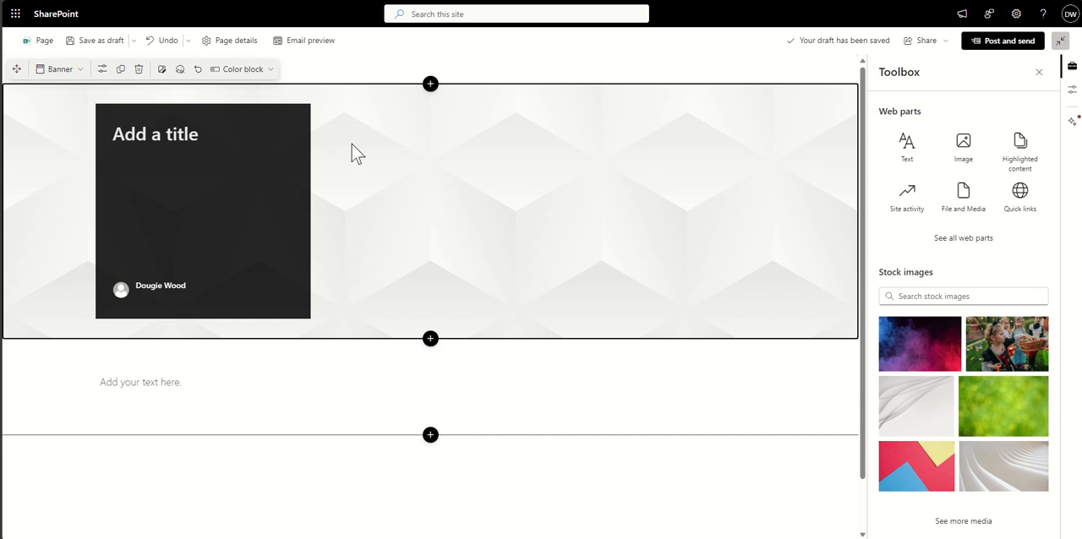
mouse_move(162, 69)
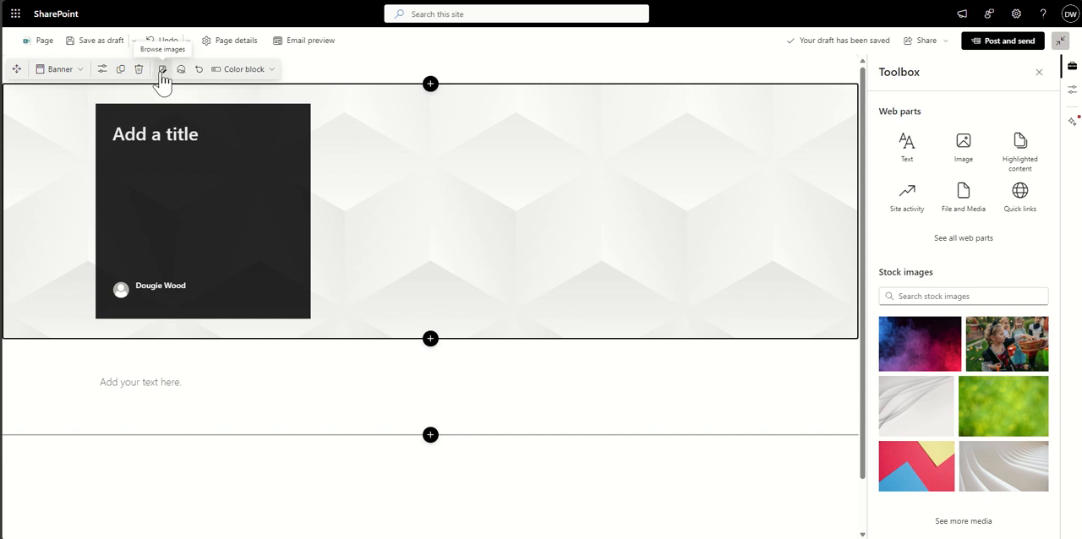
left_click(162, 69)
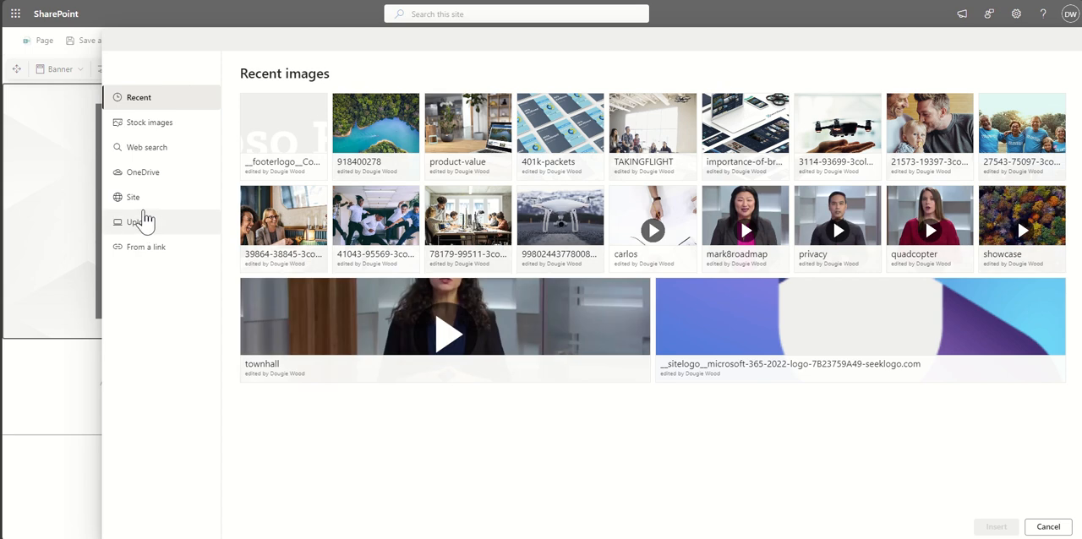
mouse_move(142, 173)
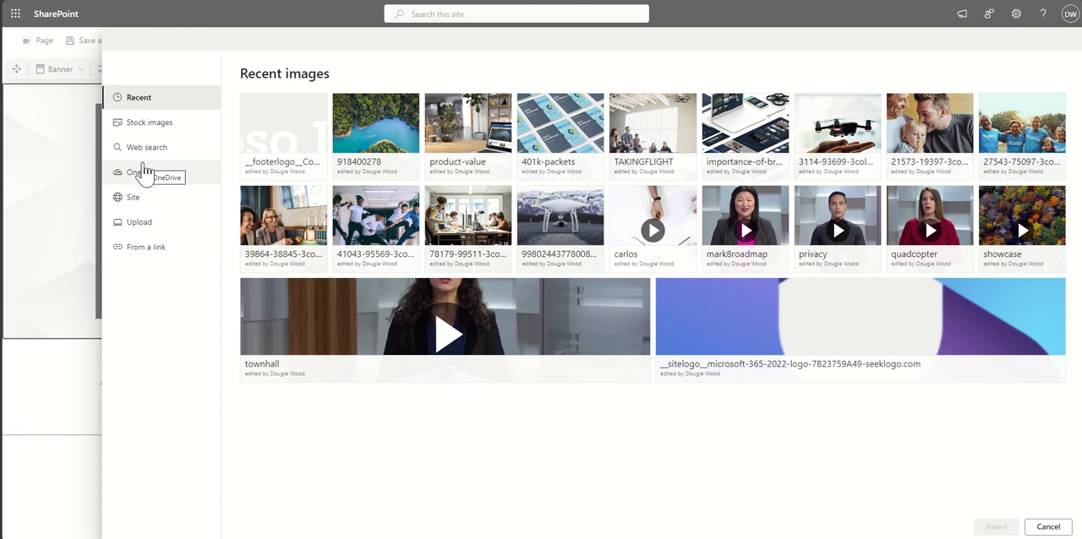
Switch the image picker to Stock images and browse down through the gallery.
left_click(149, 122)
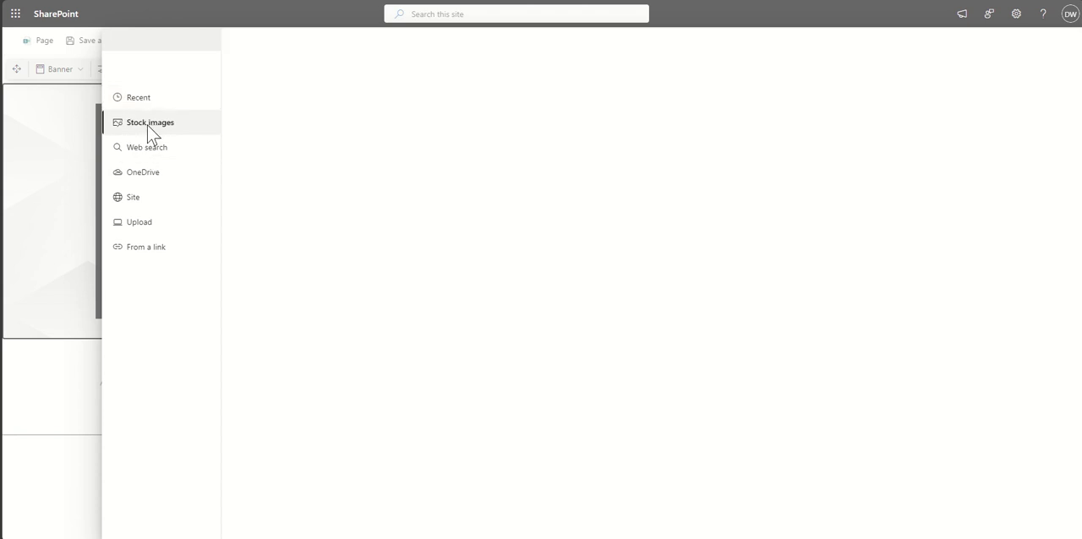
left_click(149, 122)
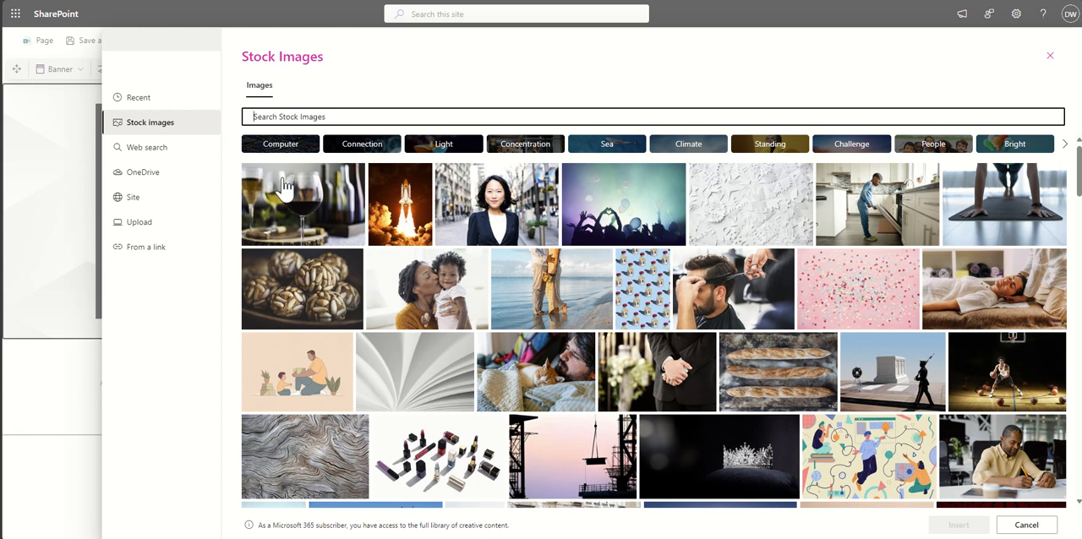
scroll("down", 3)
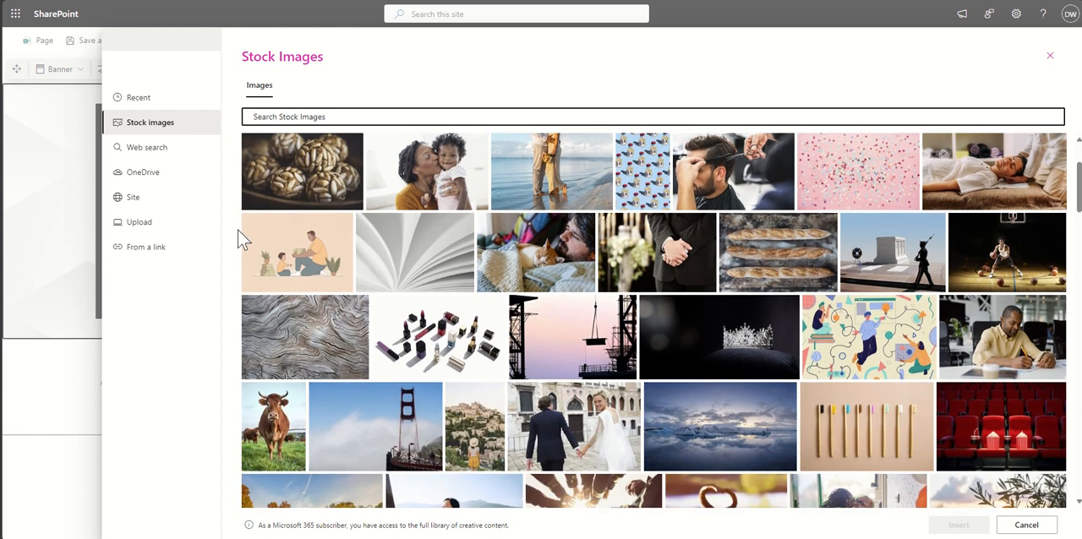
scroll("down", 3)
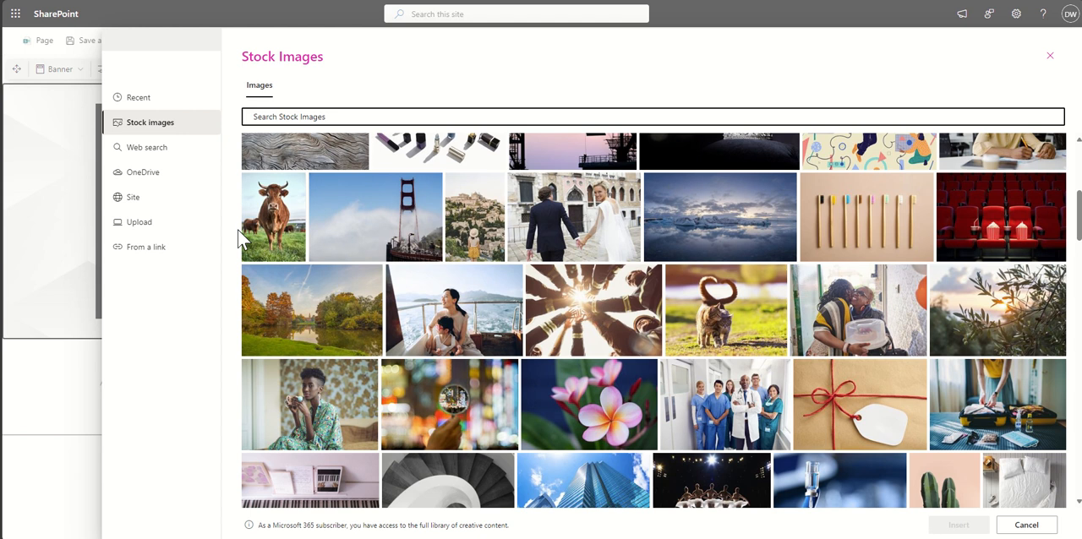
scroll("down", 3)
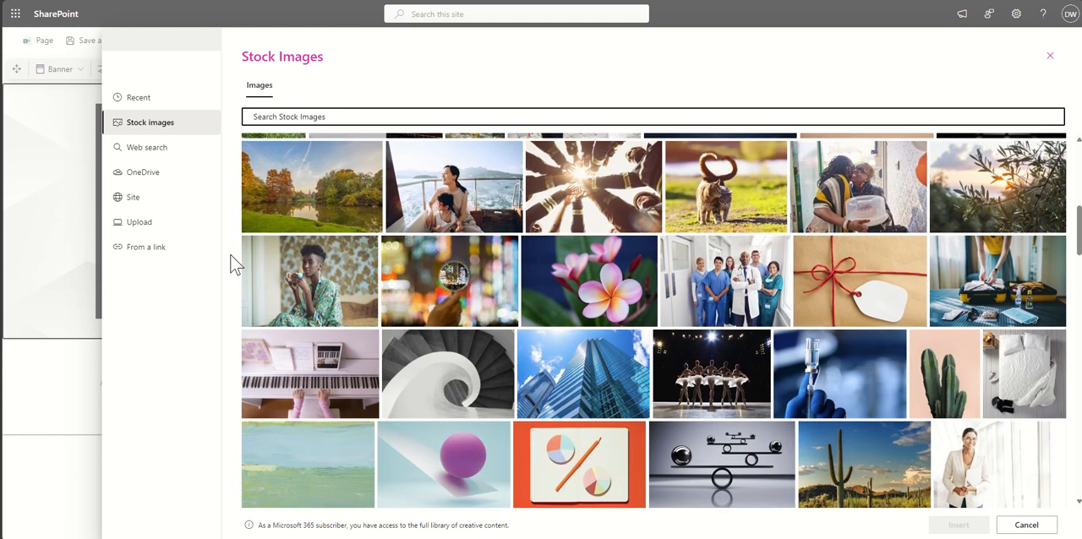
scroll("down", 3)
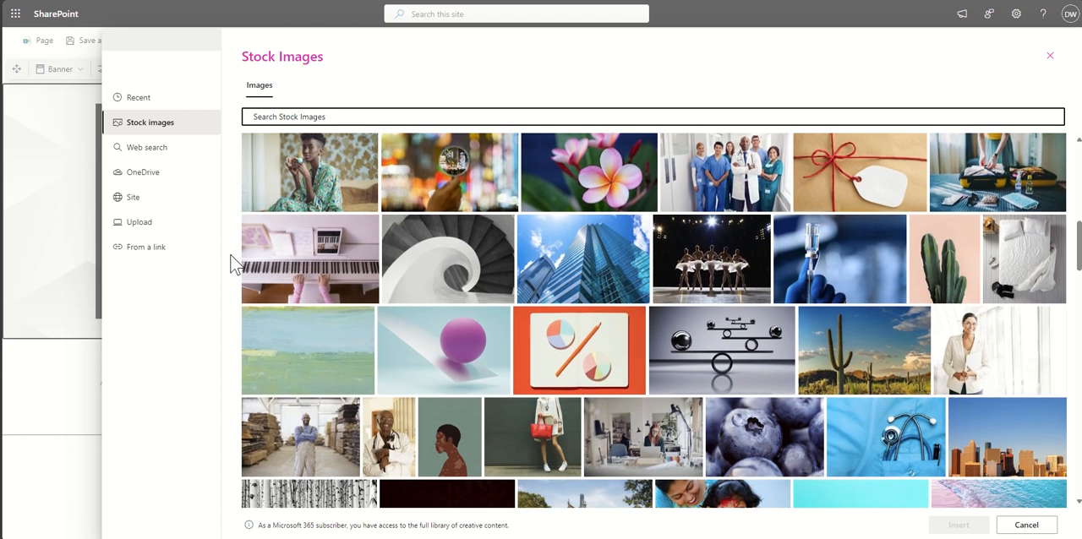
scroll("down", 3)
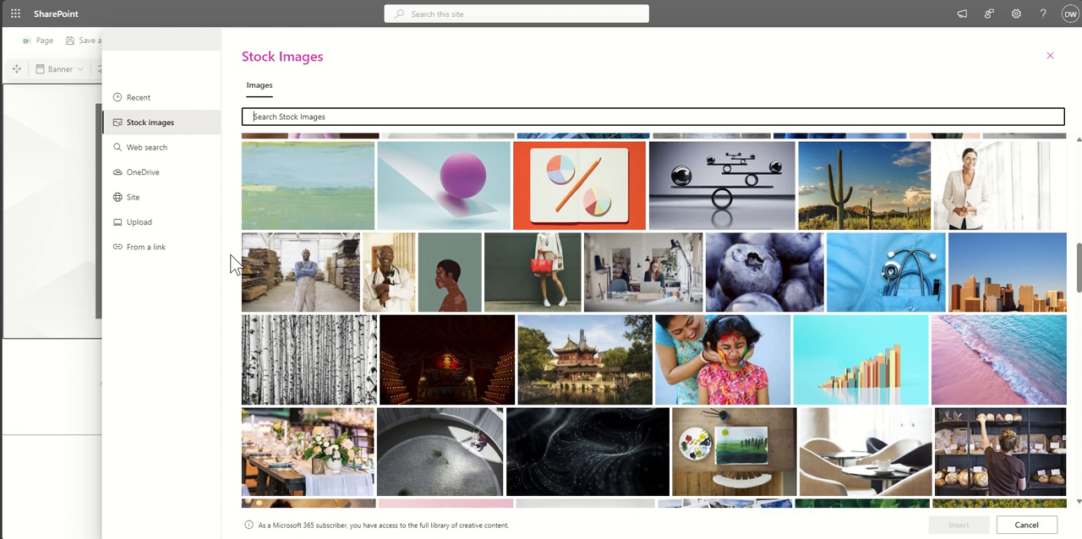
scroll("down", 3)
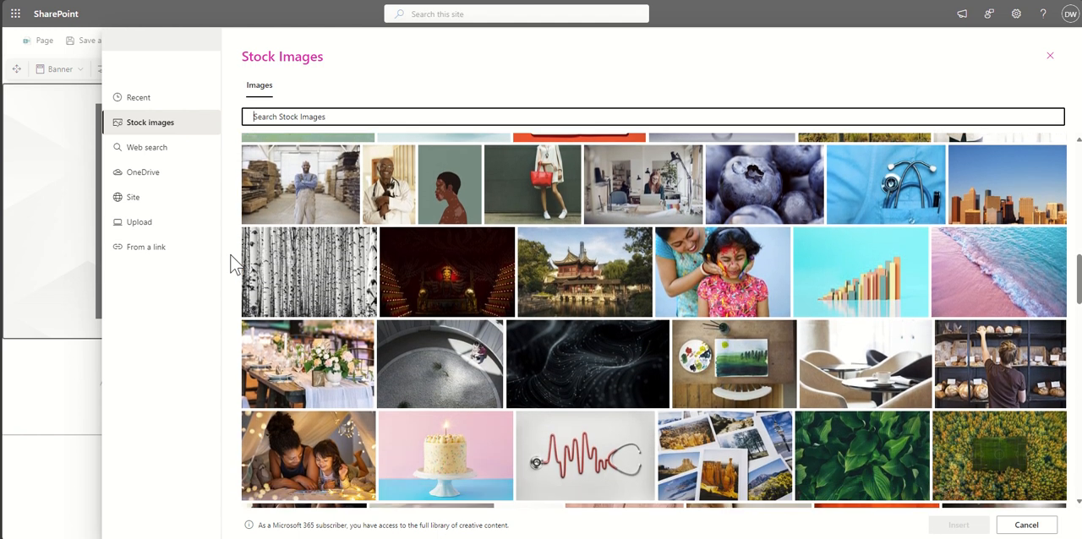
scroll("down", 3)
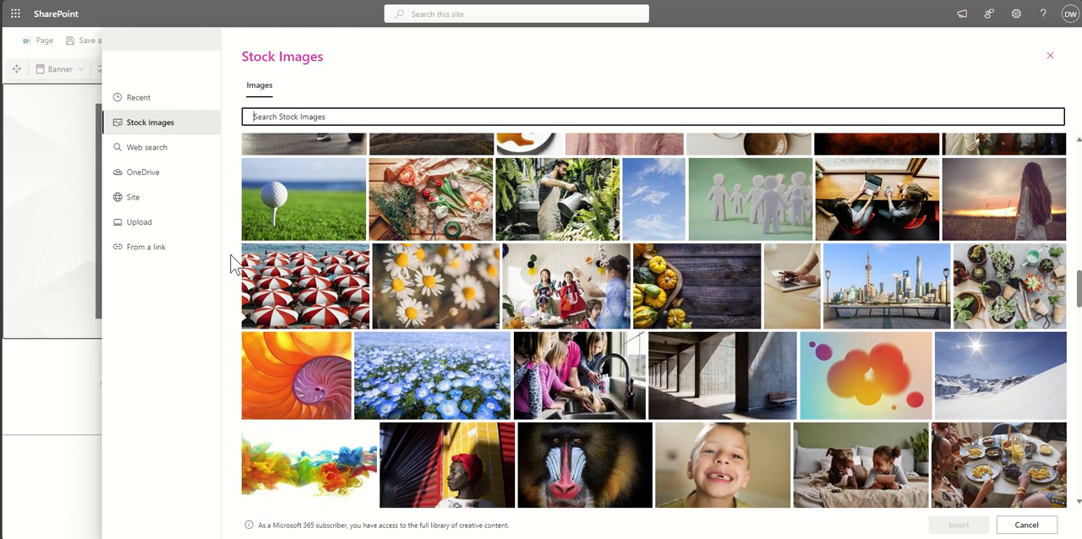
scroll("down", 3)
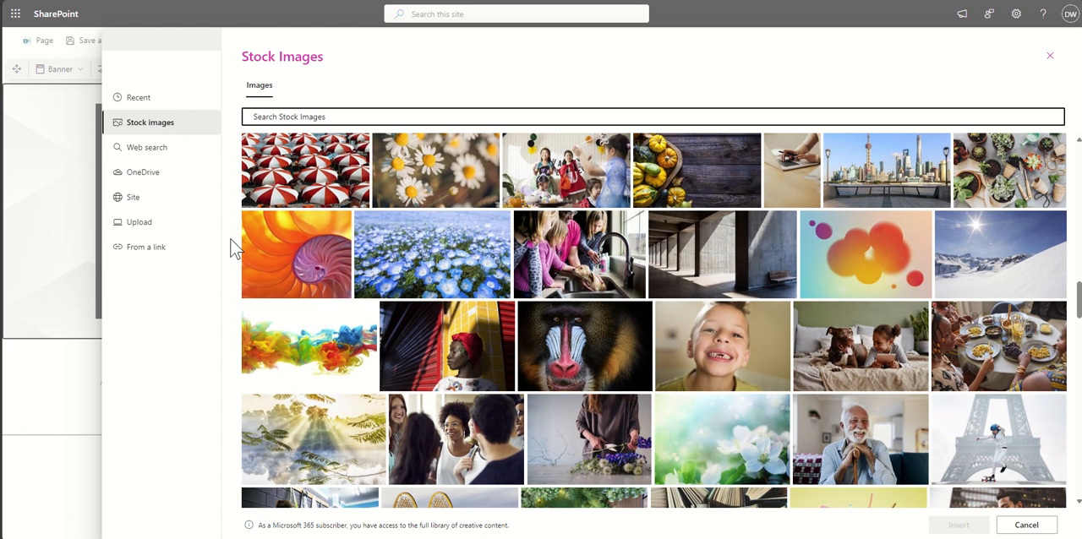
scroll("down", 3)
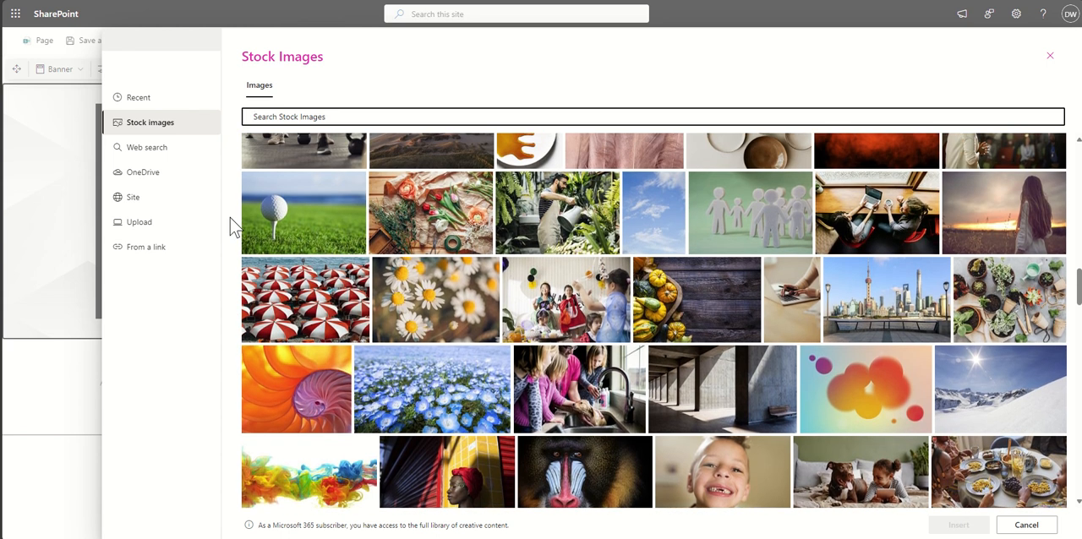
scroll("down", 3)
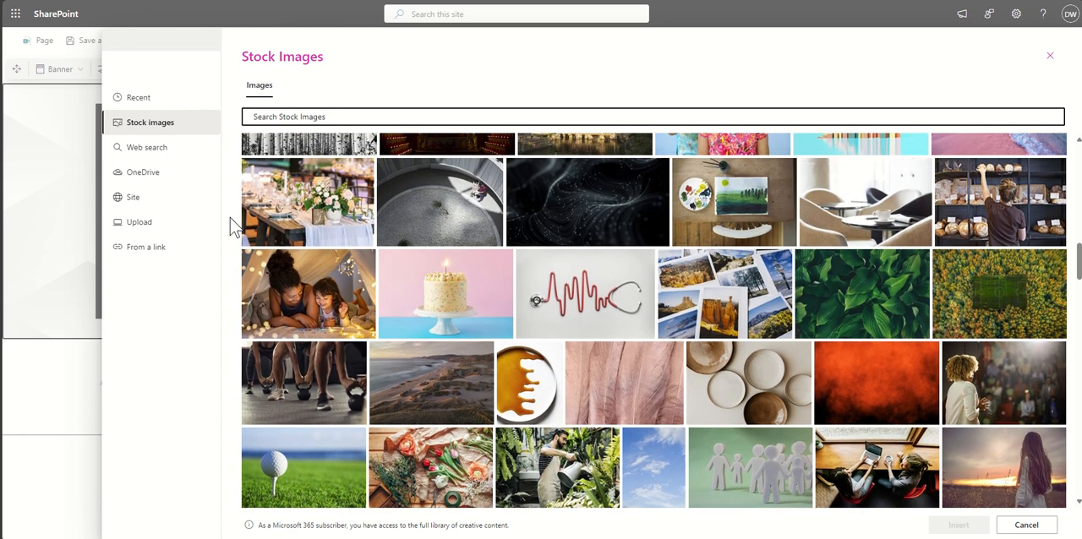
scroll("down", 3)
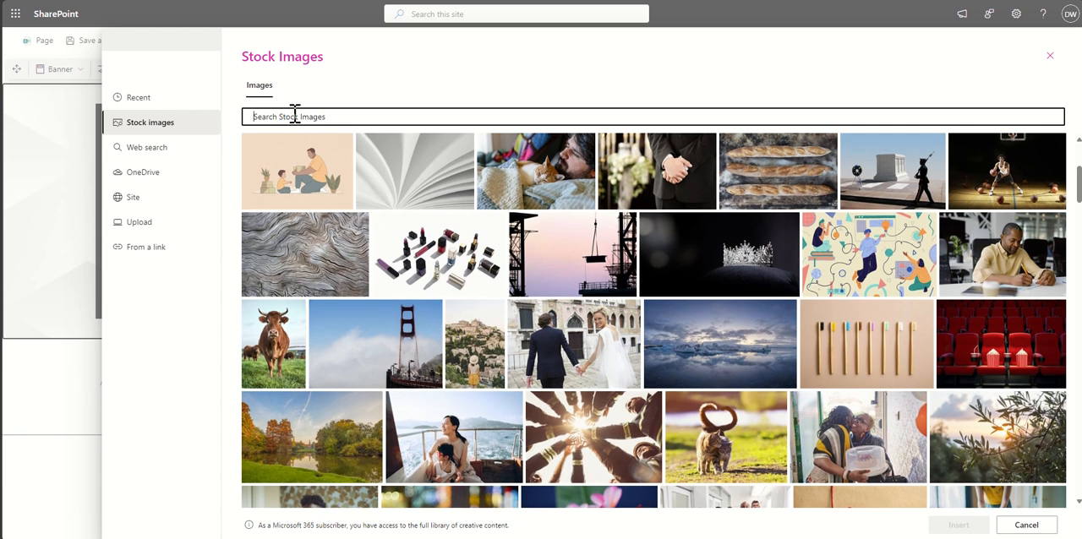
Search the stock images for 'green' then 'office' and browse the workplace photo results.
type("green")
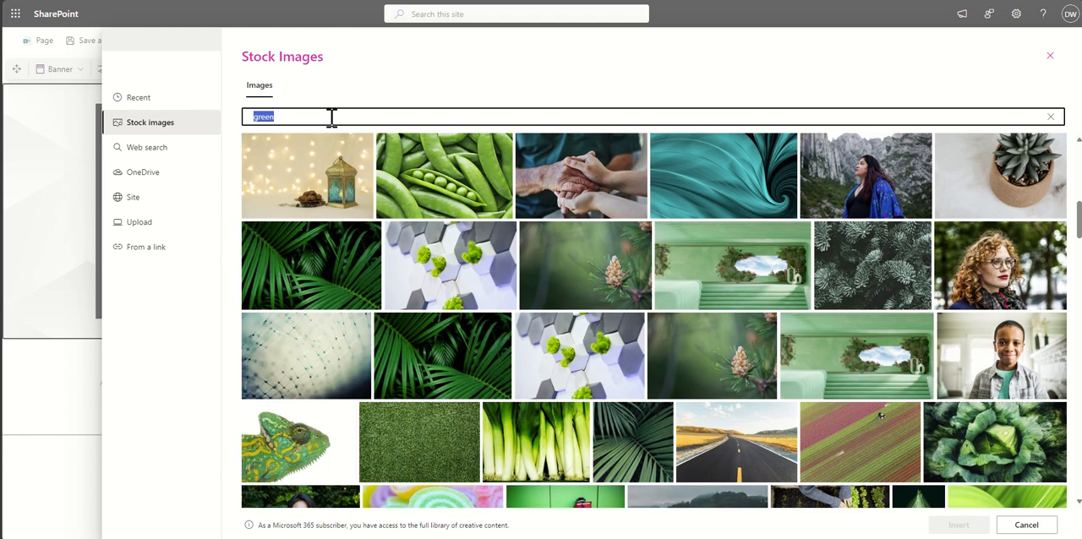
type("office")
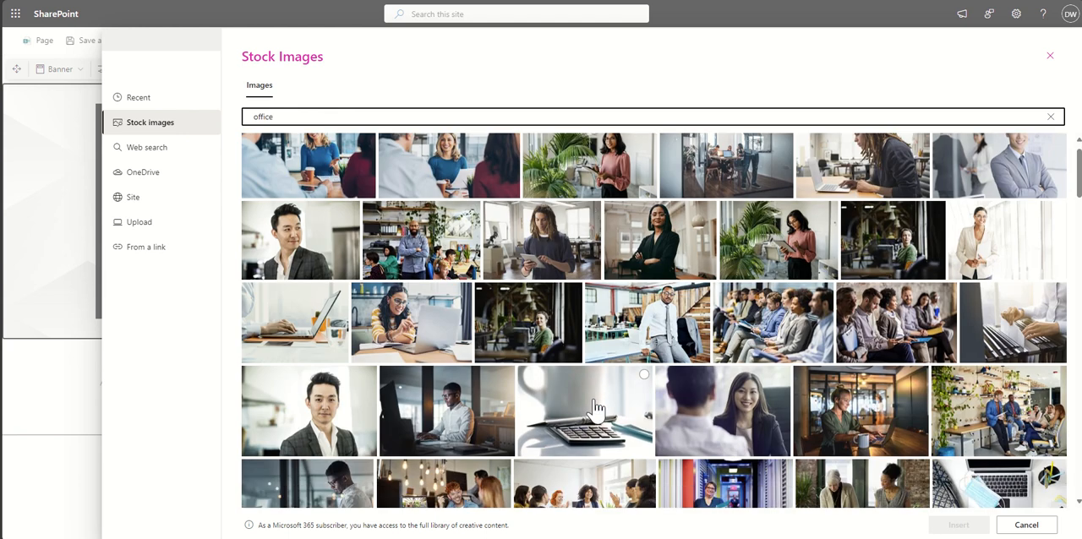
scroll("down", 3)
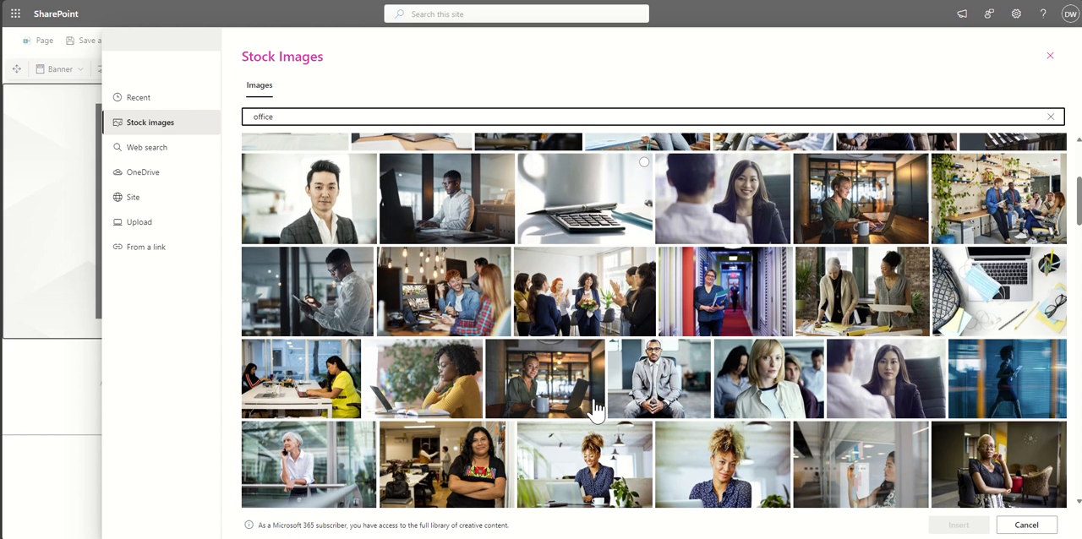
scroll("down", 3)
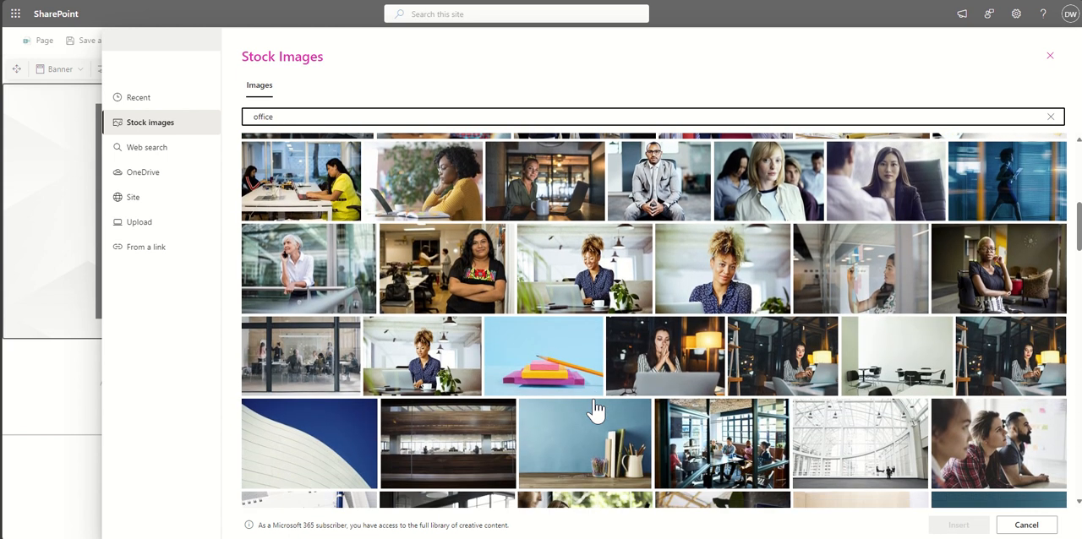
scroll("down", 3)
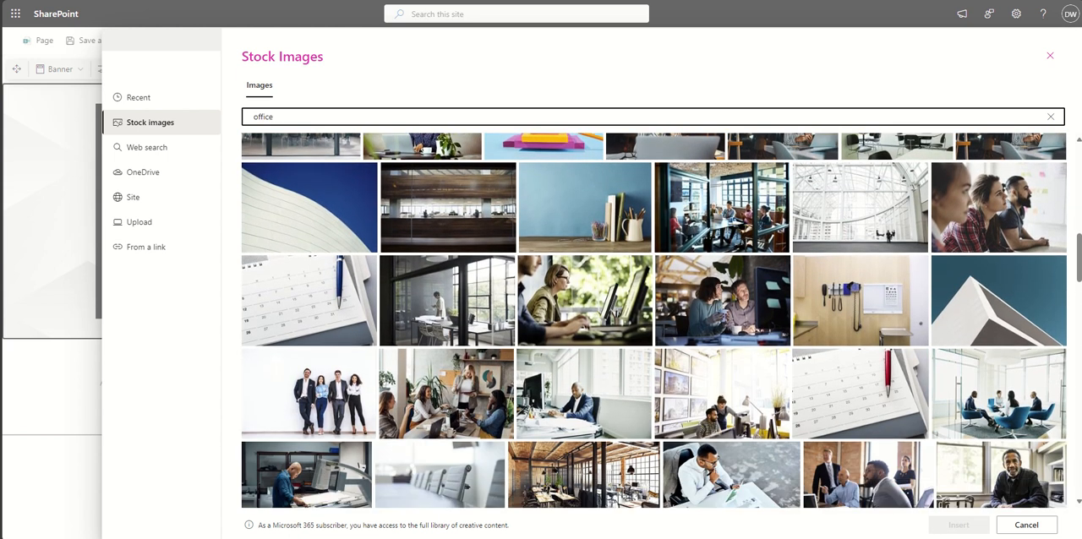